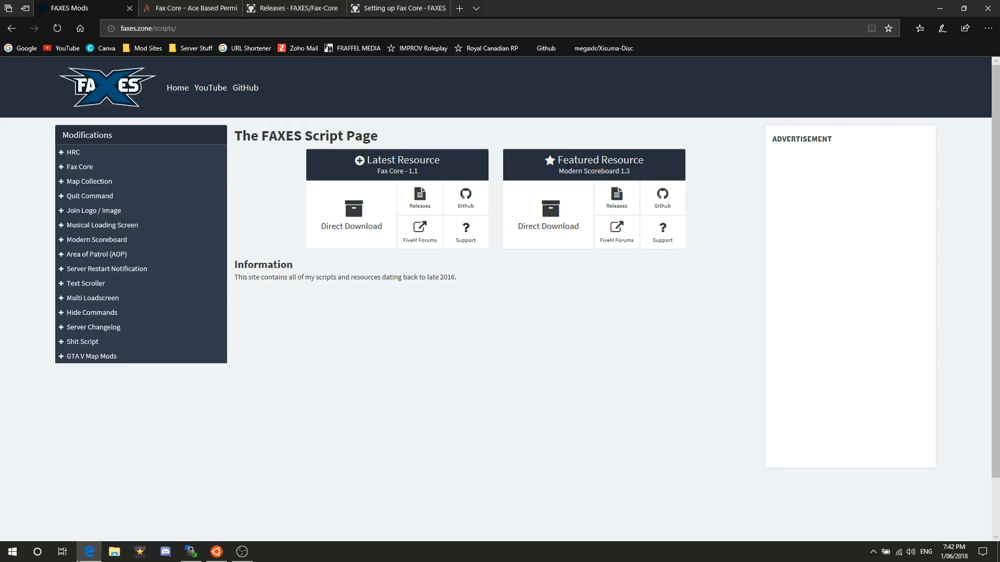
mouse_move(95, 543)
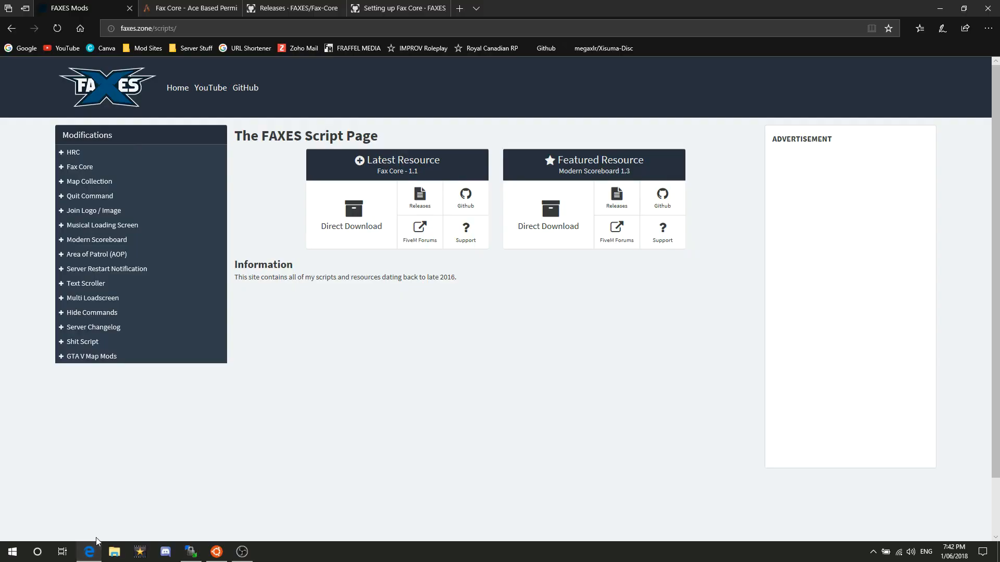
mouse_move(778, 549)
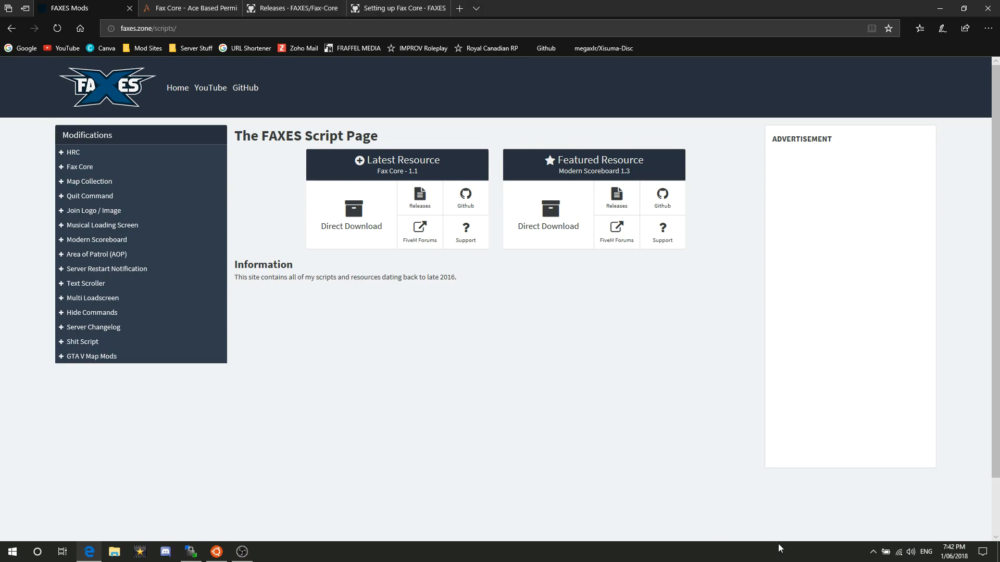
- Open the 'Fax Core - Ace Based Permission' release thread on the FiveM forums
left_click(873, 552)
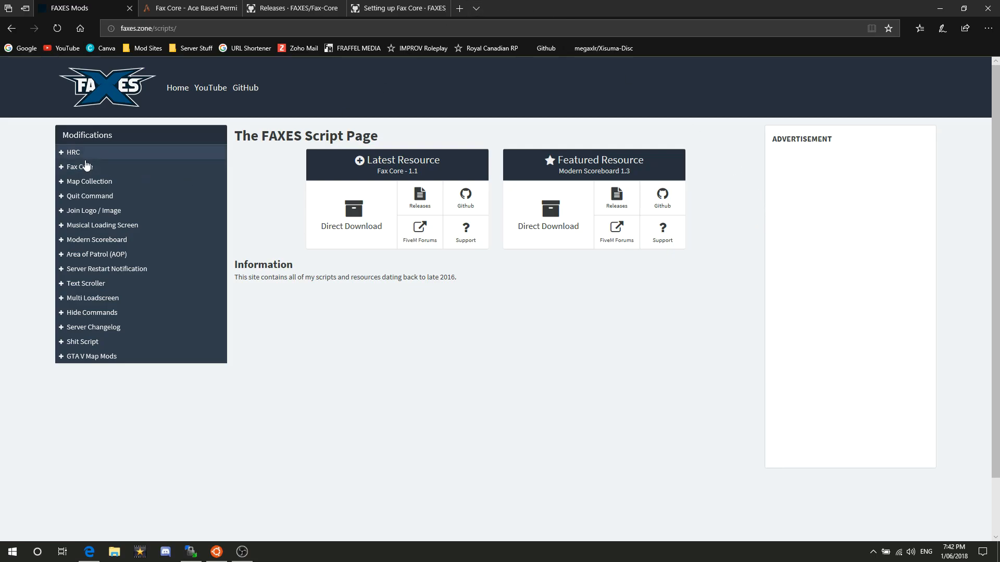
left_click(77, 167)
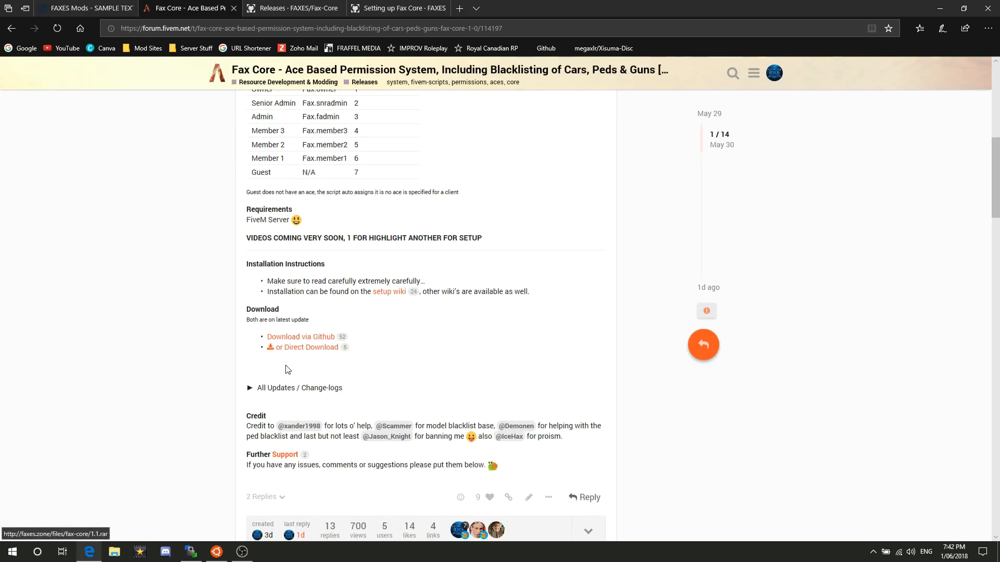
- View the Fax-Core GitHub releases (1.1 Update, Release 1.0), then return to the forum thread
left_click(301, 337)
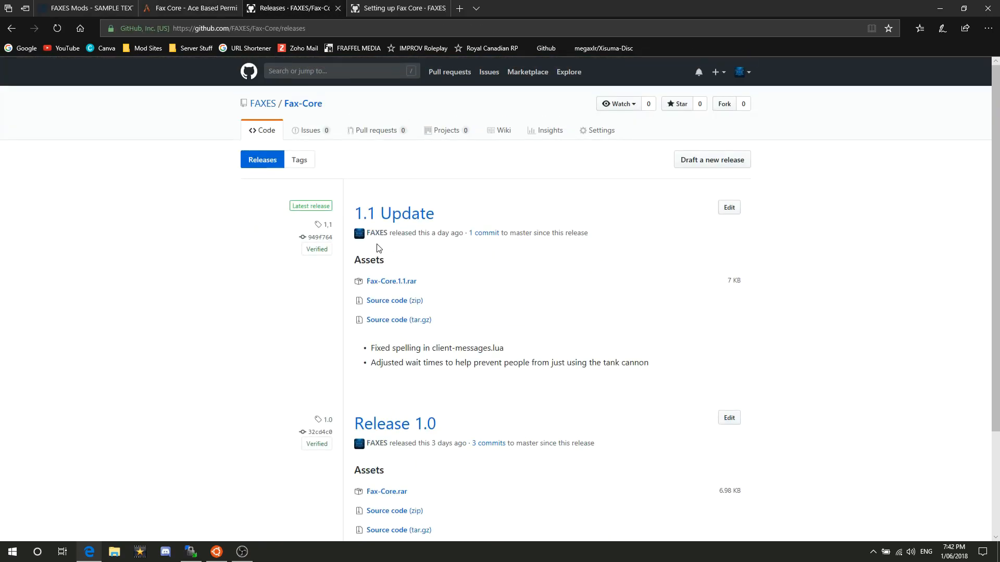
mouse_move(444, 224)
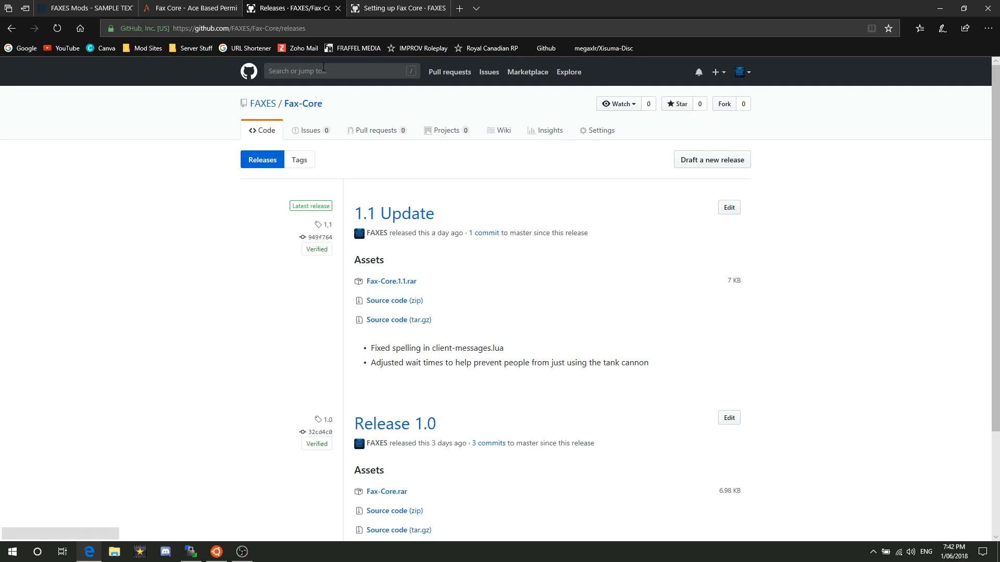
left_click(86, 8)
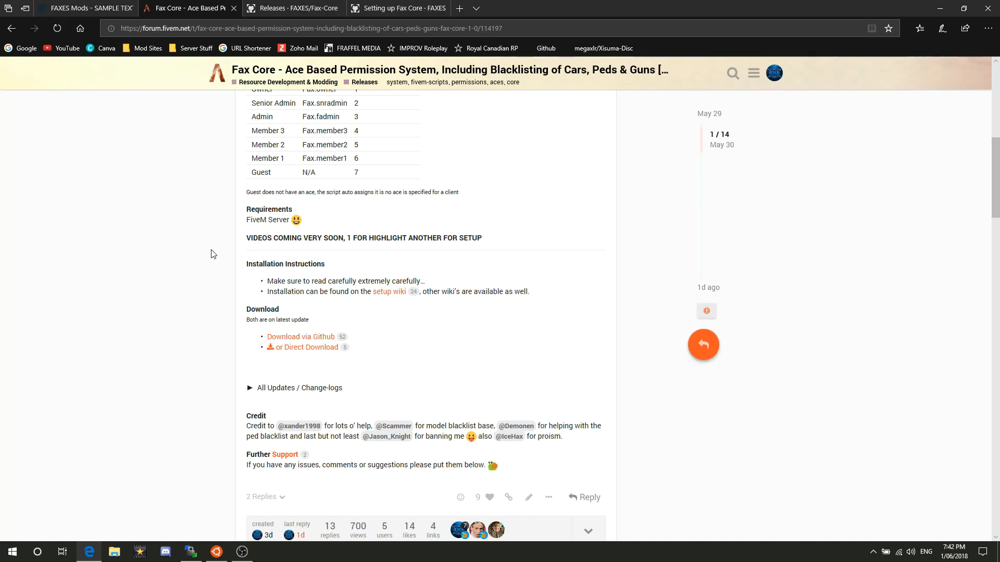
mouse_move(309, 348)
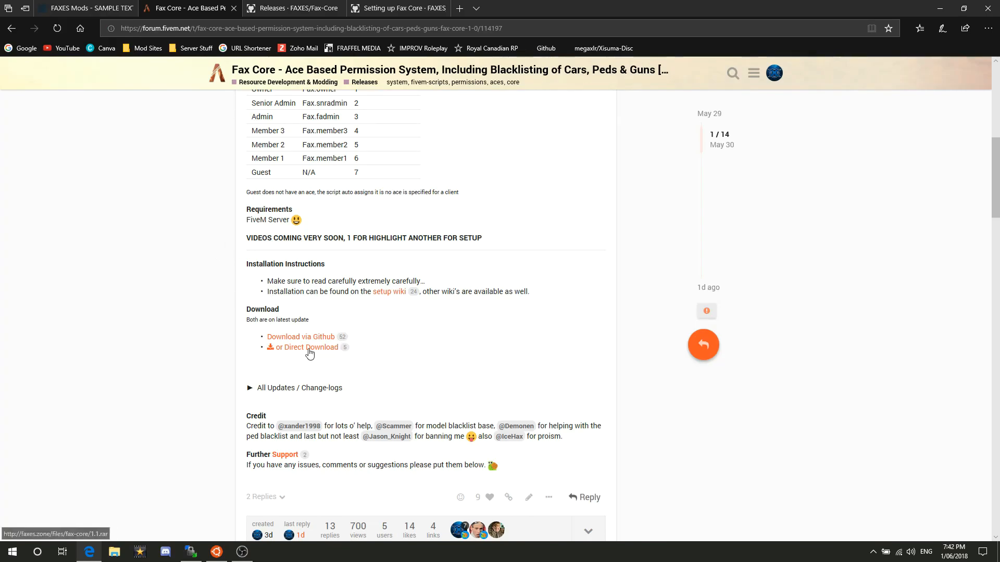
mouse_move(21, 124)
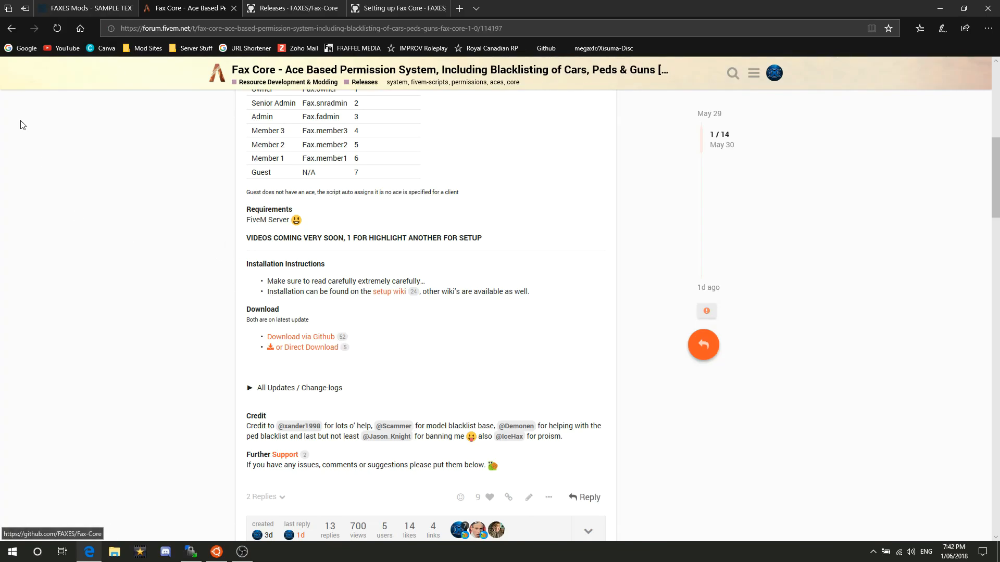
mouse_move(83, 8)
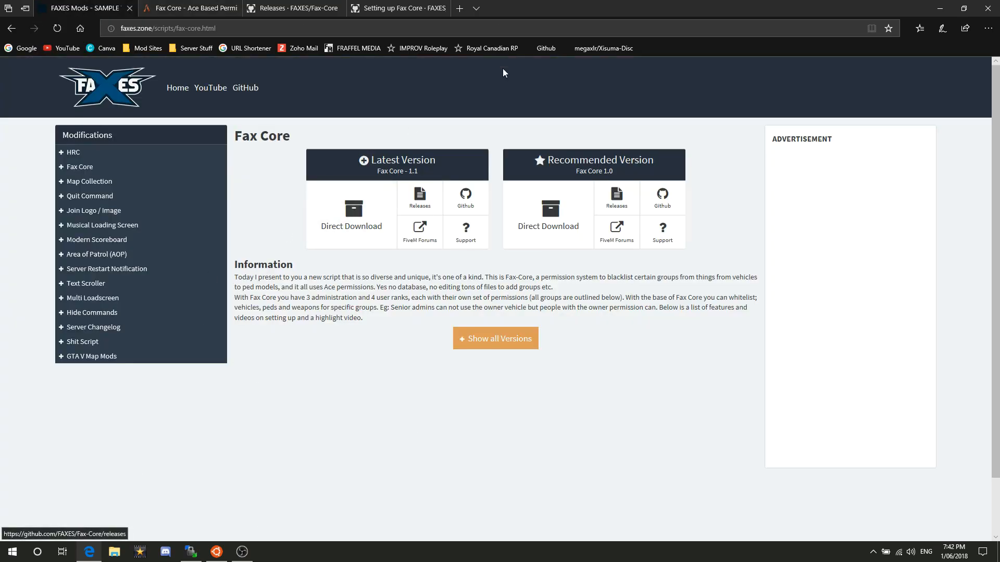
mouse_move(295, 266)
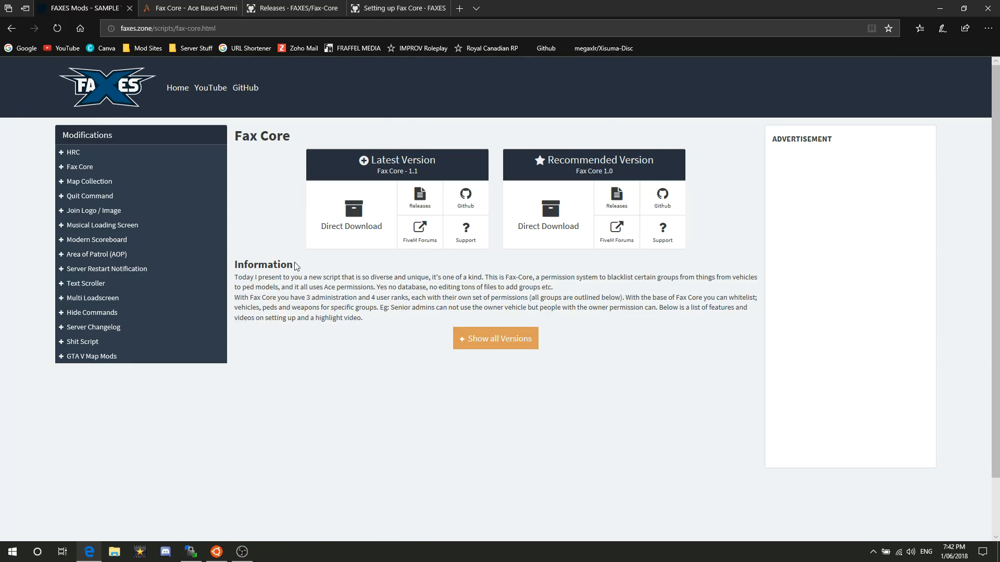
mouse_move(198, 197)
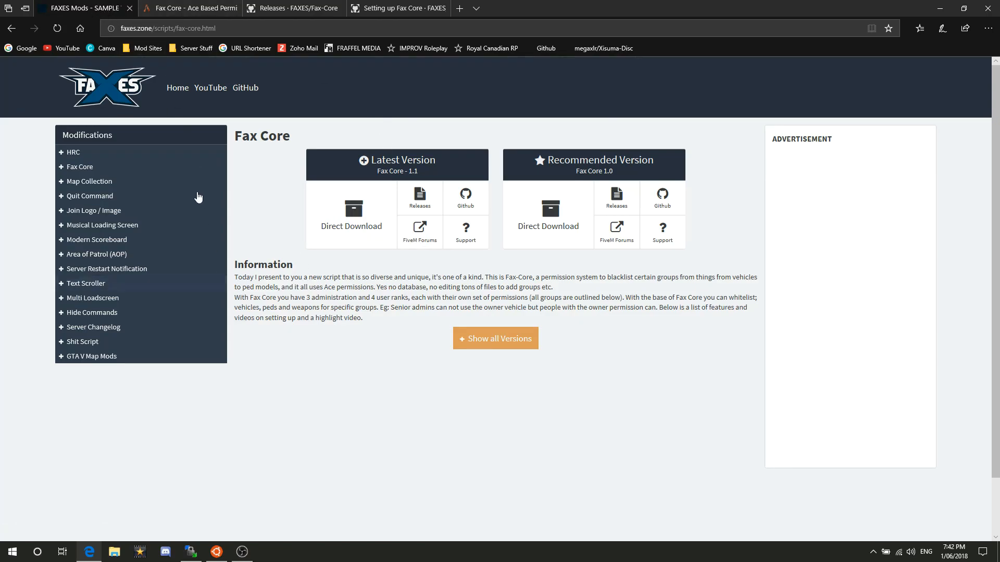
mouse_move(470, 155)
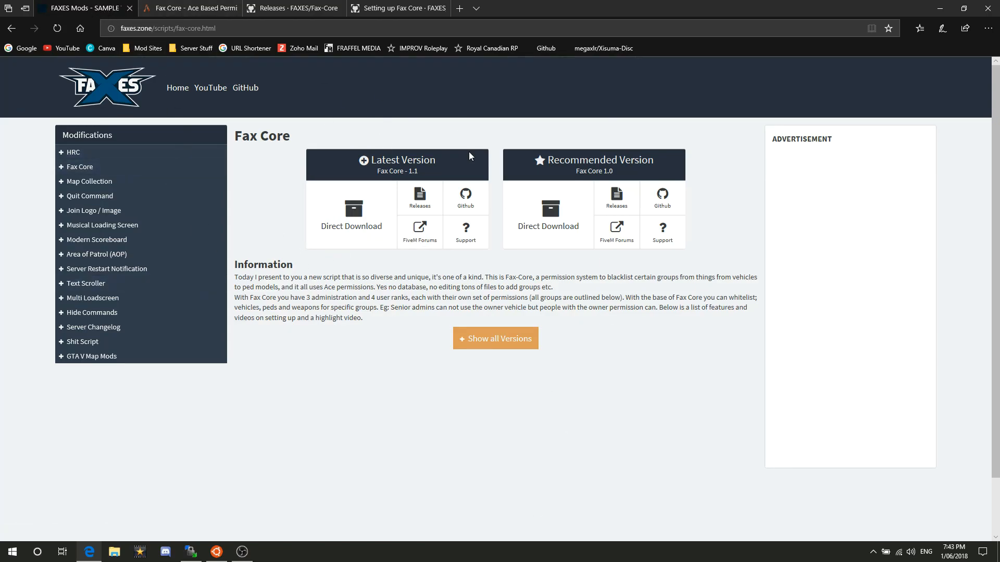
- Direct-download Fax Core 1.1 from the FAXES site, then follow 'Download via Github' to the repository
left_click(79, 167)
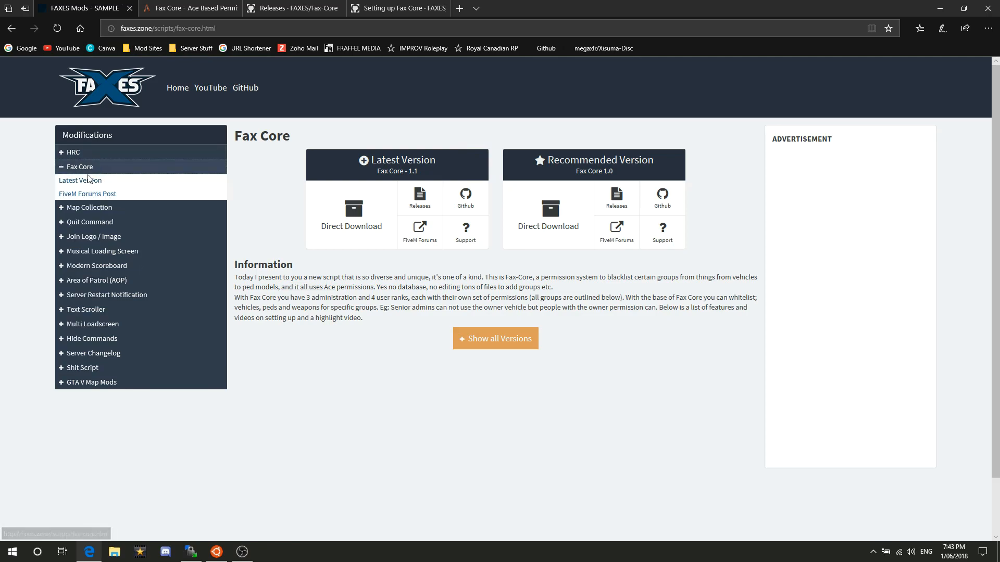
left_click(80, 167)
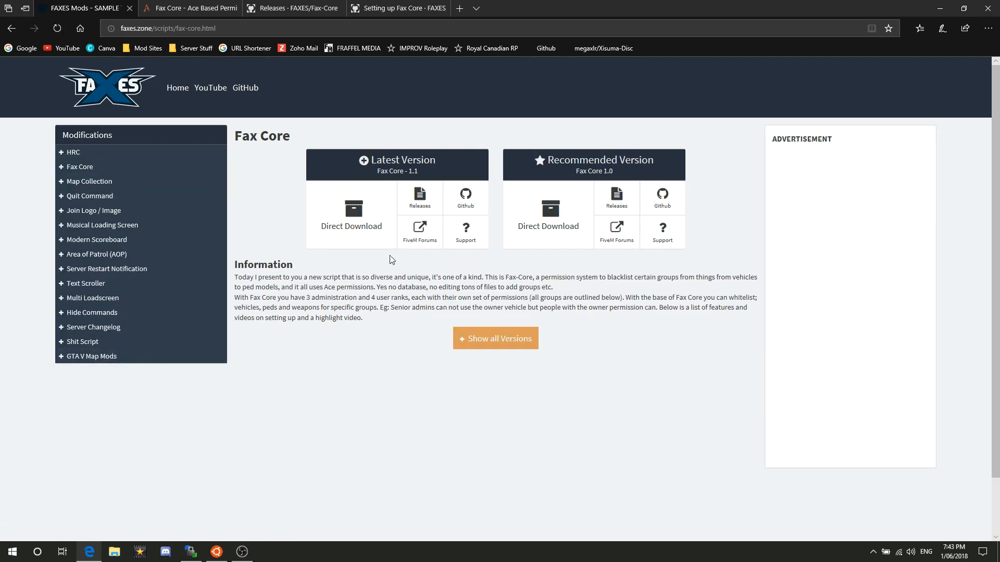
mouse_move(350, 207)
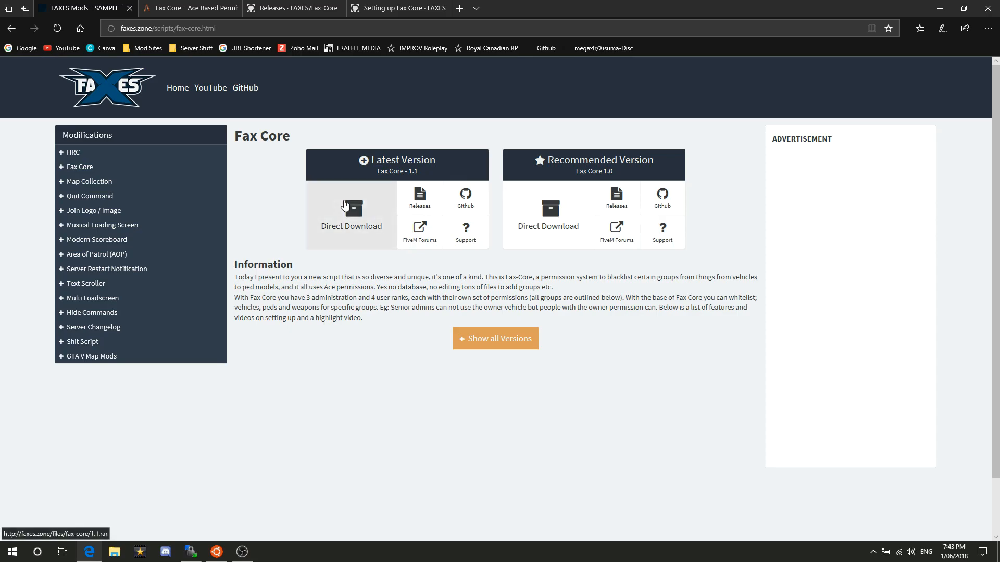
mouse_move(365, 217)
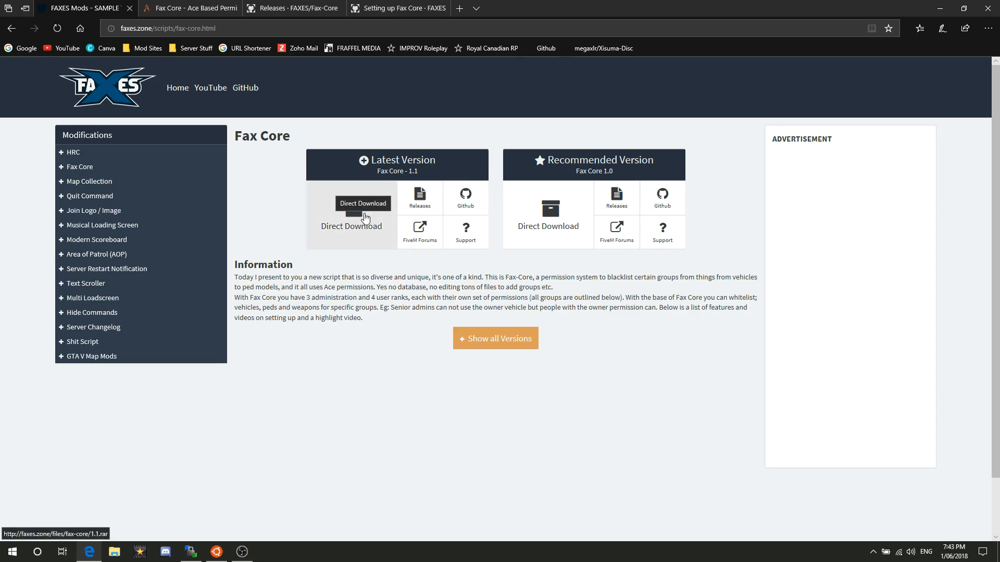
left_click(351, 210)
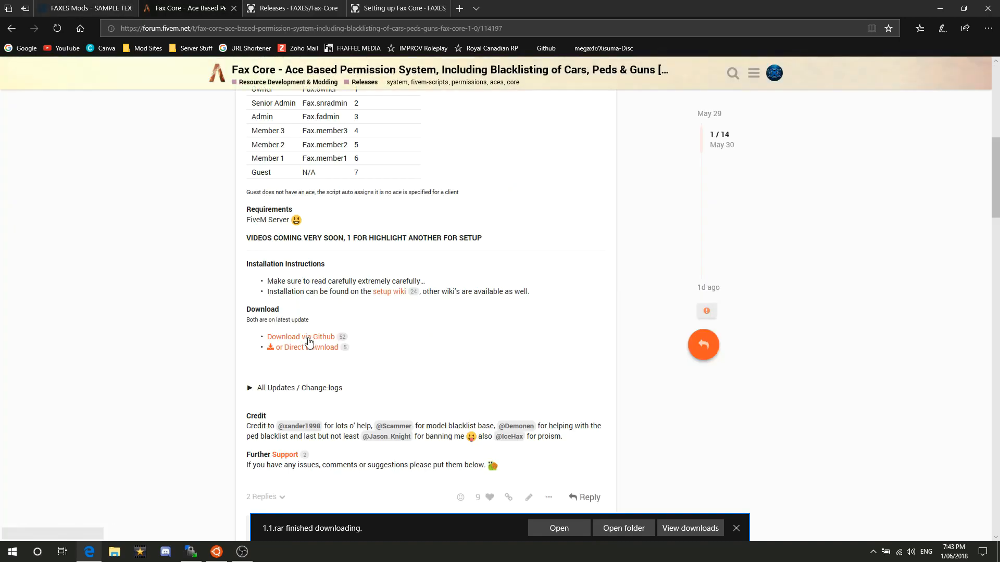
left_click(301, 337)
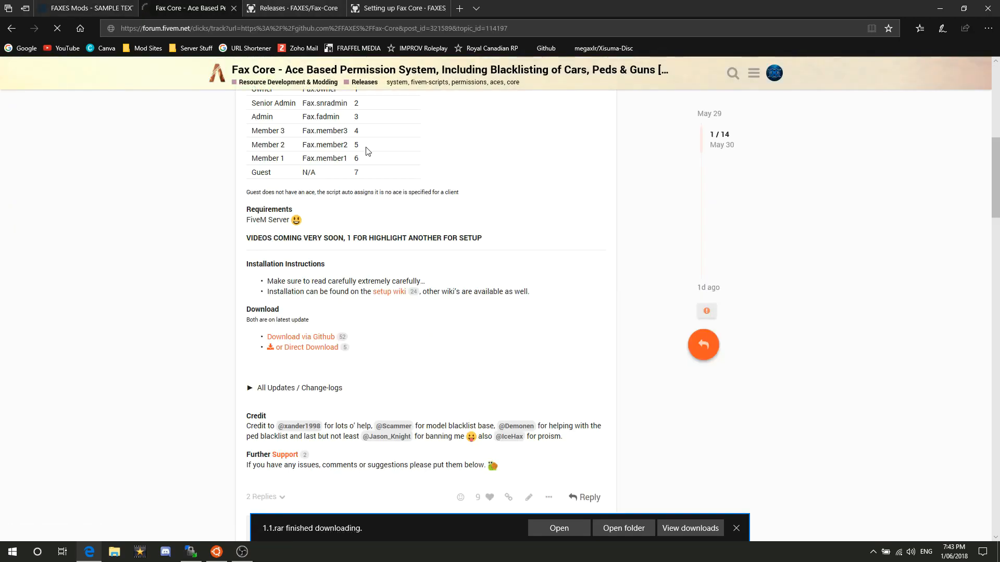
left_click(300, 337)
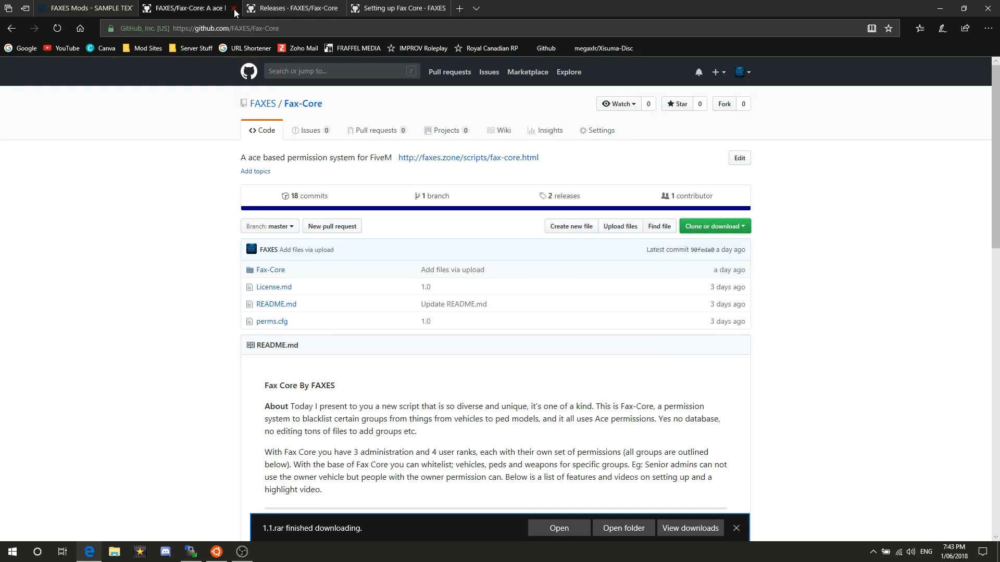
- Drag 1.1.rar from the Downloads folder onto the desktop
left_click(228, 7)
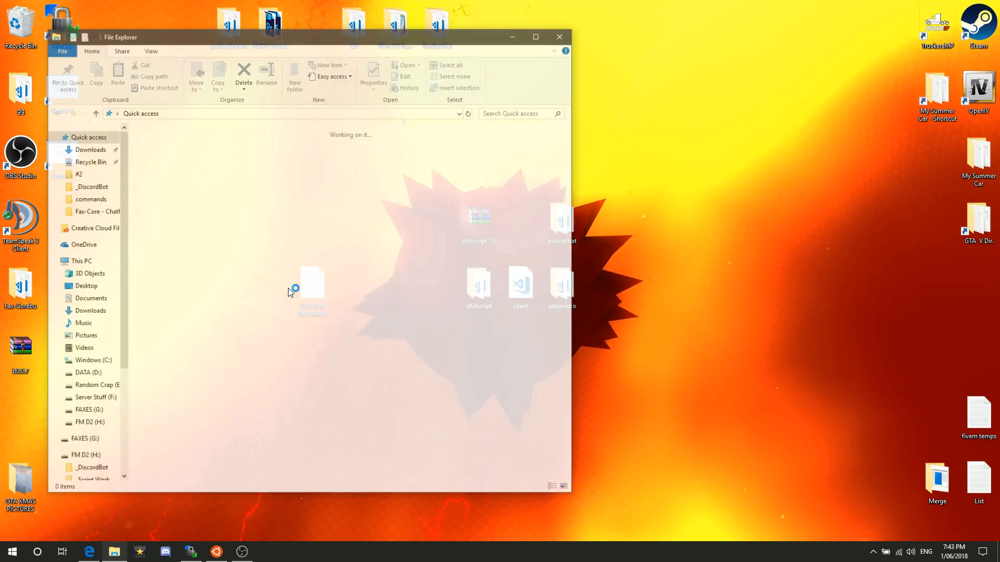
left_click(90, 149)
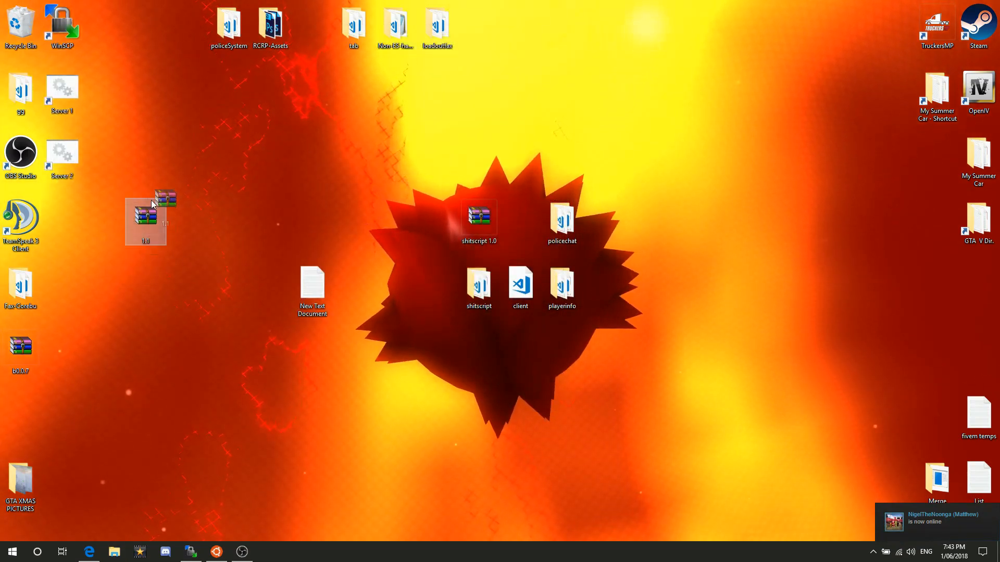
- Open the 1.1 archive in WinRAR and browse into its Fax-Core resource folder
double_click(146, 216)
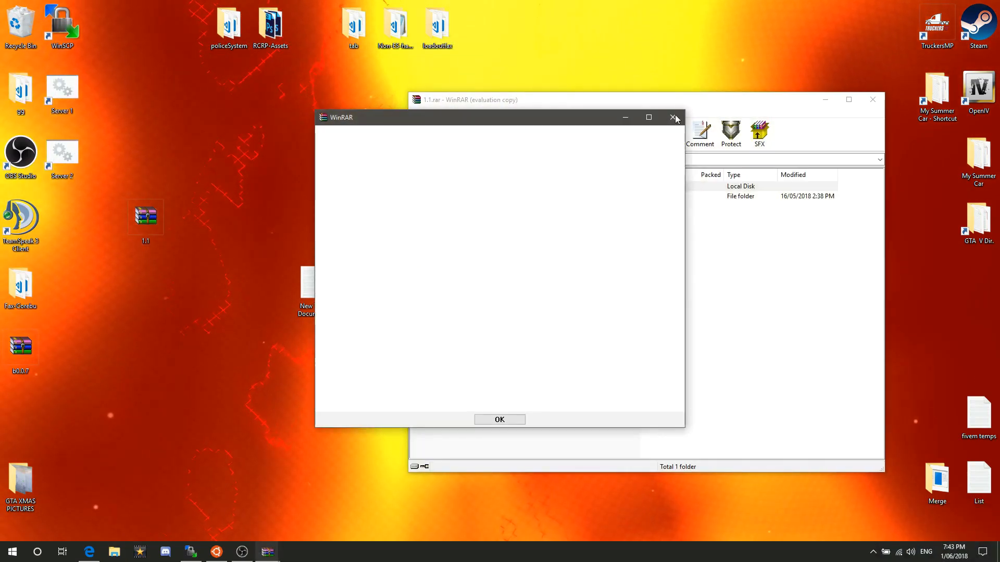
left_click(674, 118)
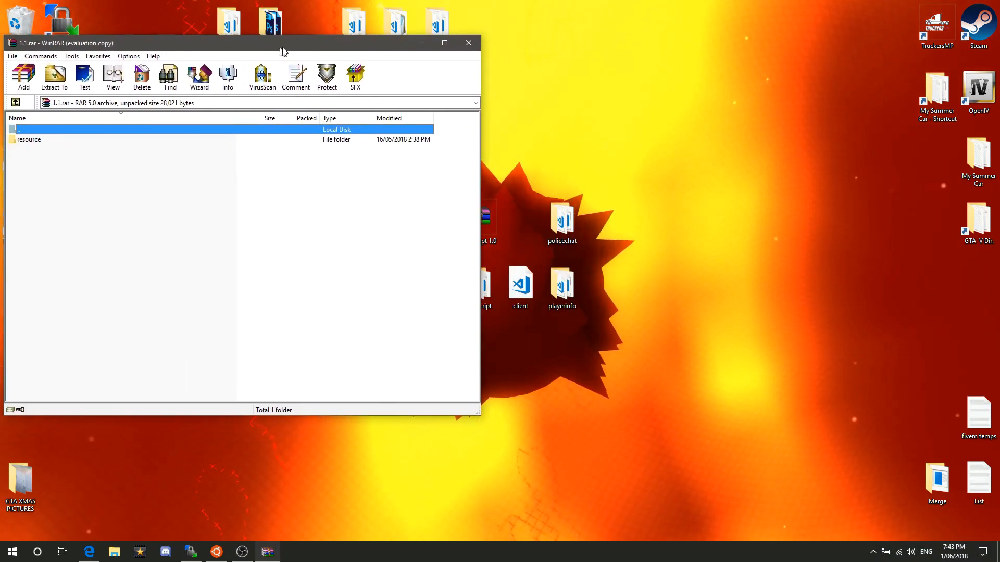
double_click(29, 139)
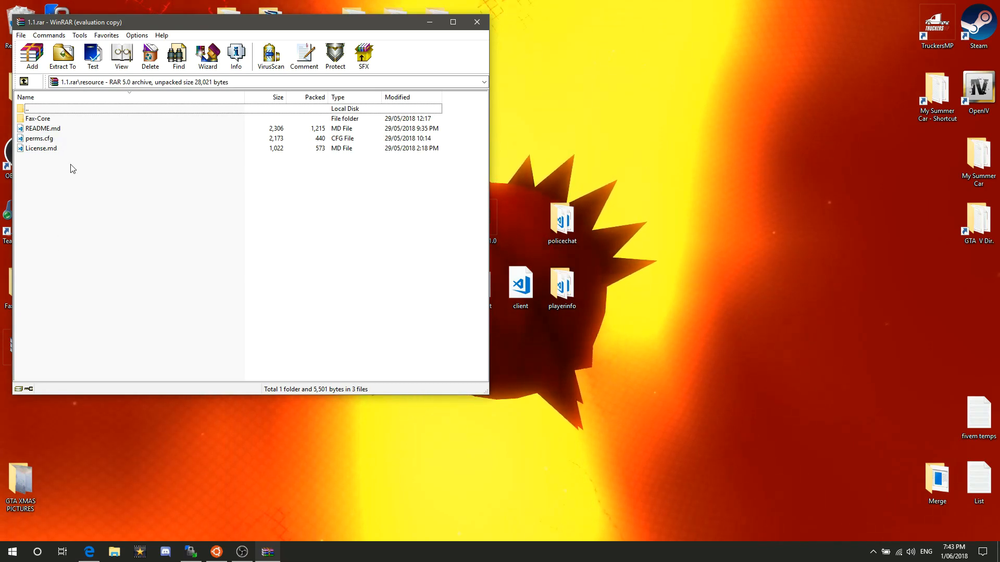
double_click(37, 119)
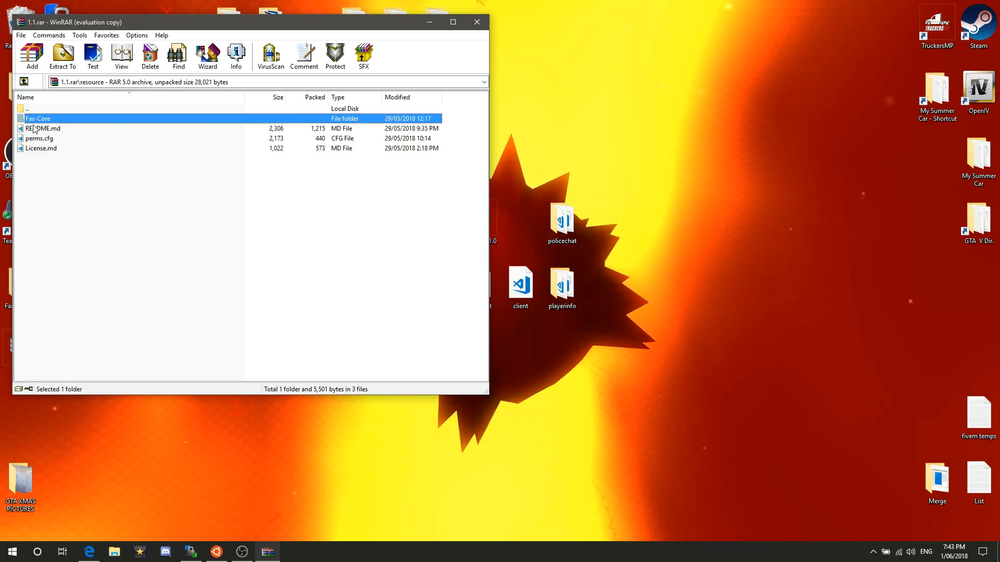
double_click(37, 118)
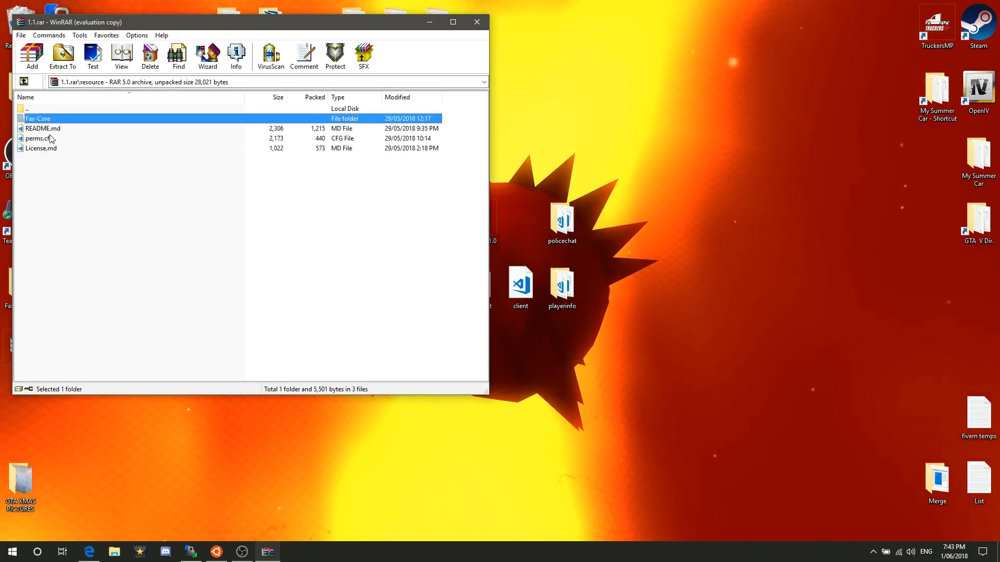
- Preview perms.cfg's permission groups in Visual Studio Code, then close it
left_click(39, 138)
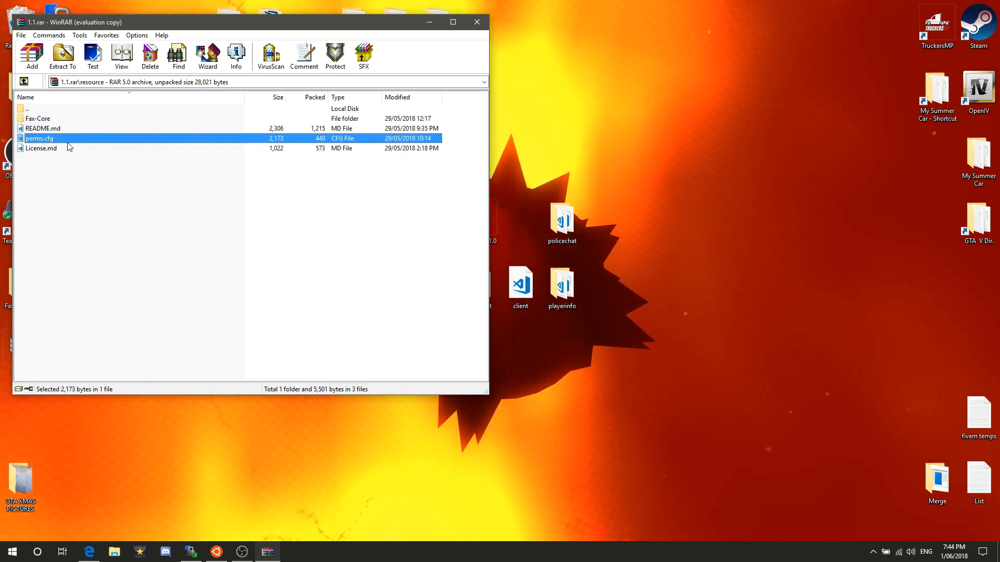
double_click(38, 139)
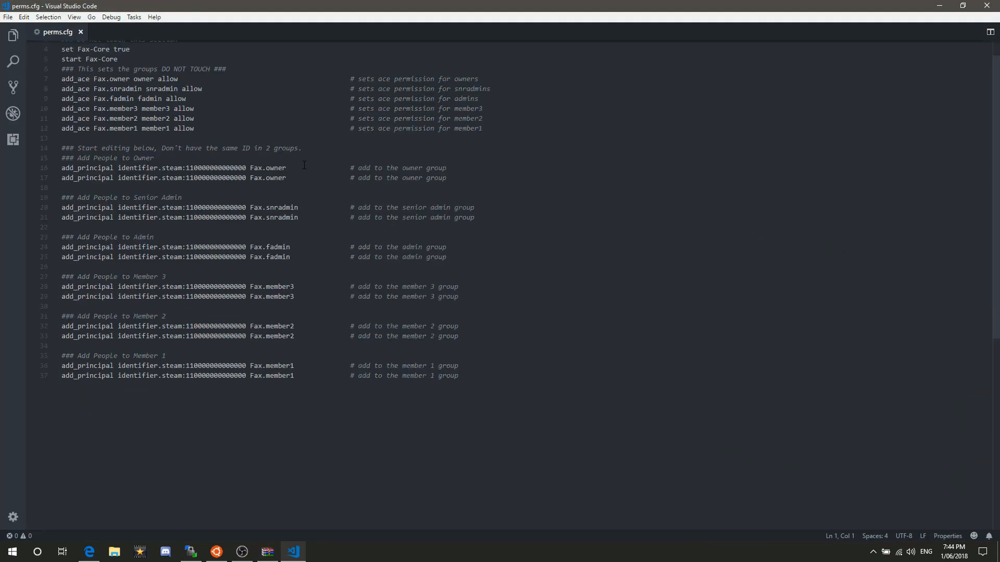
scroll("up", 3)
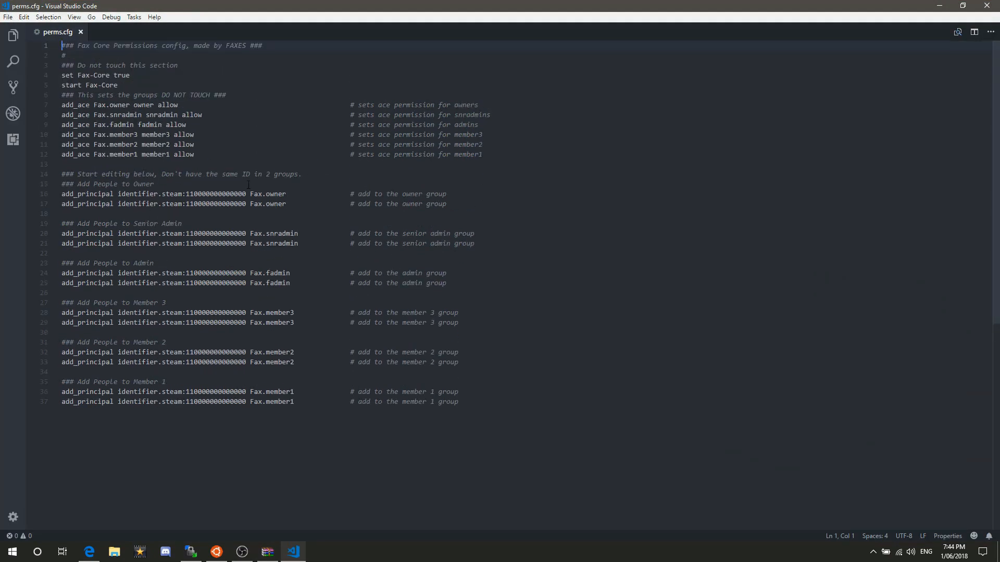
left_click(190, 552)
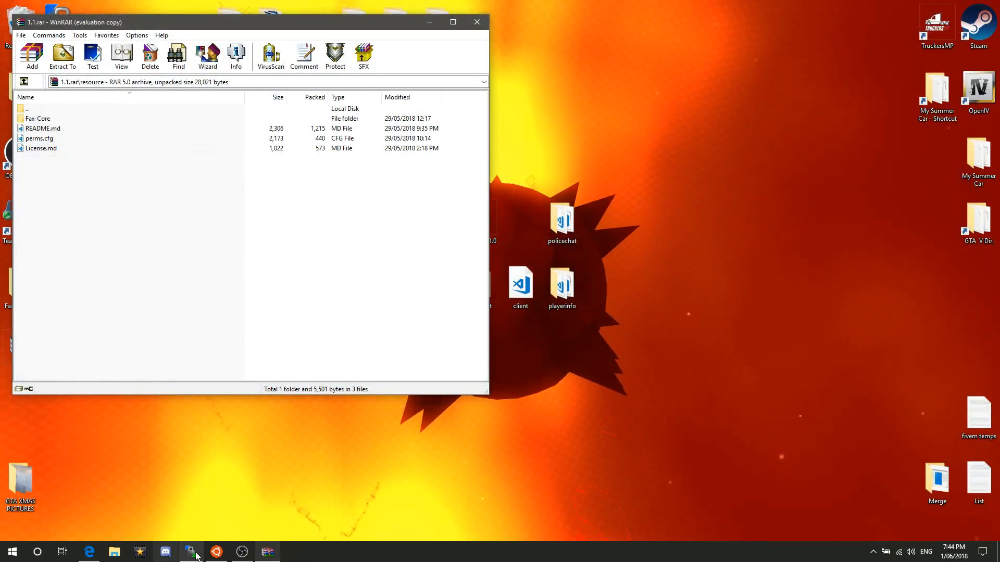
- Drag perms.cfg from WinRAR into /home/fxfax/server-data in WinSCP
left_click(188, 552)
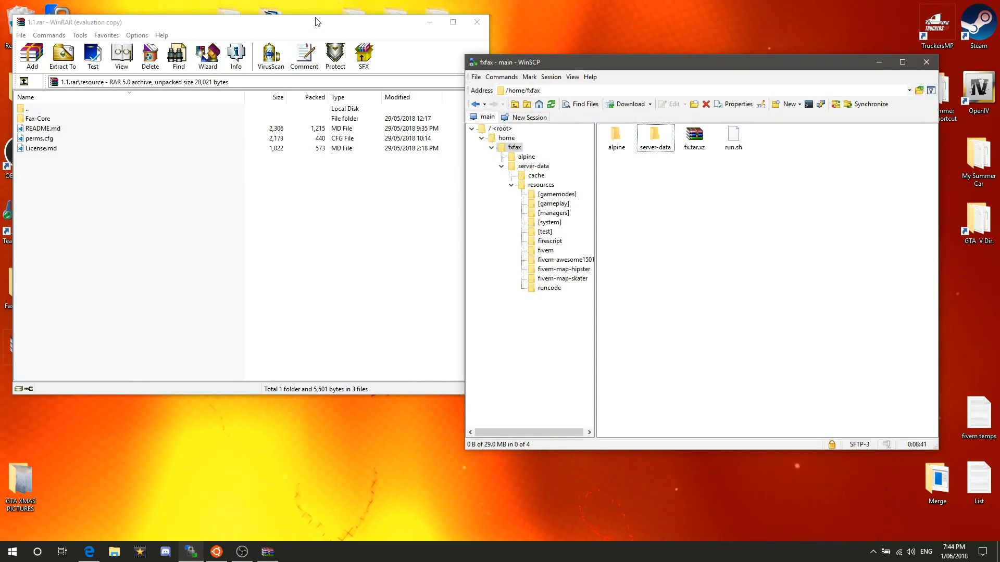
mouse_move(605, 282)
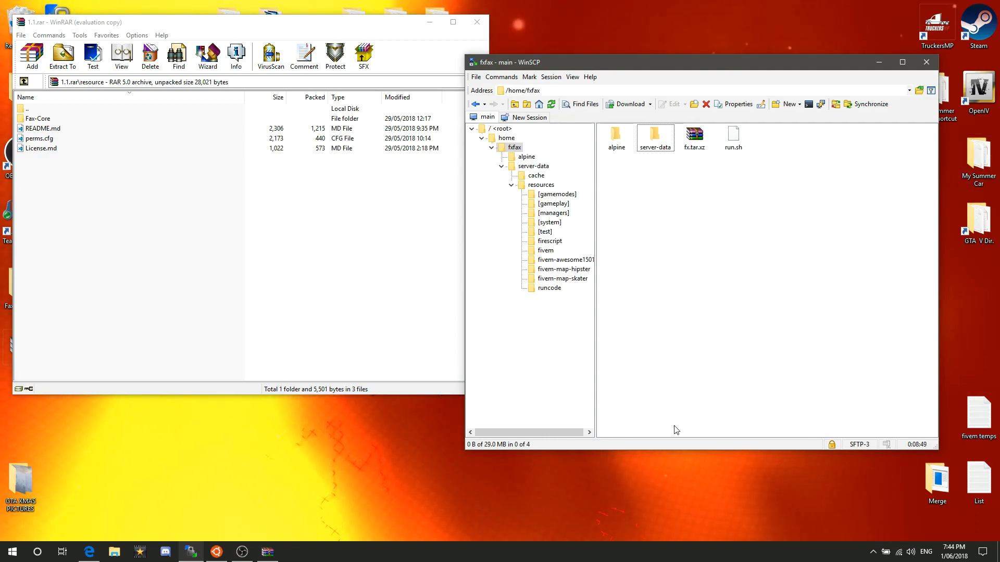
mouse_move(564, 332)
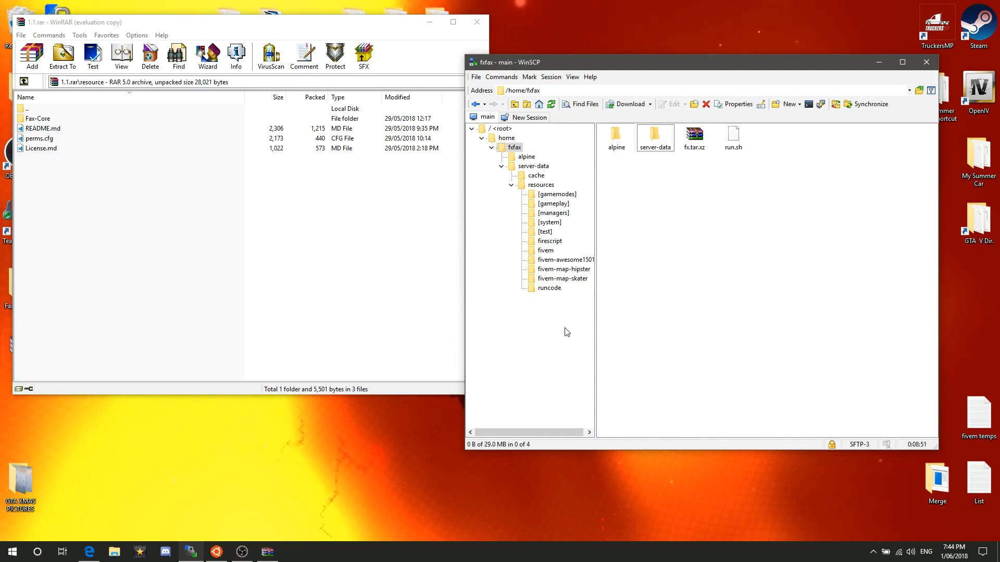
mouse_move(590, 248)
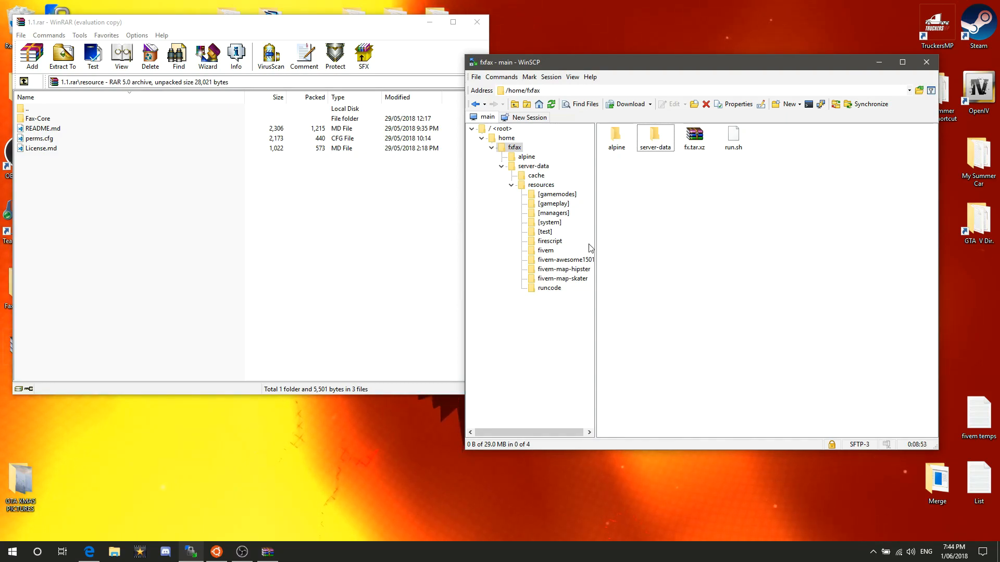
mouse_move(739, 234)
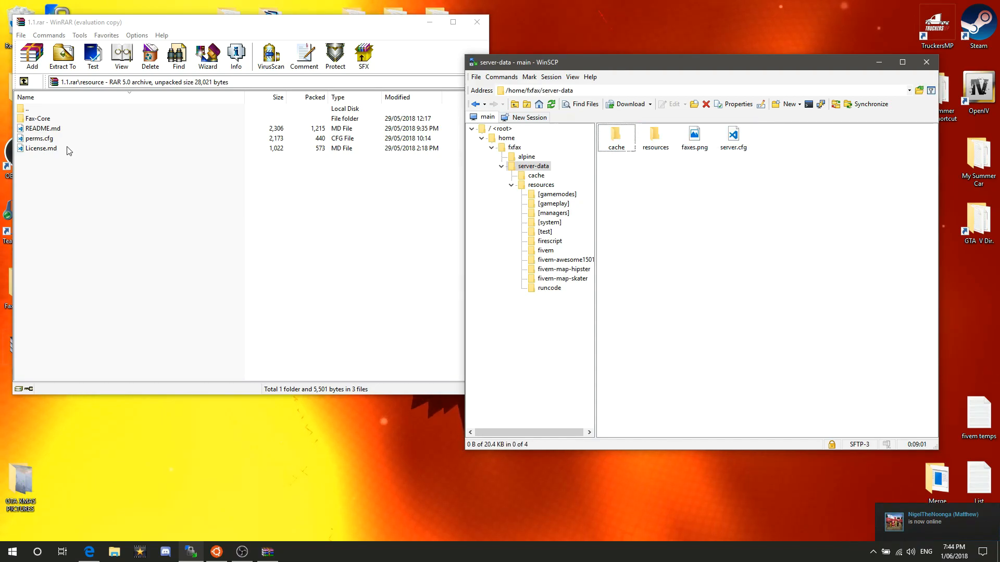
left_click(40, 139)
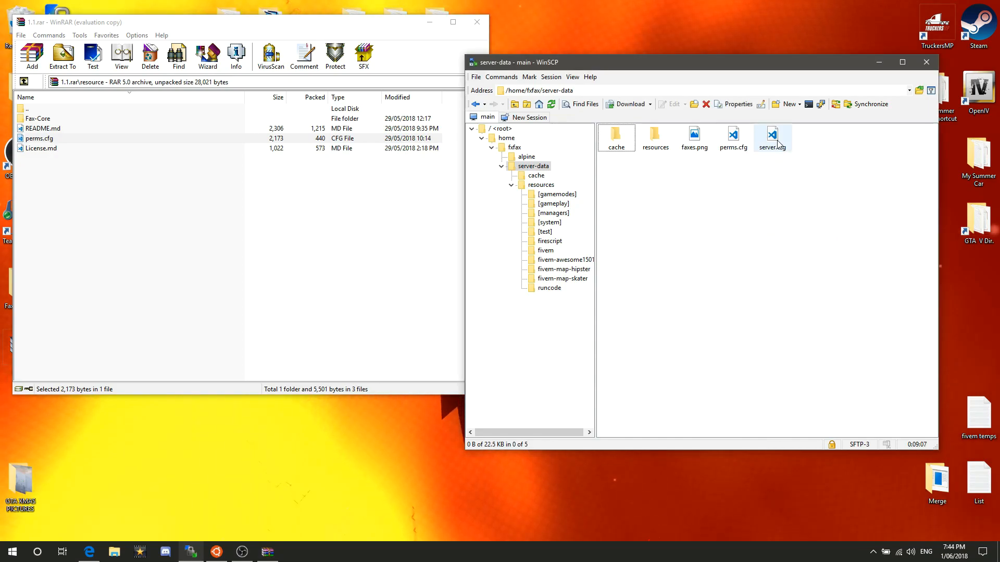
- Open server.cfg in WinSCP's built-in editor and scroll through it
double_click(771, 136)
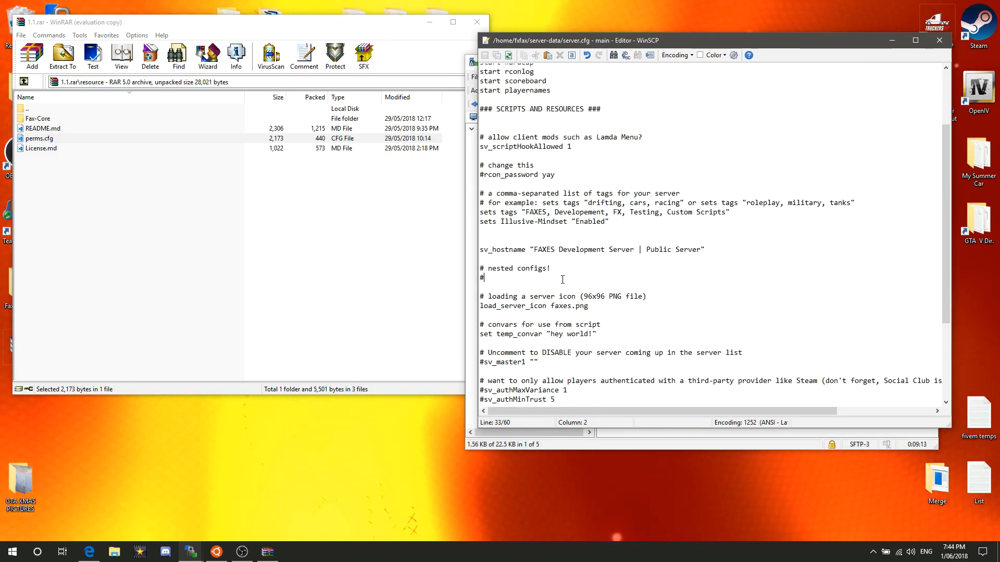
scroll("down", 3)
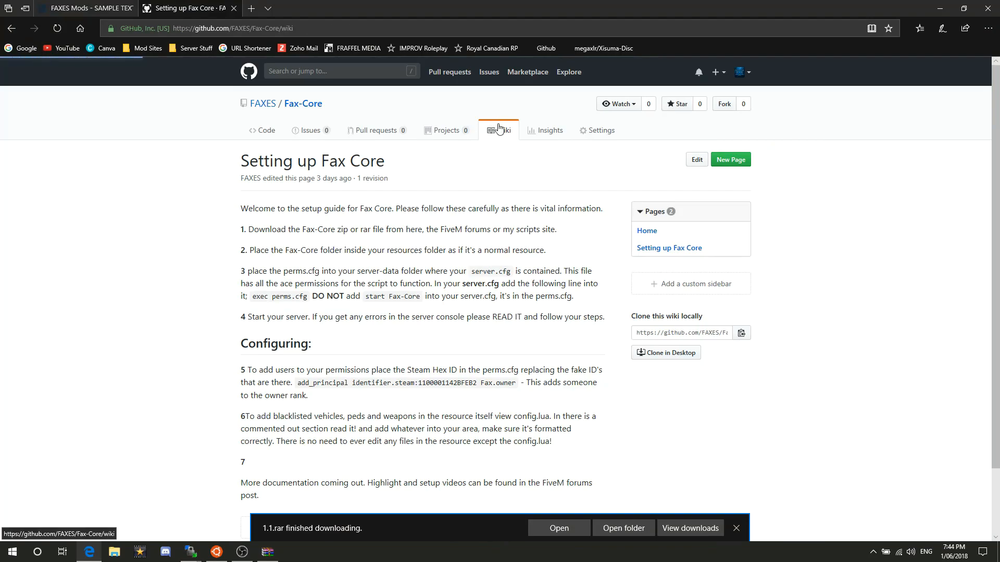
- Copy 'exec perms.cfg' from the Setting up Fax Core wiki into server.cfg and save
left_click(646, 230)
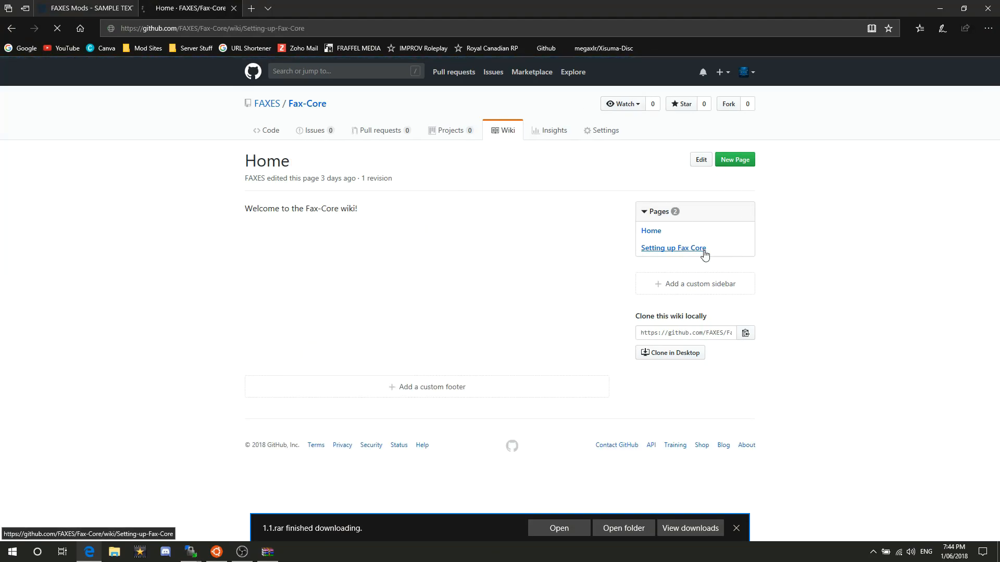
left_click(673, 248)
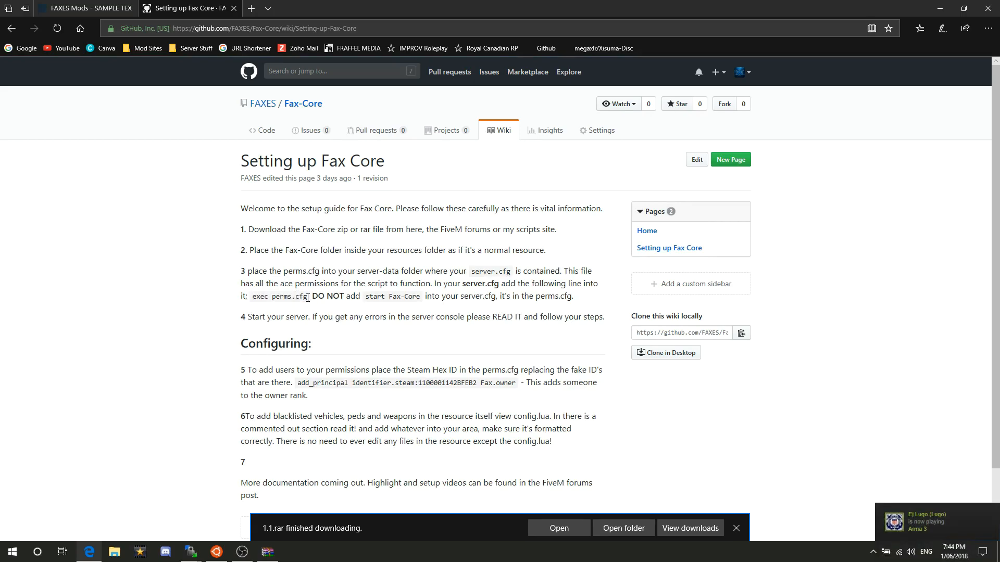
double_click(279, 296)
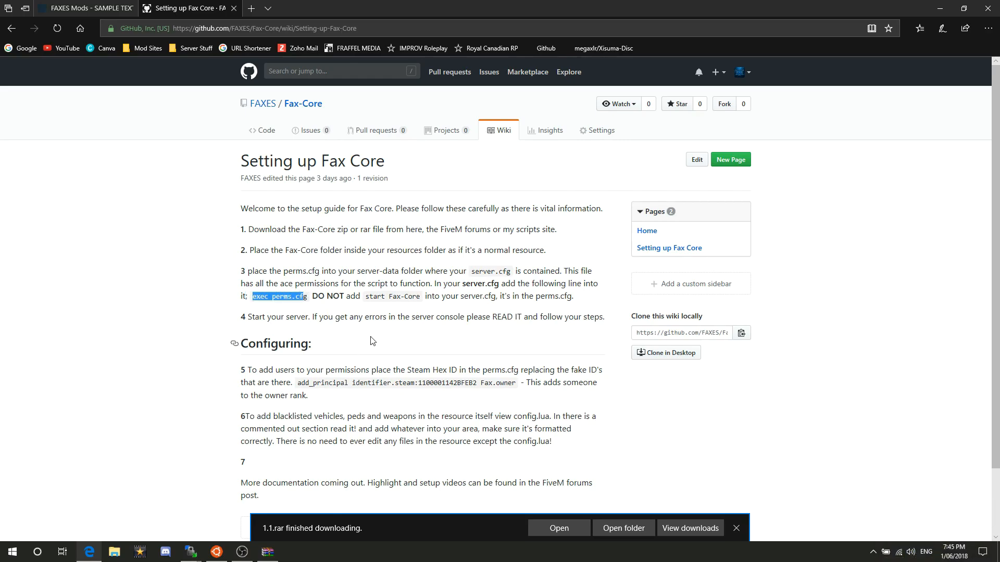
mouse_move(216, 551)
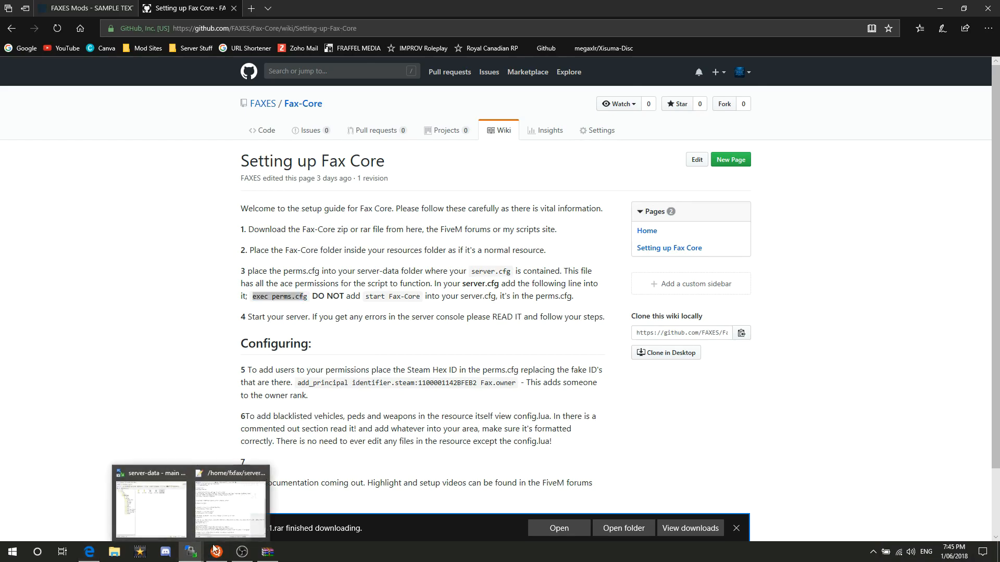
left_click(230, 507)
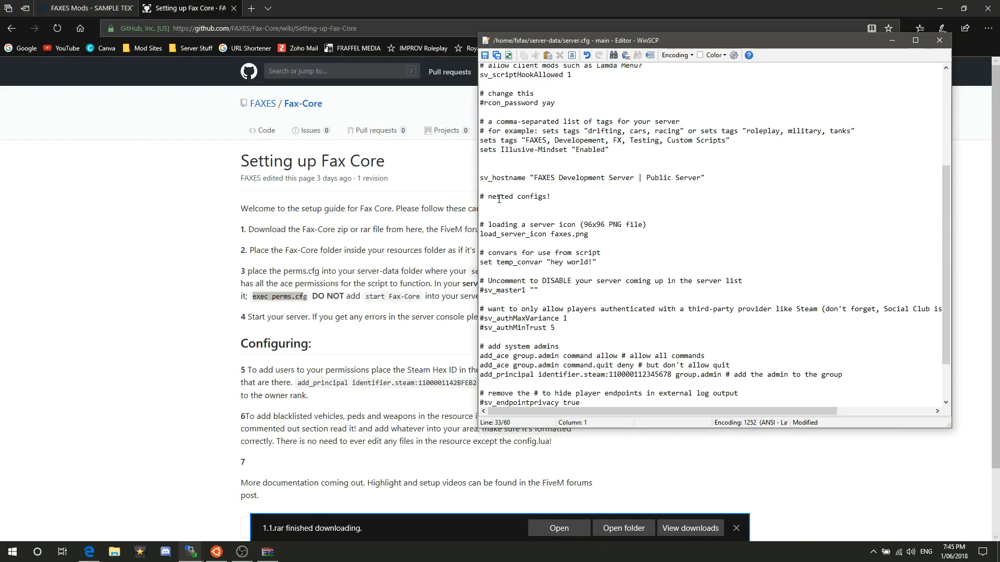
type("exec perms.cfg")
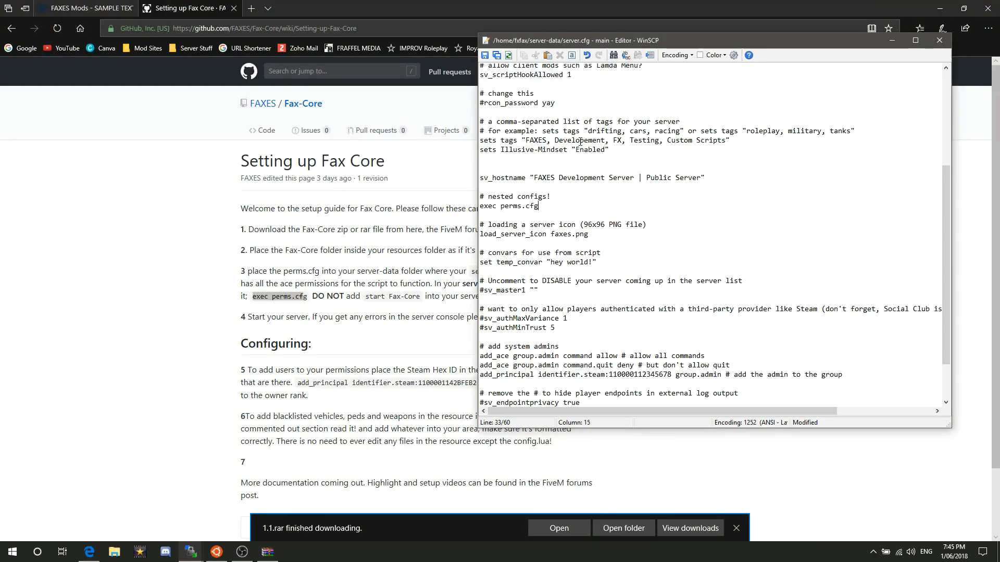
left_click(484, 55)
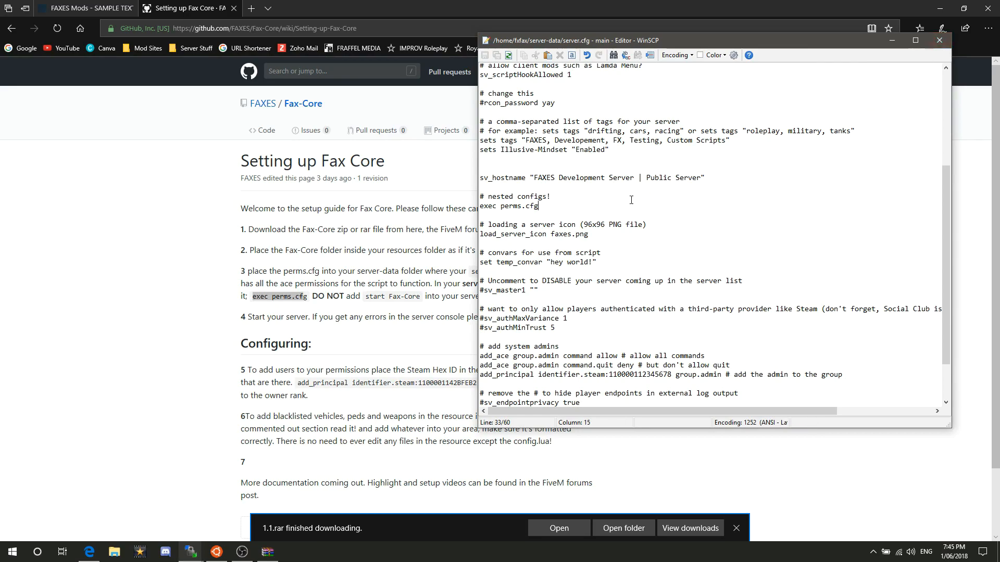
- Add a 'start Fax-Core' line to server.cfg and recheck the setup guide
scroll("up", 3)
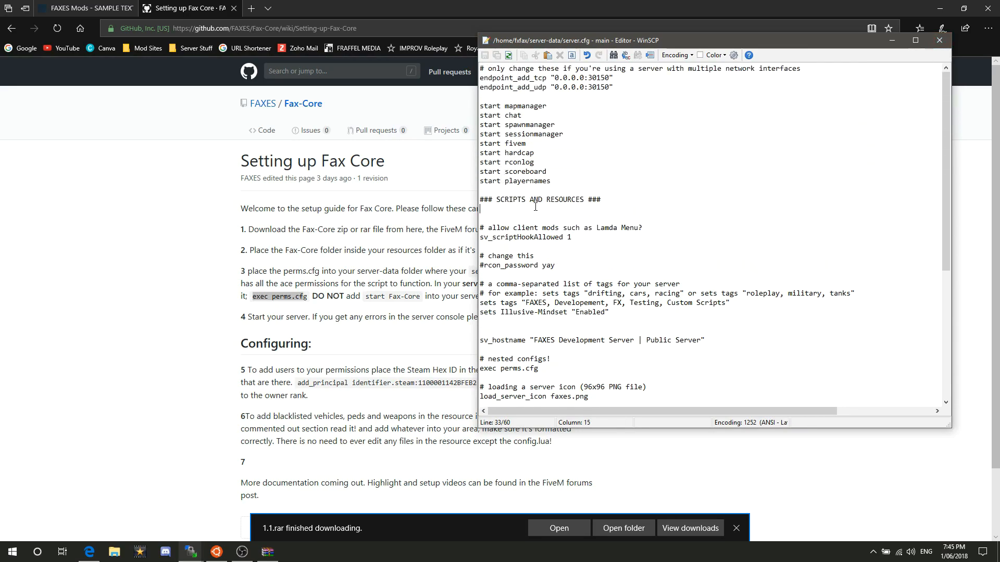
type("start F")
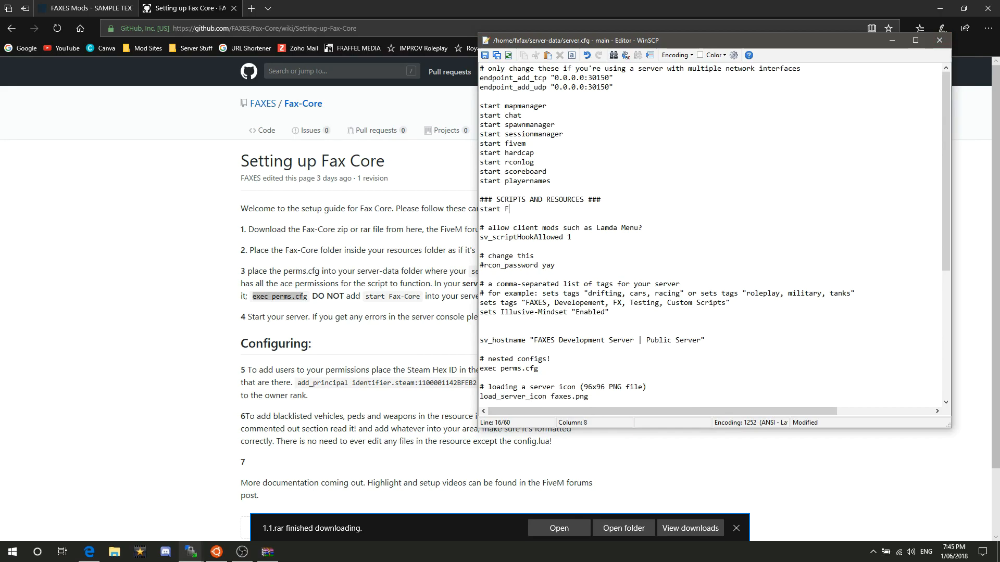
type("ax-Core")
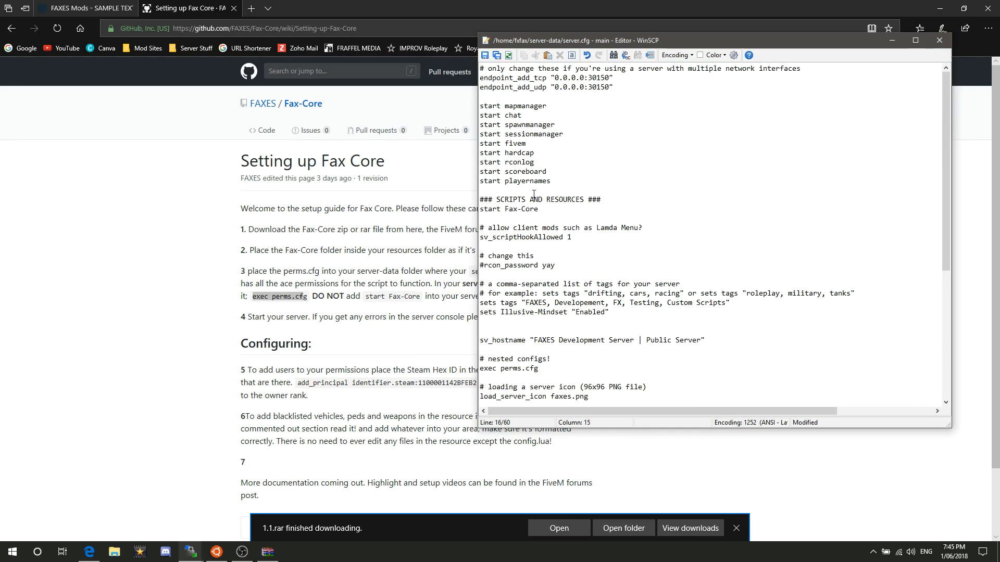
double_click(532, 209)
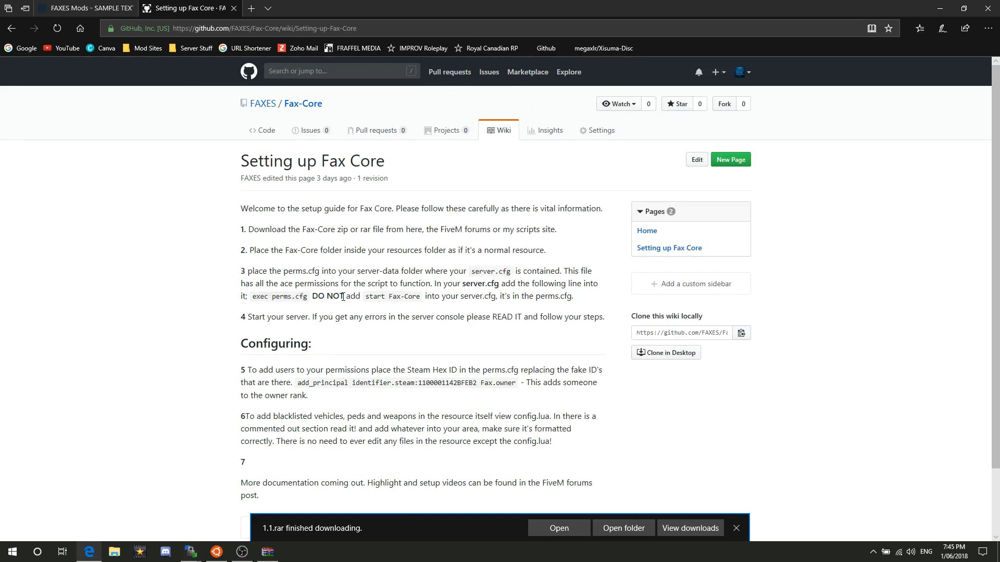
mouse_move(284, 558)
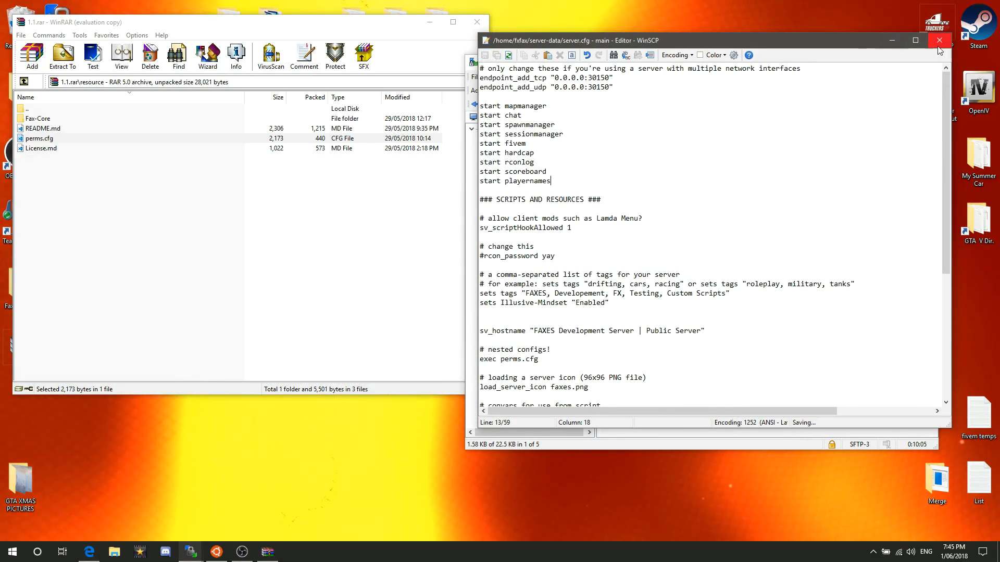
left_click(938, 40)
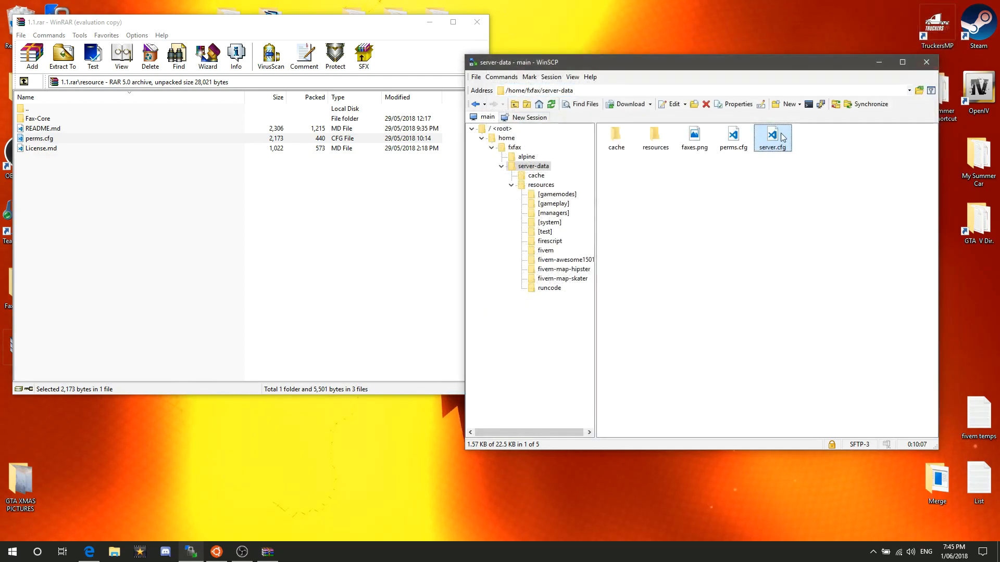
double_click(732, 139)
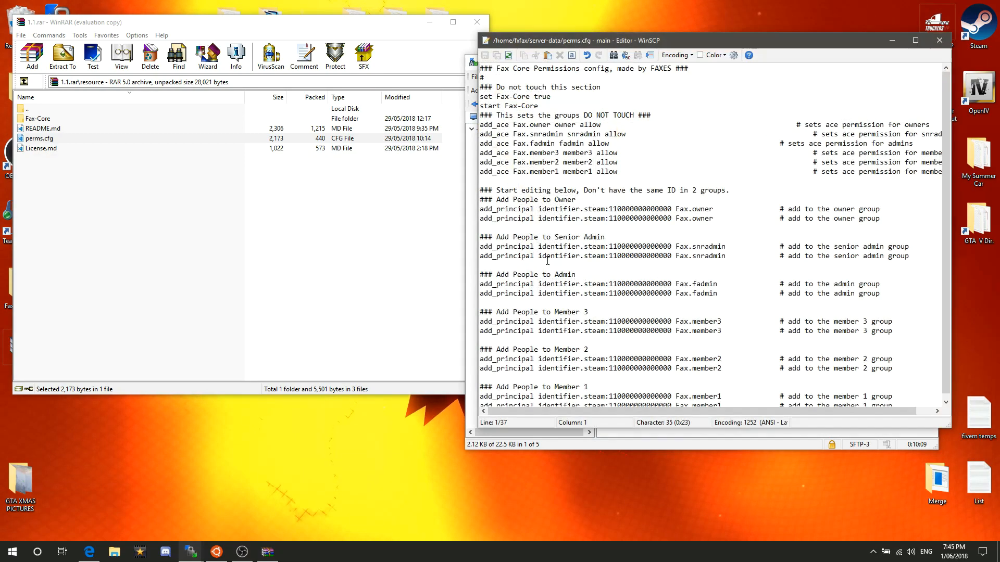
double_click(485, 96)
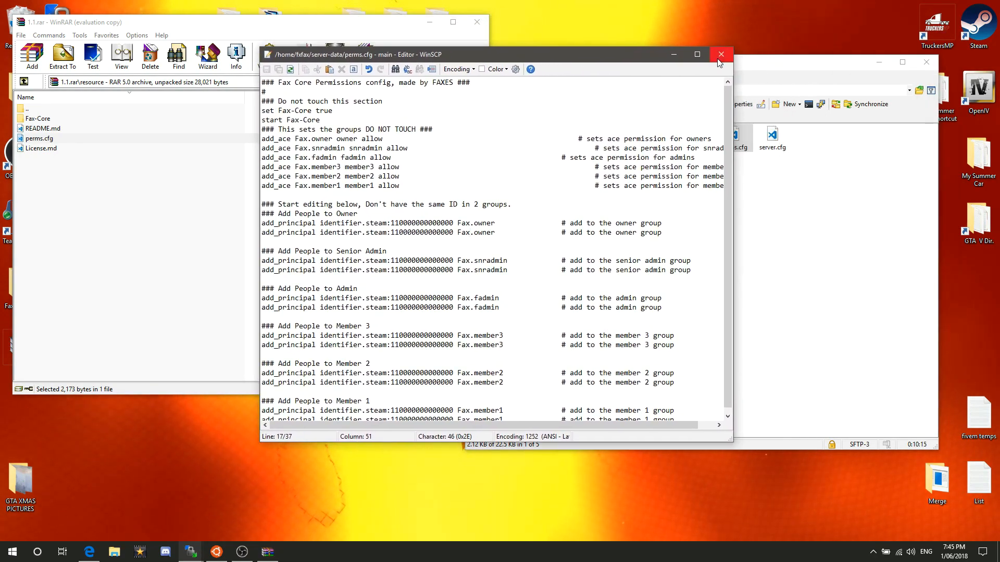
left_click(720, 55)
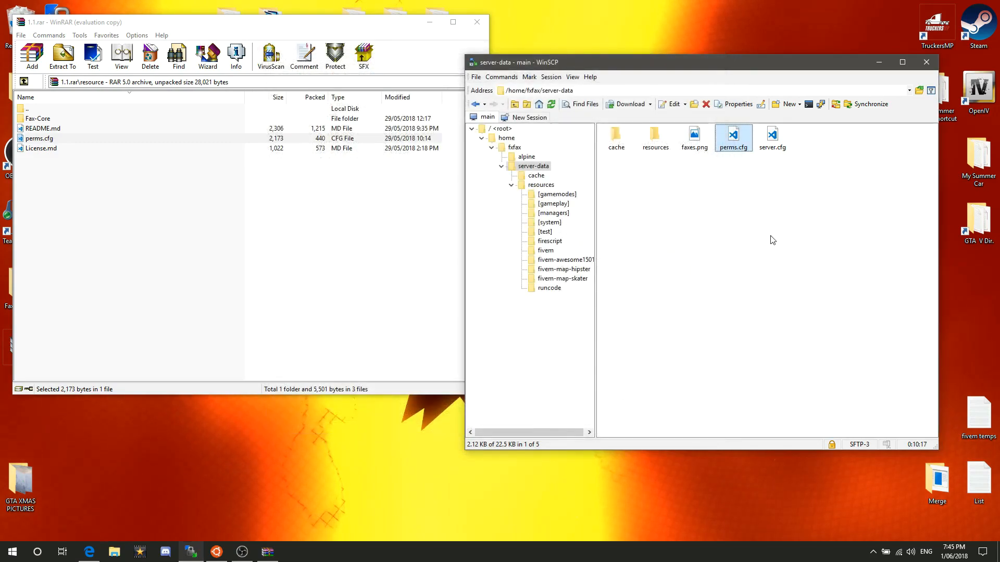
left_click(751, 176)
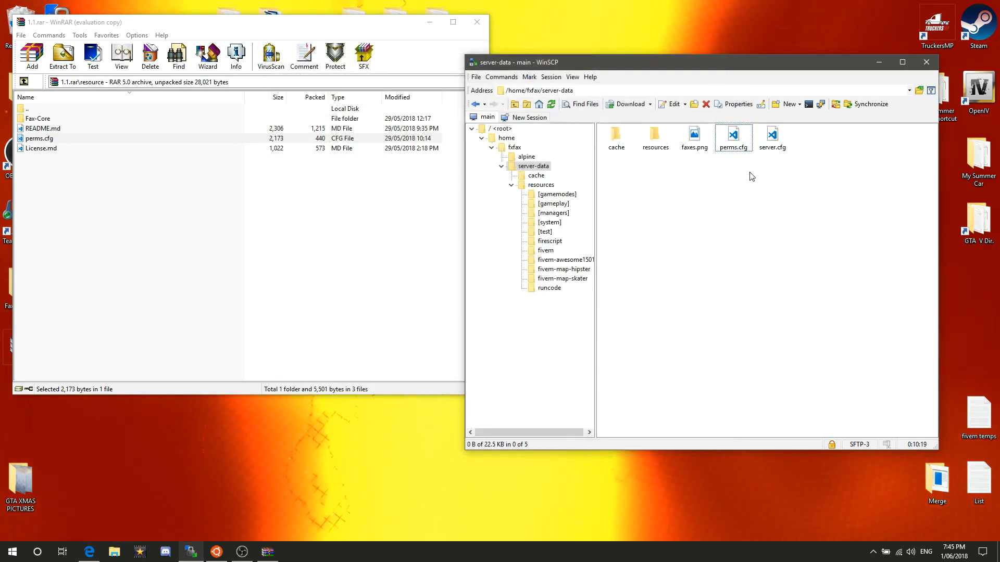
double_click(732, 134)
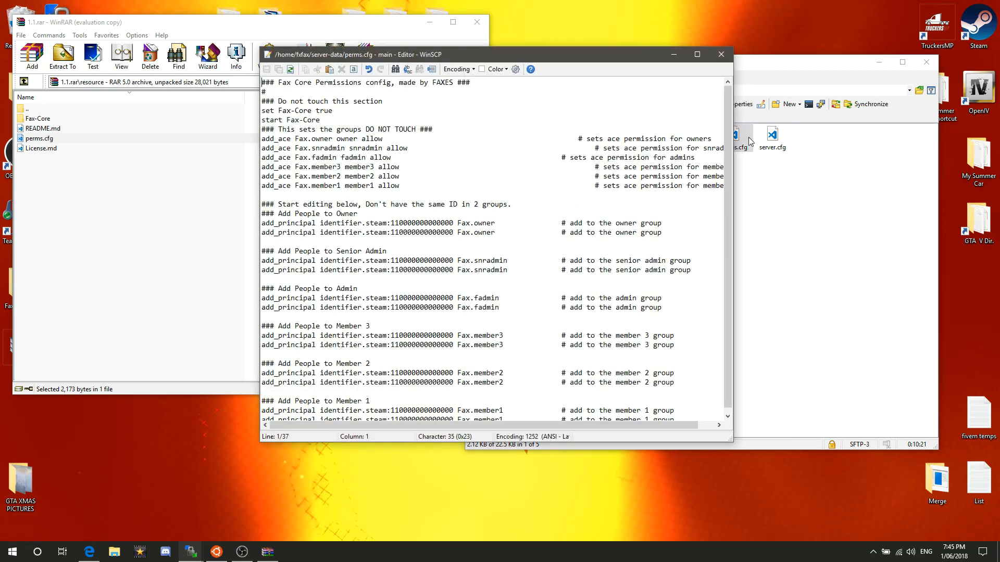
left_click(722, 54)
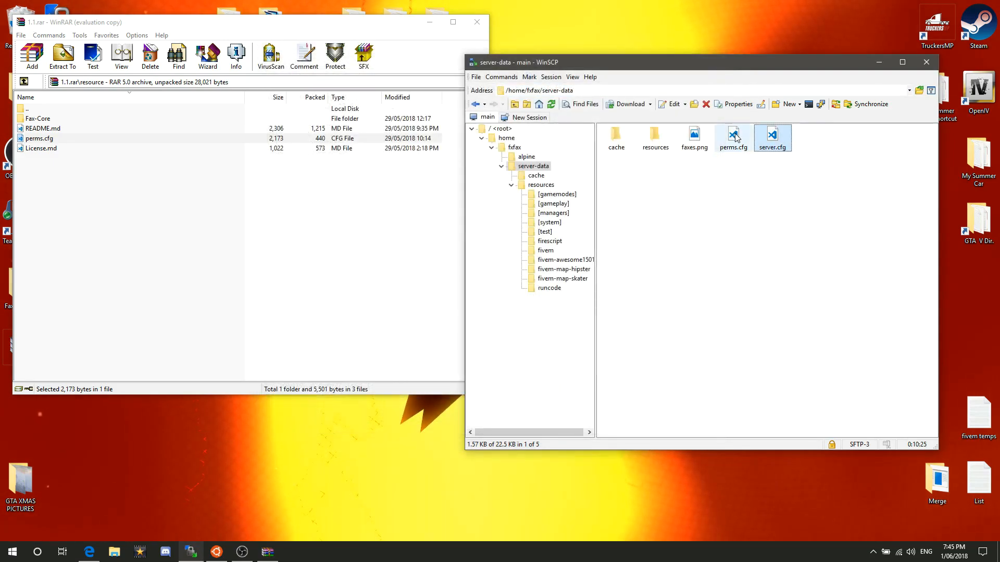
double_click(733, 139)
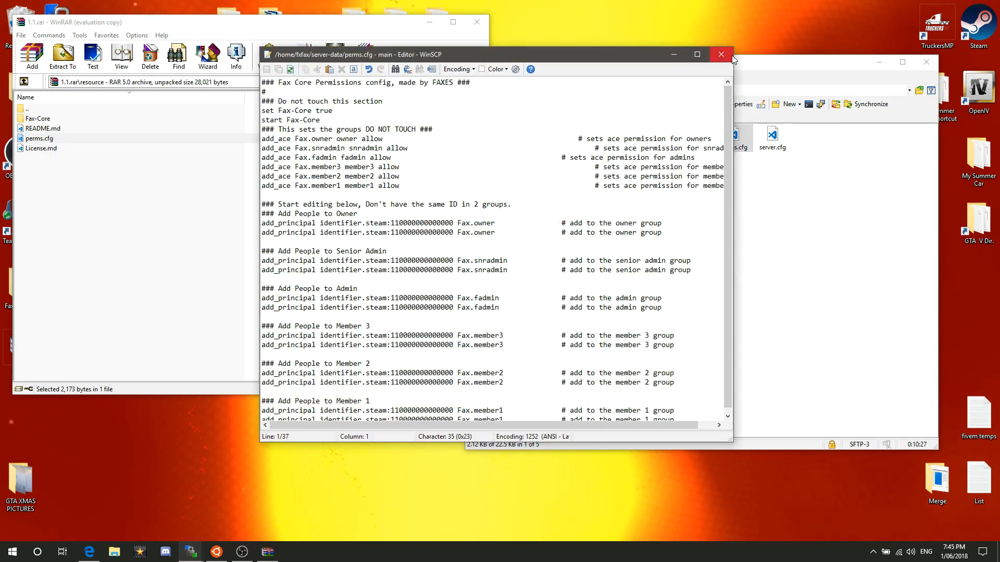
left_click(721, 55)
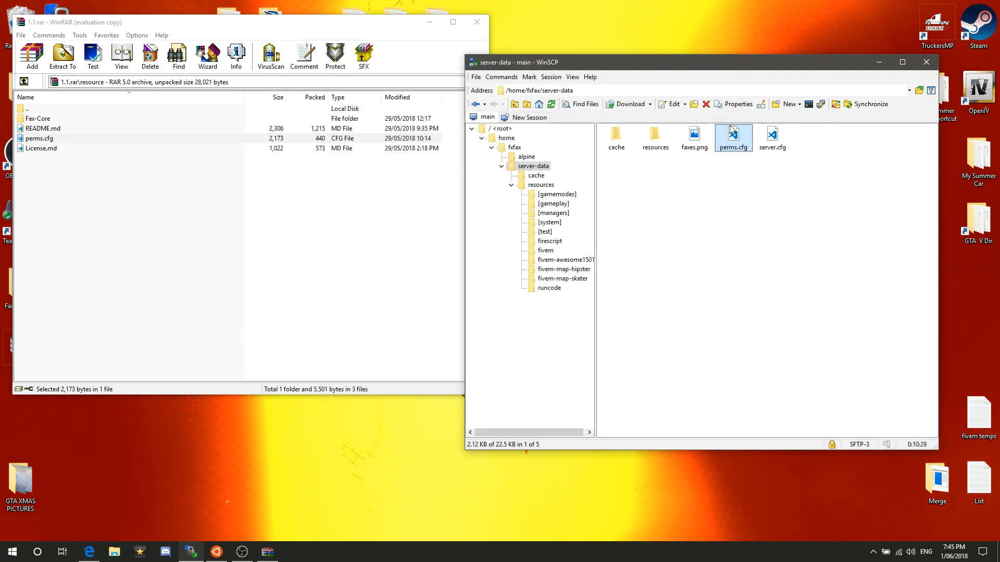
left_click(656, 161)
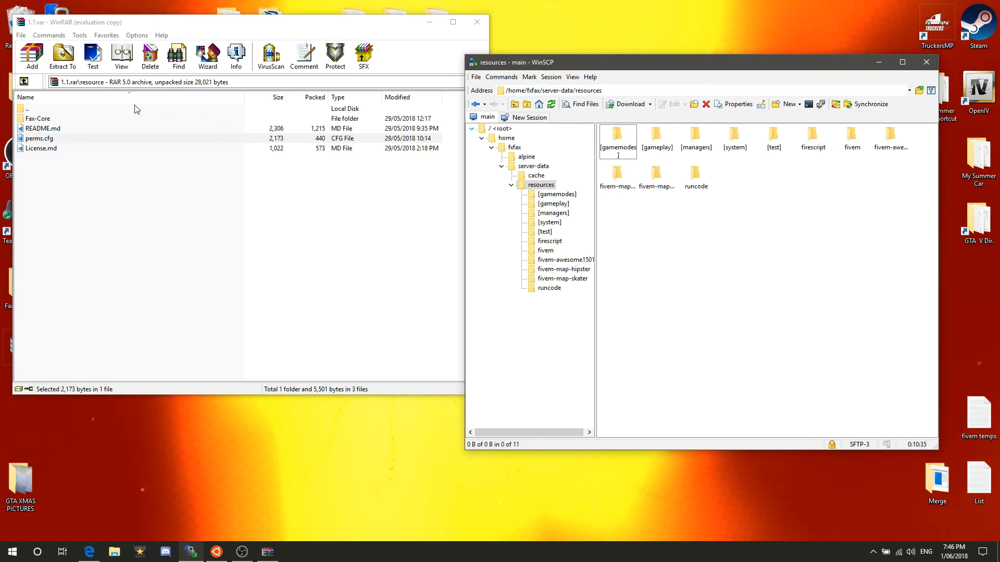
- Upload the Fax-Core folder into the server's resources folder, then return to server-data
double_click(37, 118)
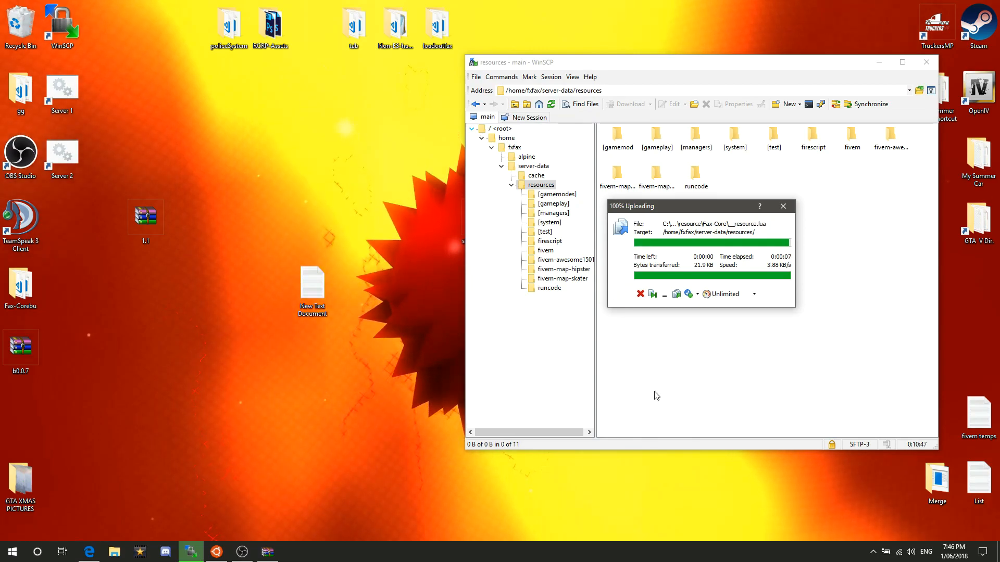
left_click(534, 165)
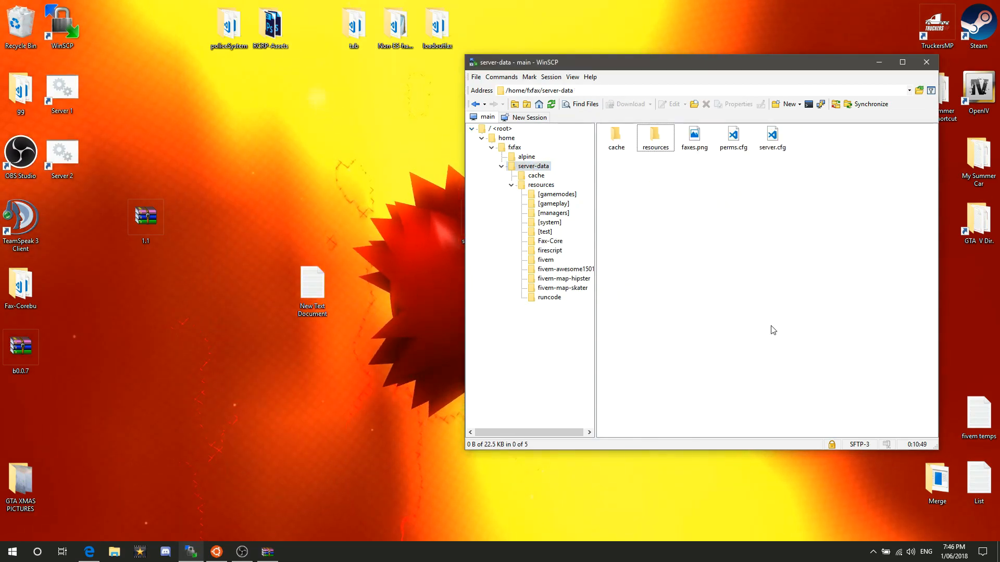
- Add 'start Fax-Core' under ### SCRIPTS AND RESOURCES ### in server.cfg and save
double_click(772, 138)
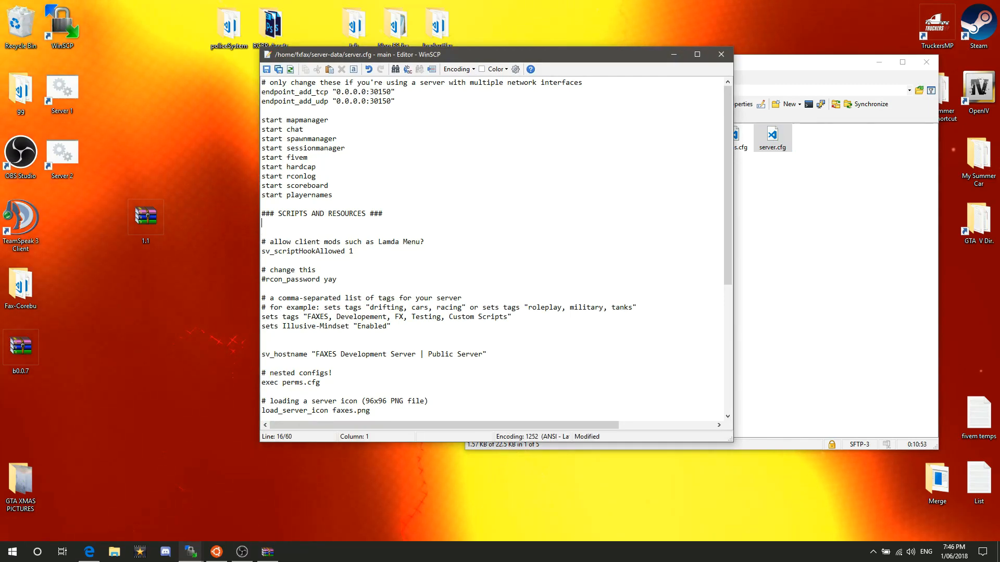
type("start Fax")
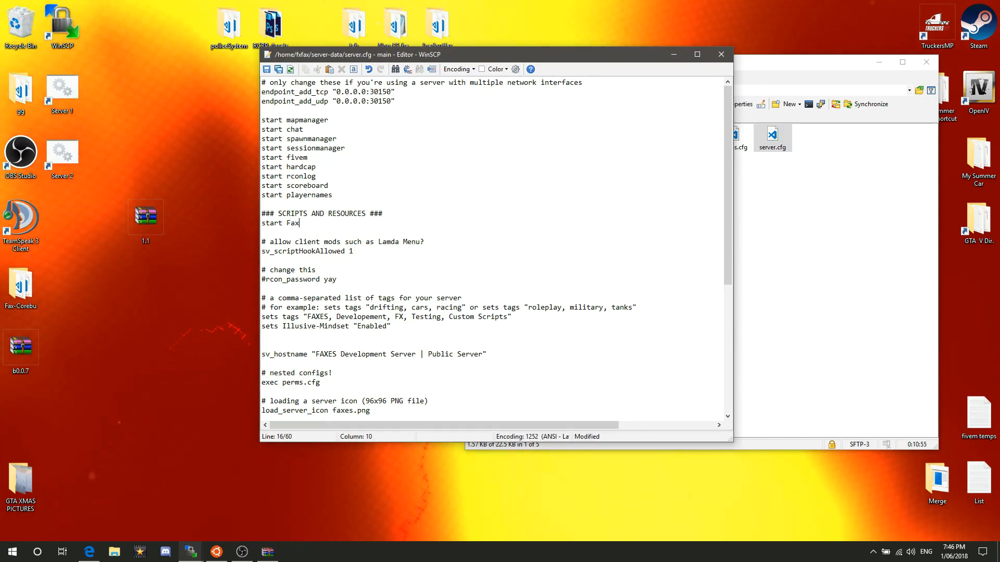
type("-Core")
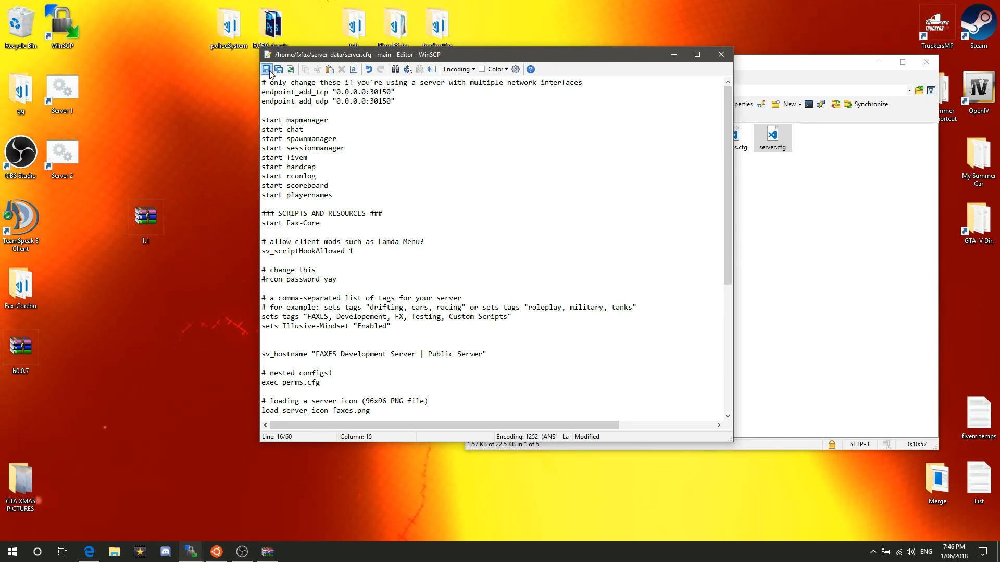
left_click(721, 55)
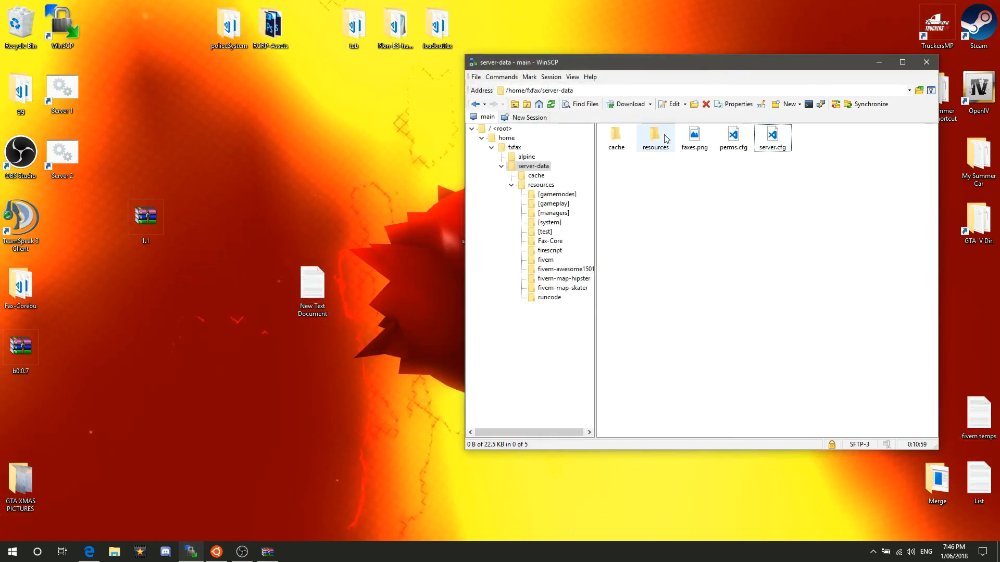
- Confirm Fax-Core is in resources, then delete perms.cfg from server-data
double_click(655, 136)
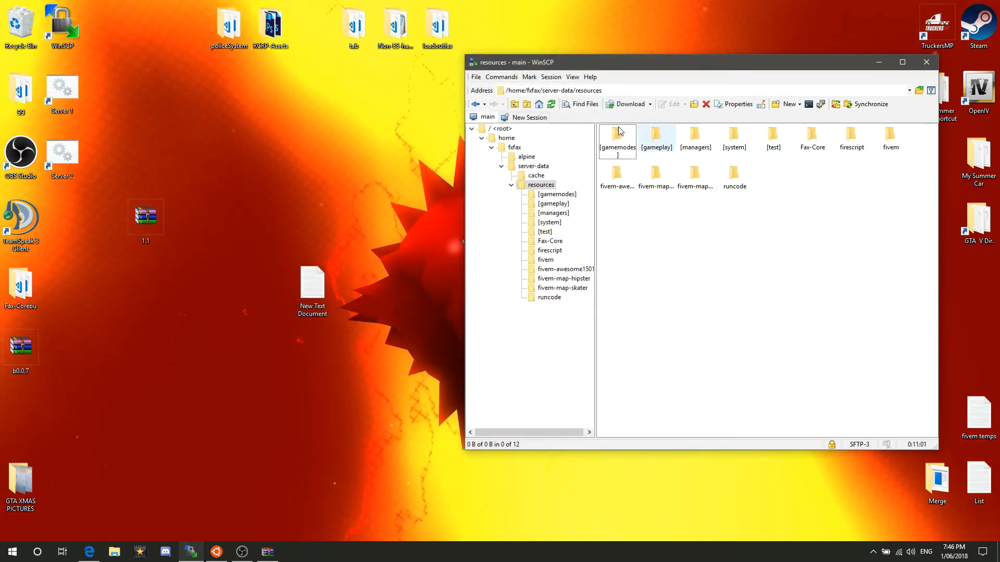
left_click(533, 165)
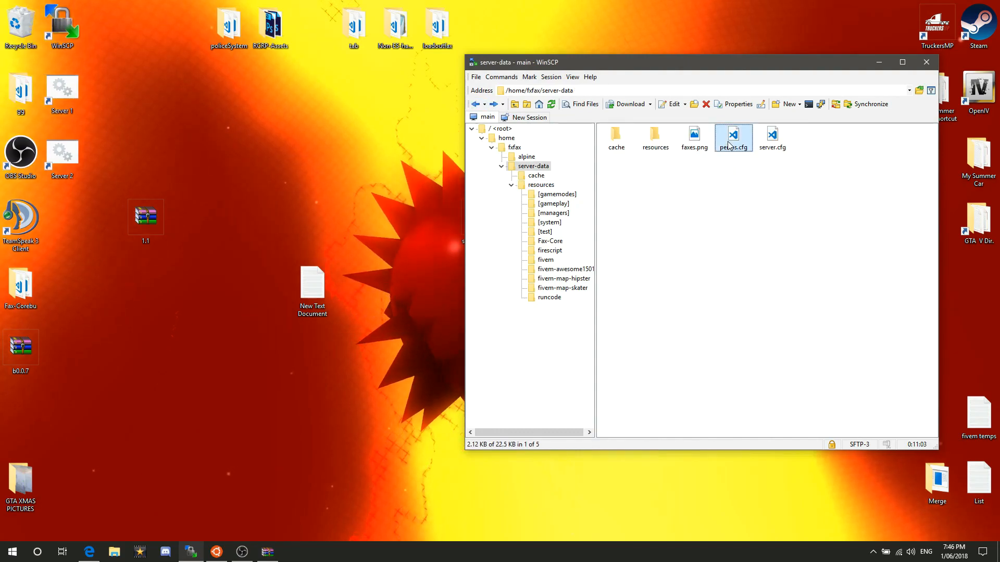
key("Delete")
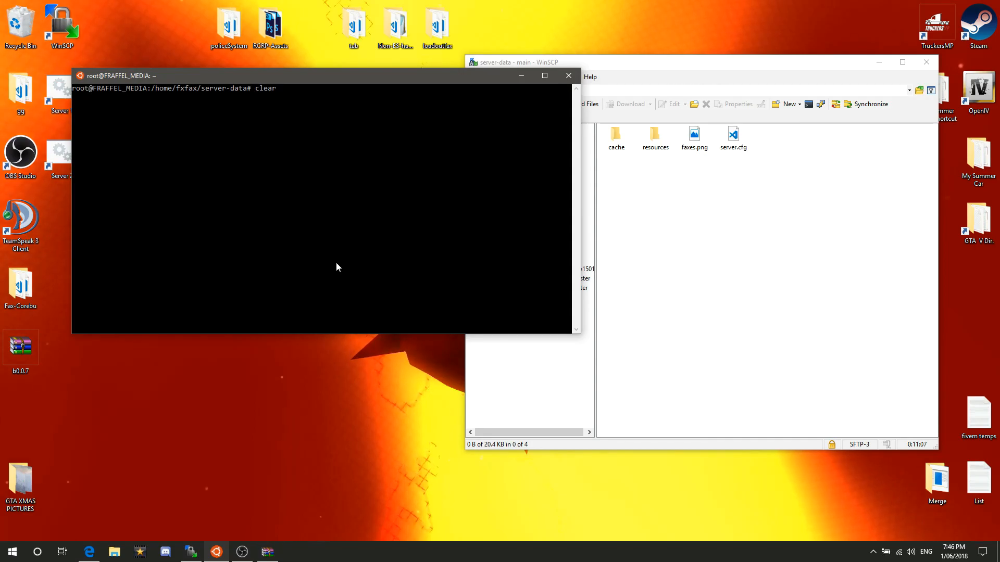
- Start the FiveM server in PuTTY, note Fax-Core's permissions warning, and hide the console
key("Return")
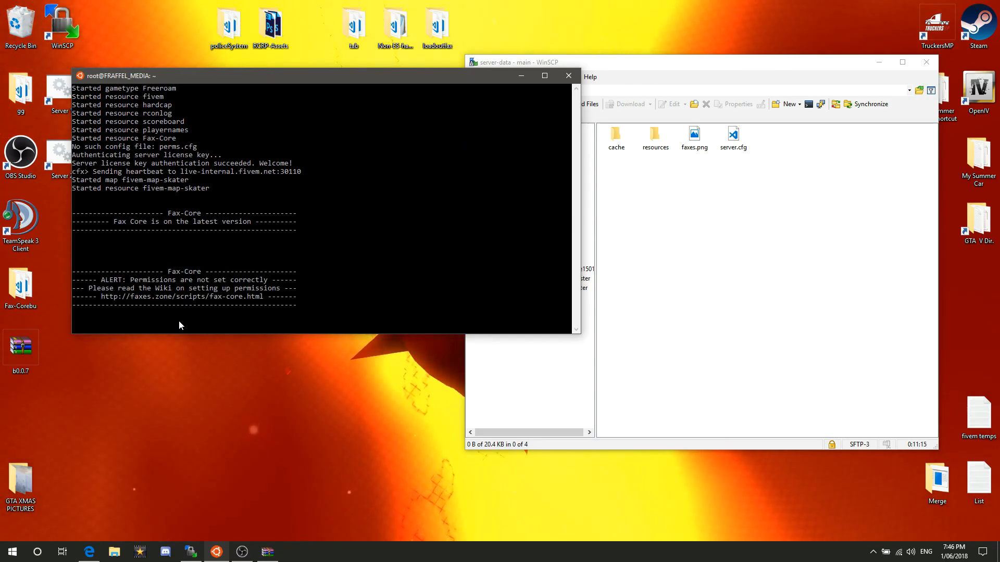
left_click(567, 75)
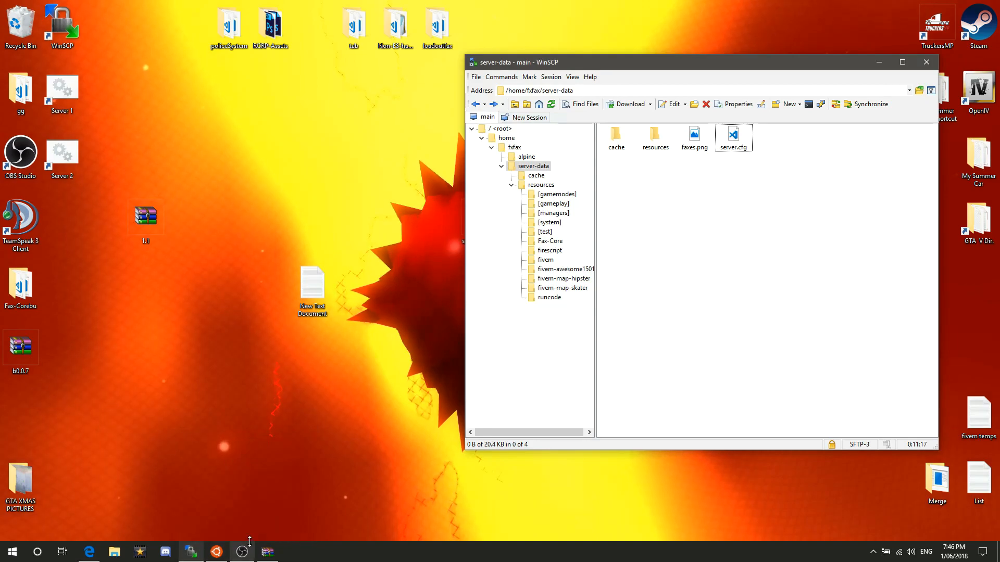
- Delete the start Fax-Core line from server.cfg and save the file
left_click(733, 137)
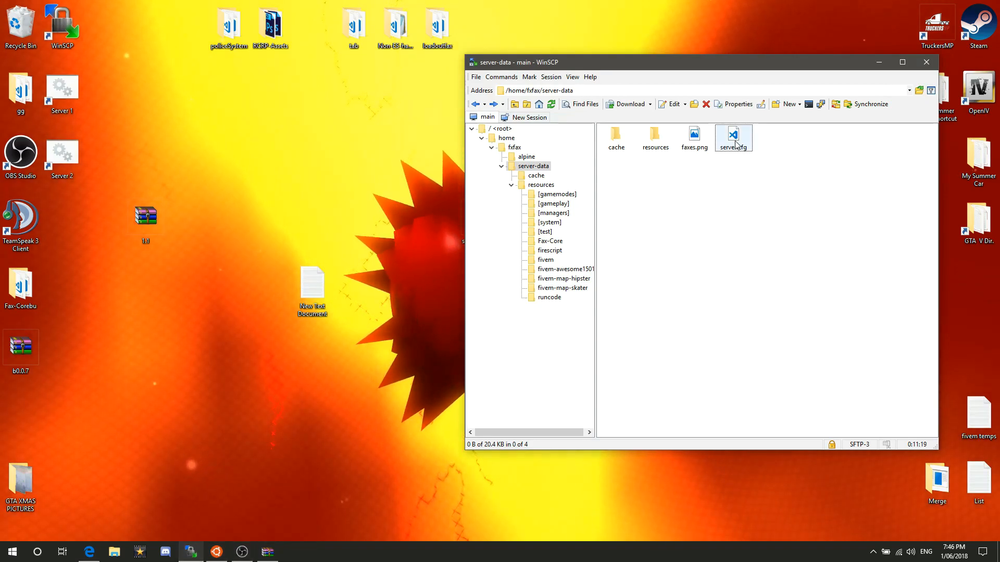
double_click(733, 137)
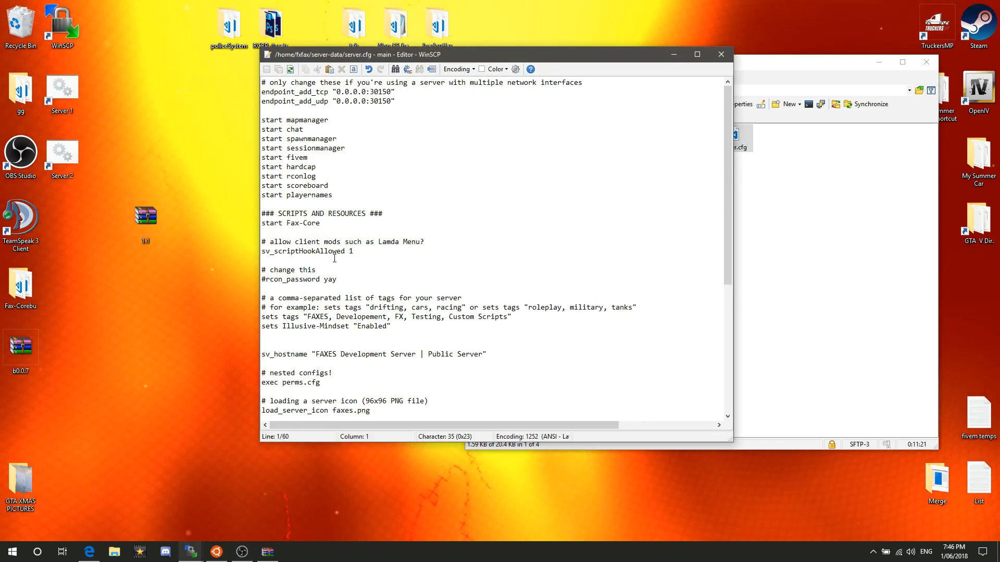
double_click(289, 223)
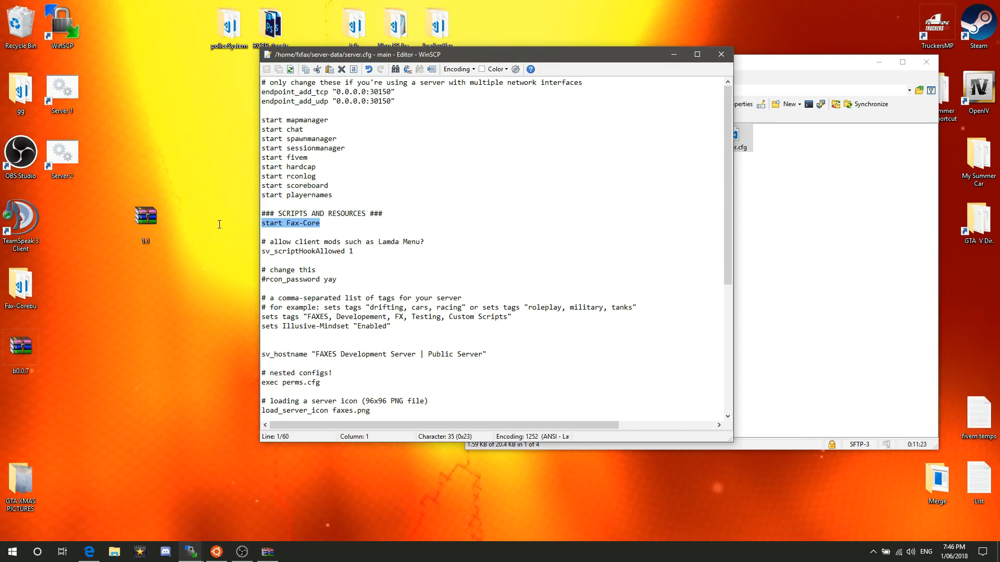
left_click(266, 69)
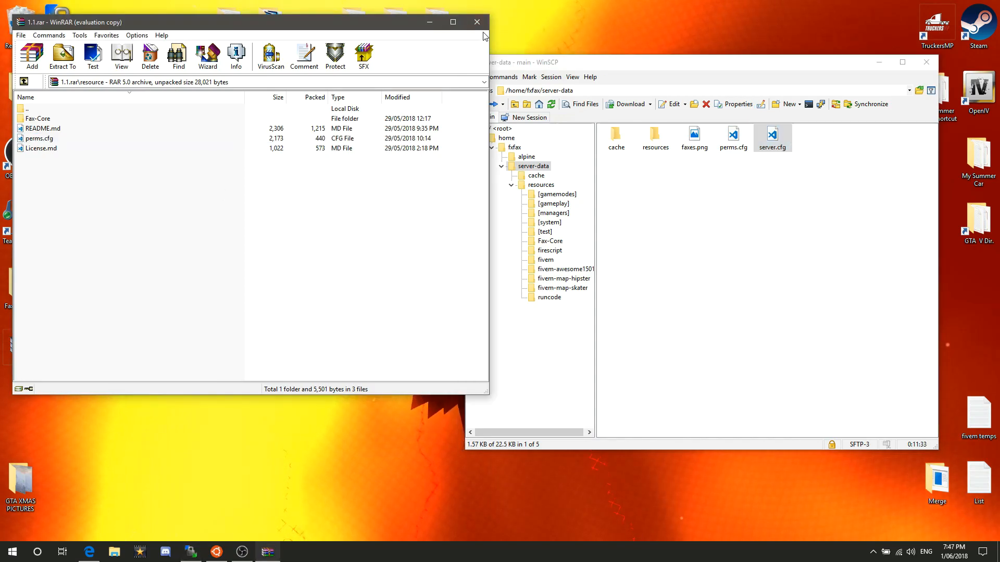
- Close the WinRAR archive window and reopen server.cfg to check the change
left_click(476, 22)
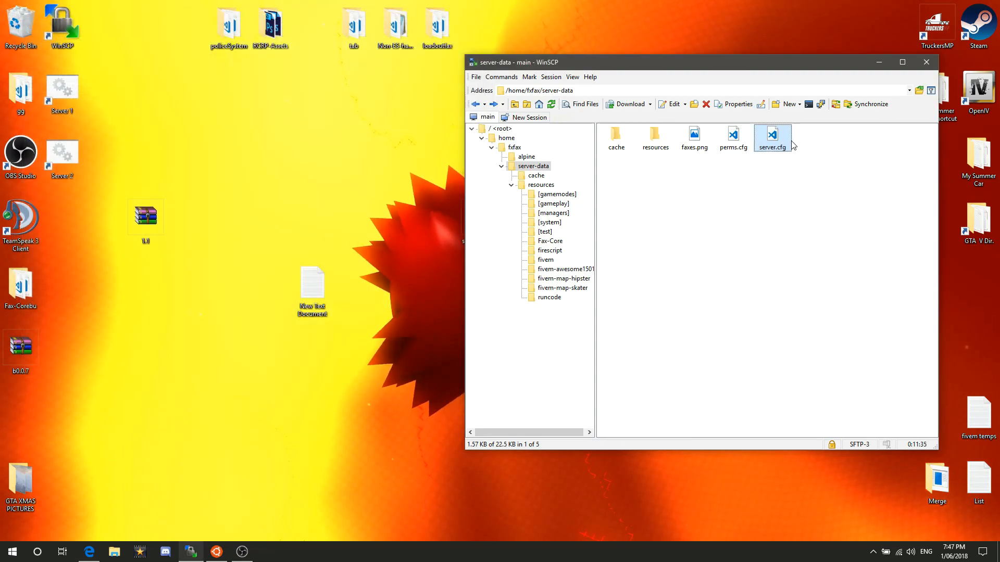
double_click(773, 134)
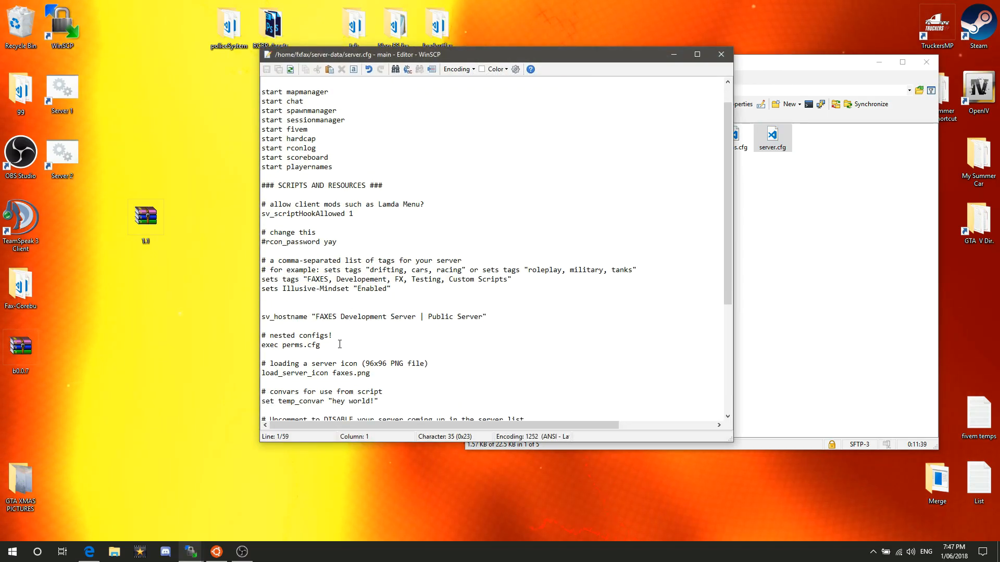
double_click(301, 345)
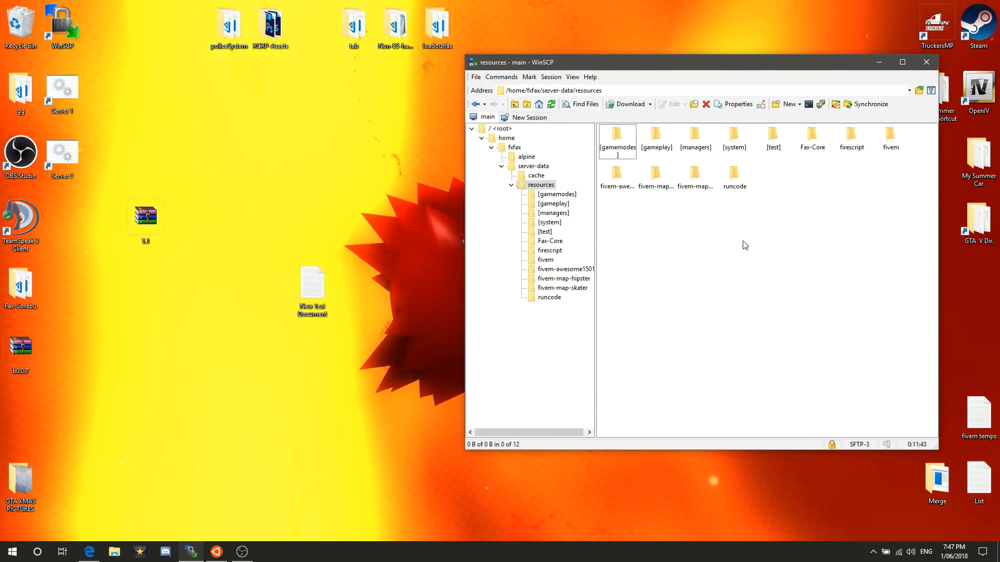
- Enter the Fax-Core folder and open config.lua in WinSCP's internal editor
double_click(812, 135)
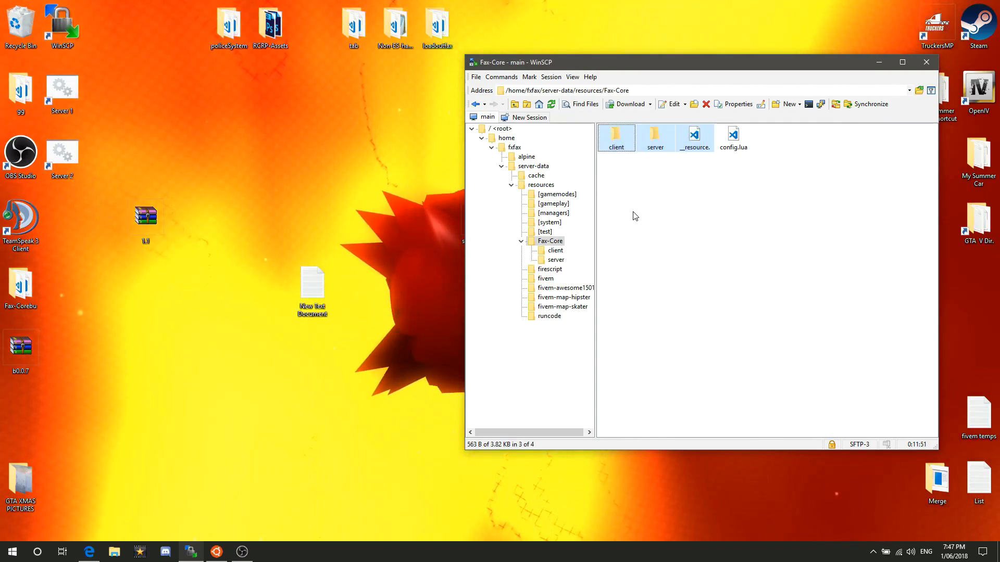
left_click(733, 134)
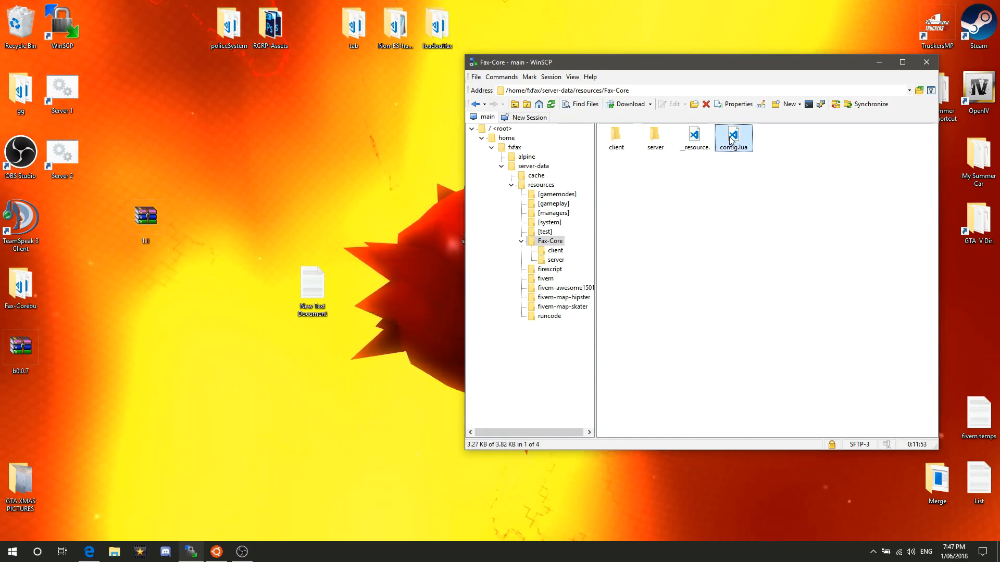
double_click(734, 136)
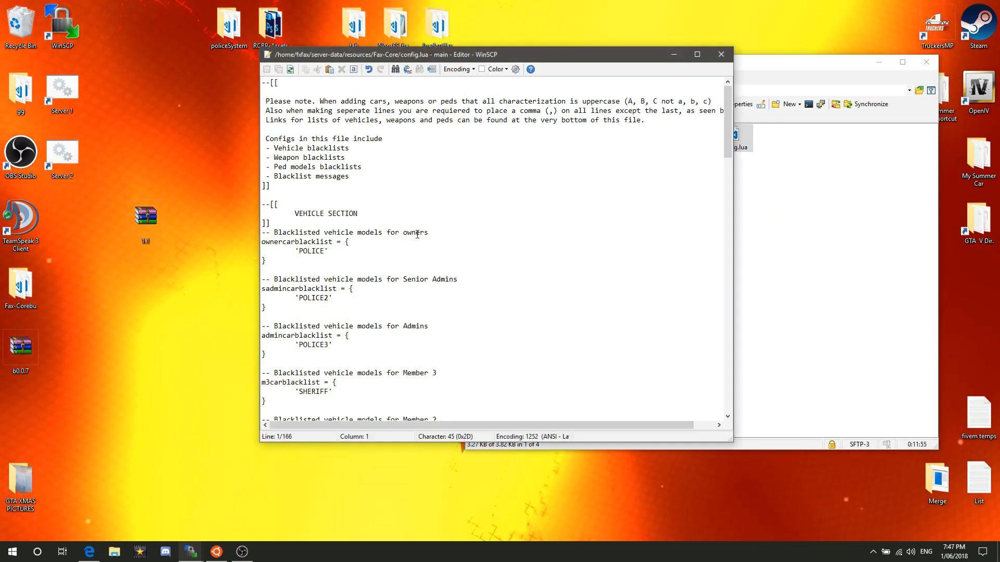
- Read through config.lua's vehicle, weapon, ped and message blacklists, then close the editor
scroll("down", 3)
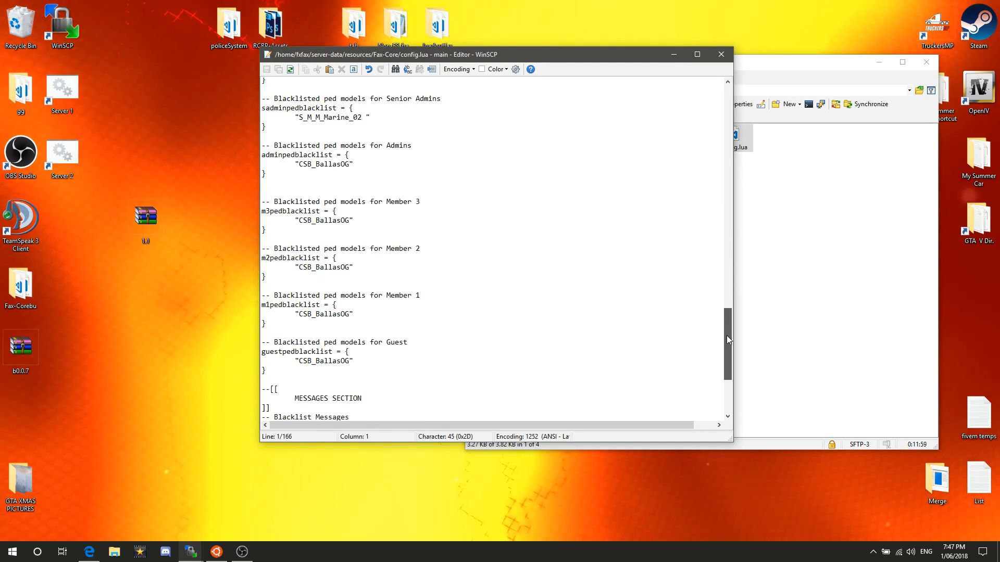
scroll("down", 3)
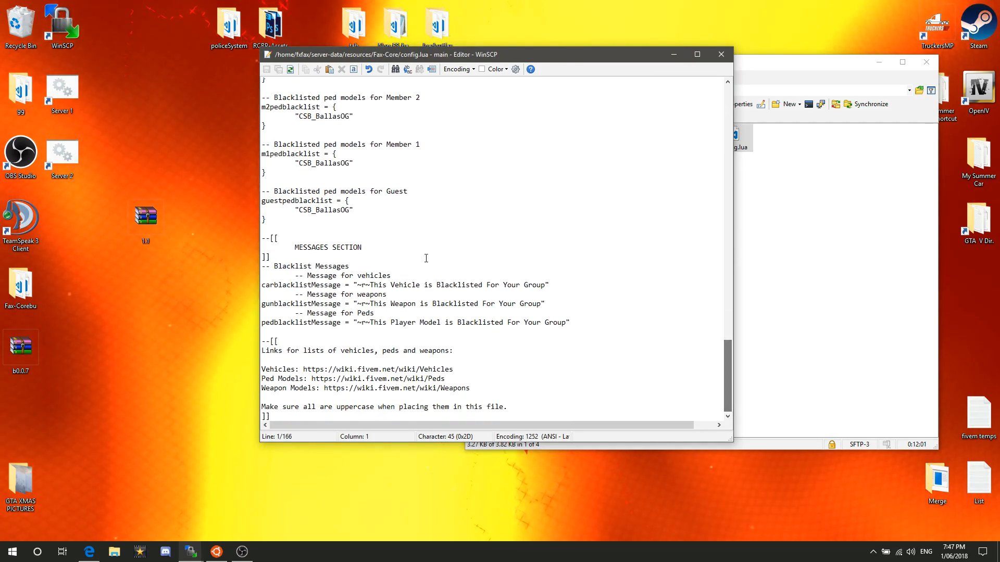
left_click(385, 294)
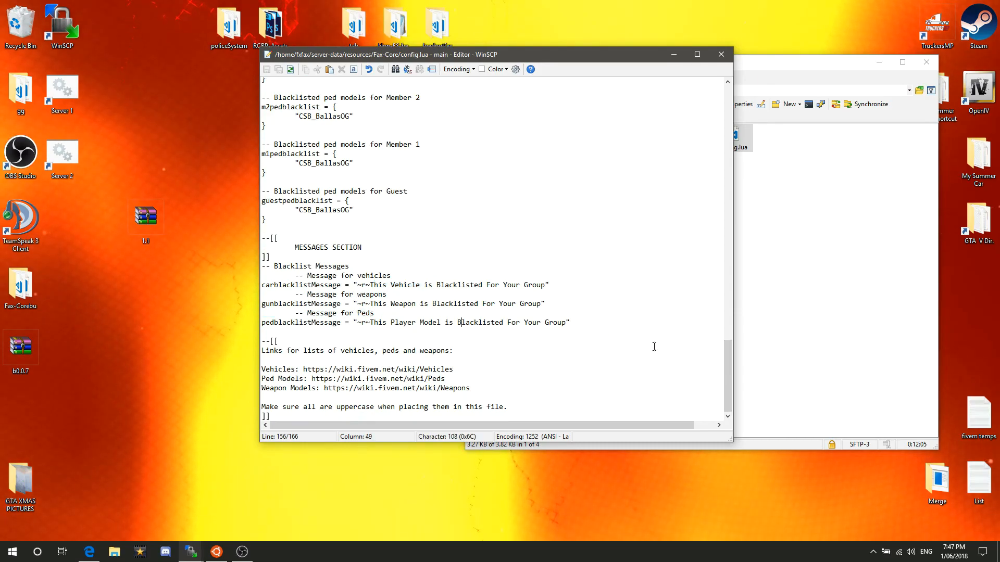
scroll("up", 3)
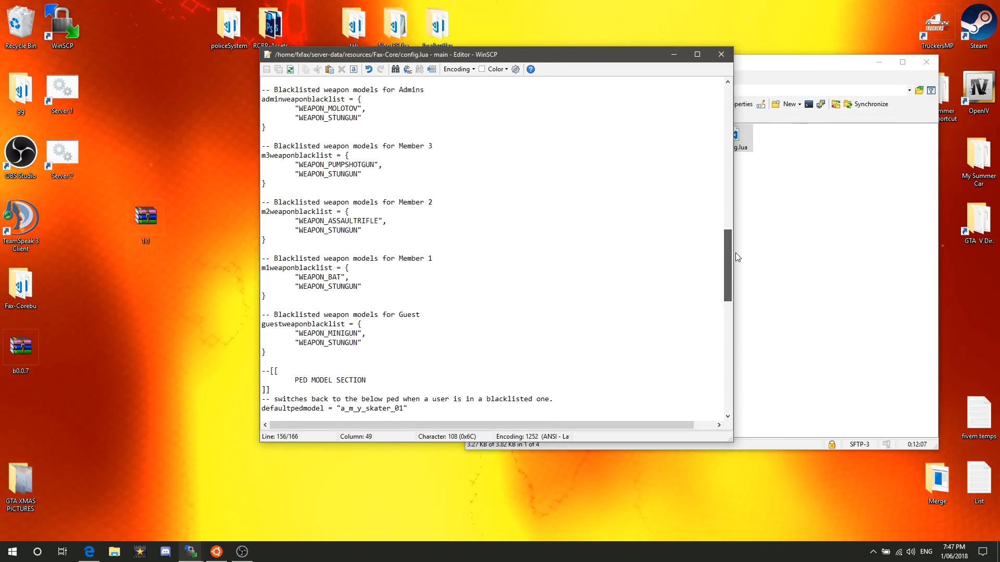
scroll("up", 3)
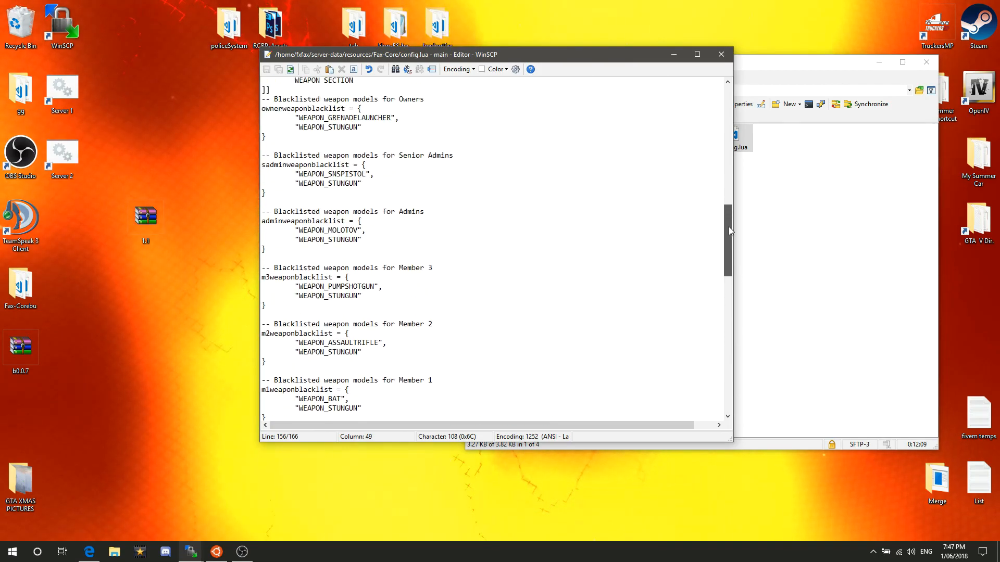
scroll("up", 3)
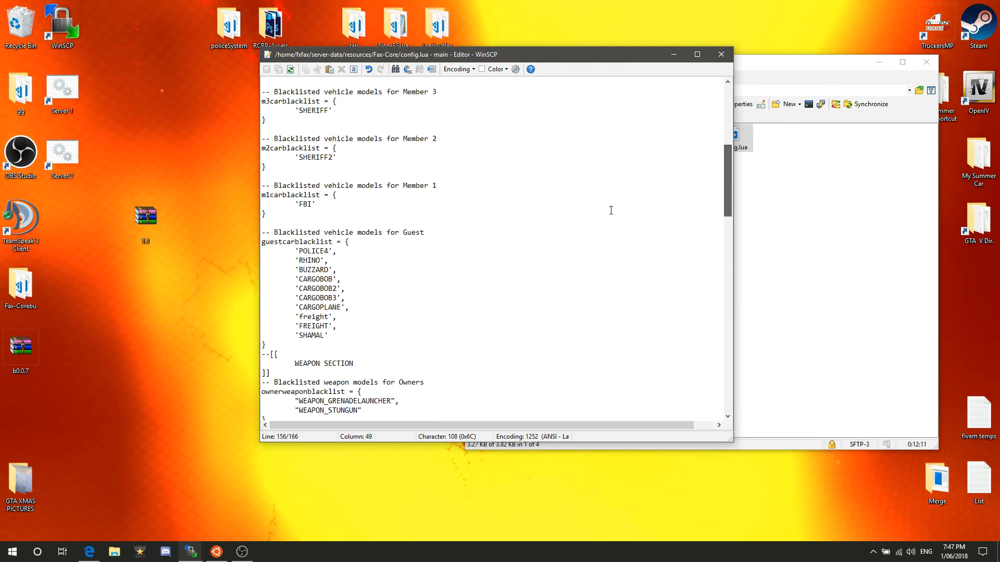
scroll("up", 3)
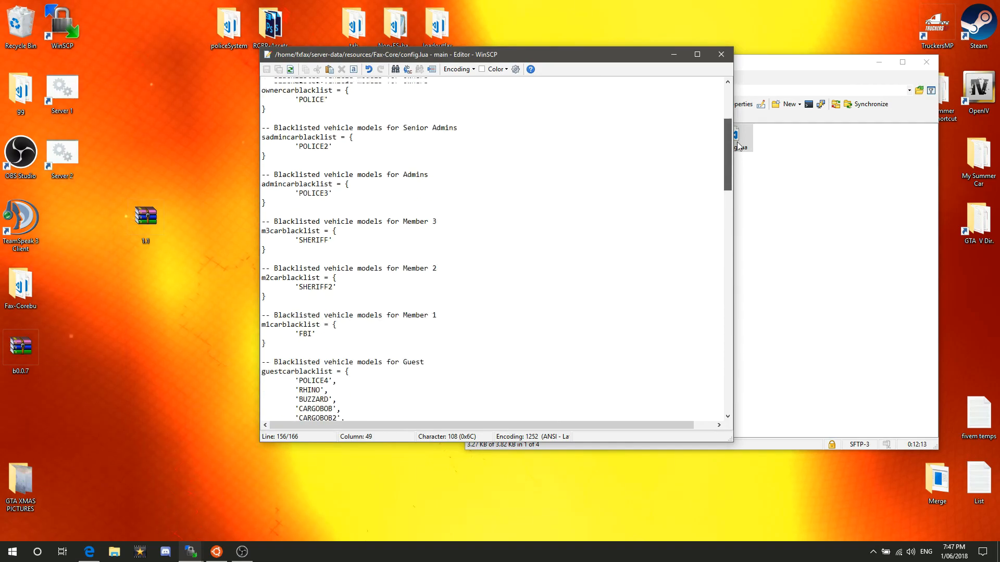
scroll("up", 3)
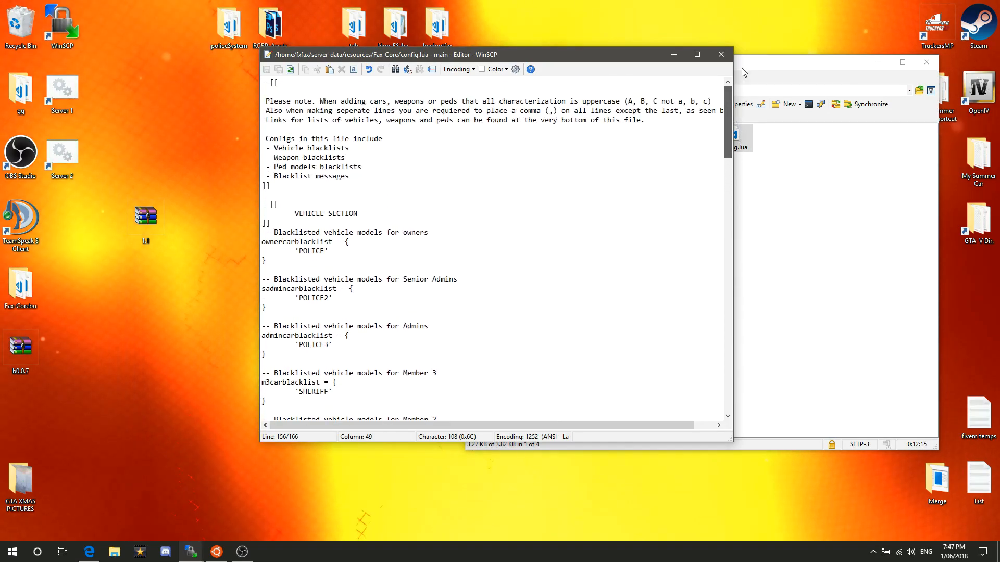
left_click(721, 54)
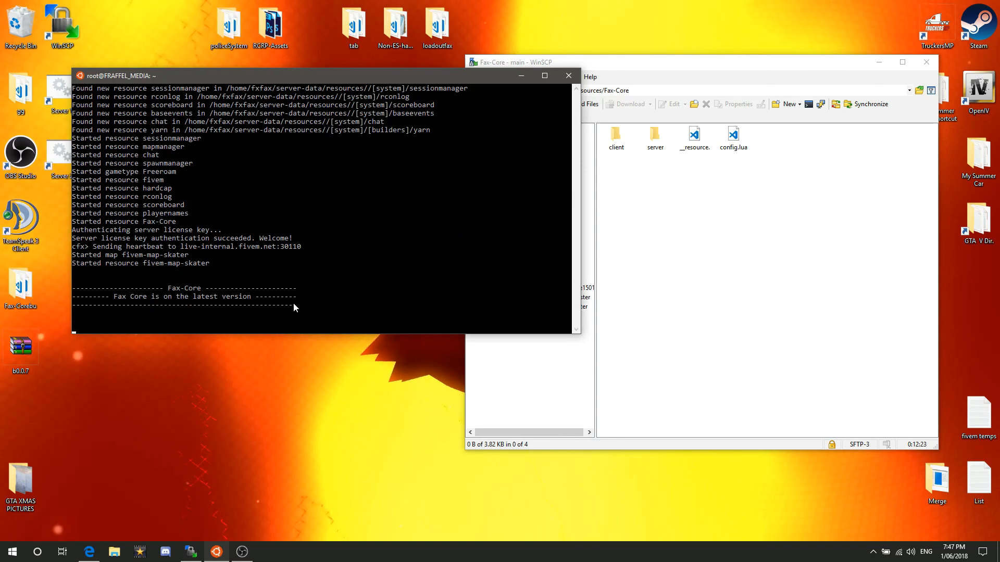
- Return to WinSCP and browse server-data, then resources, into the Fax-Core folder
left_click(567, 75)
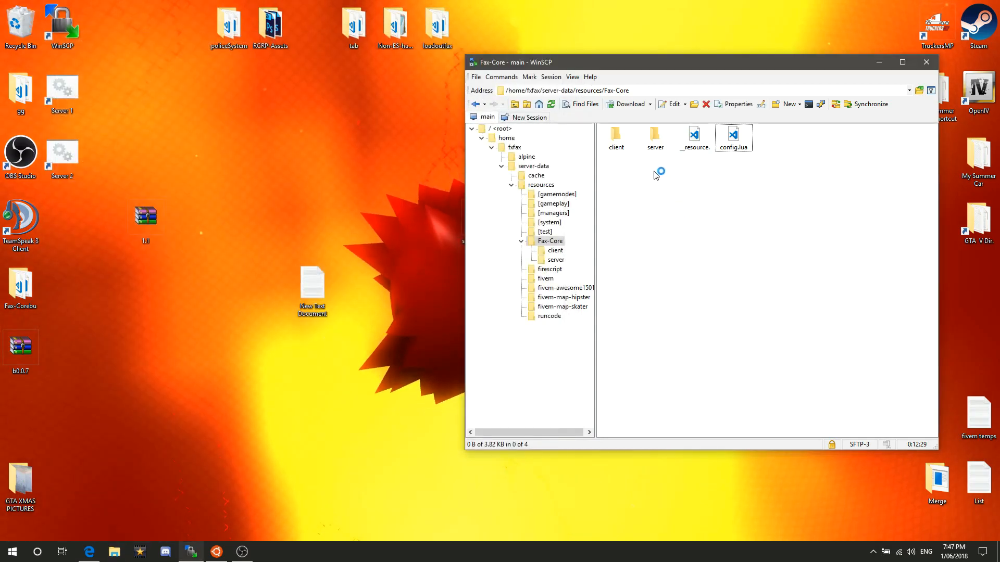
left_click(531, 165)
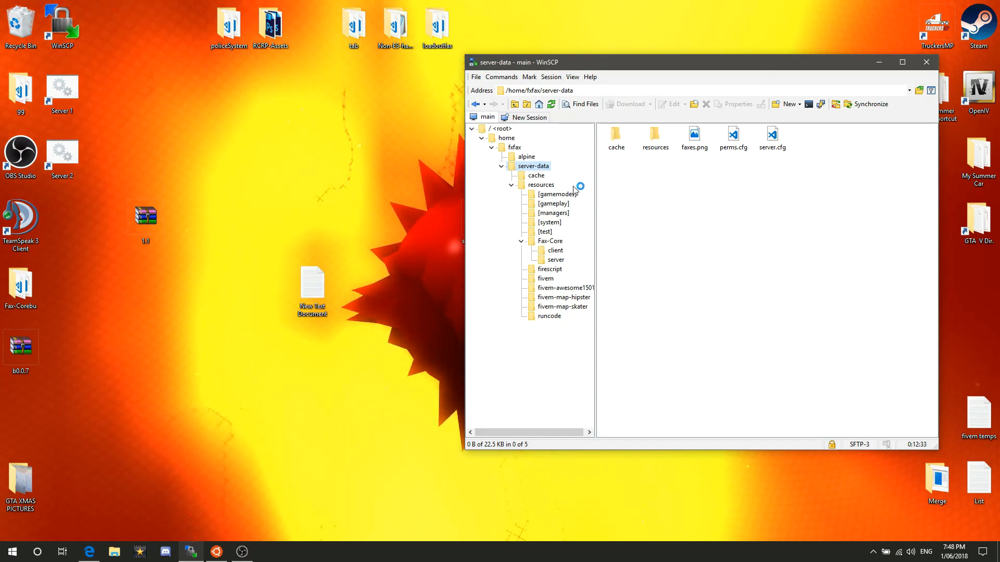
left_click(540, 185)
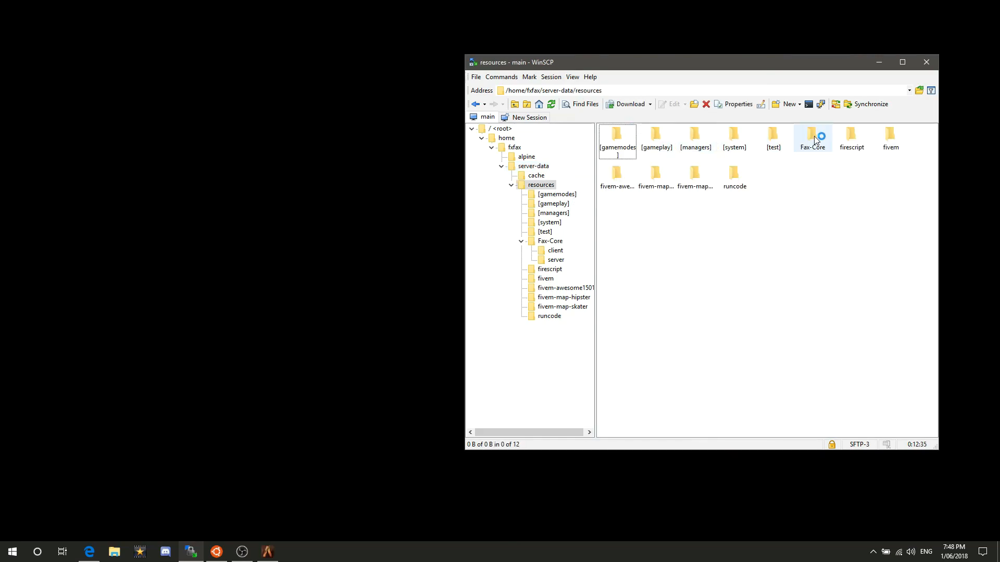
double_click(812, 135)
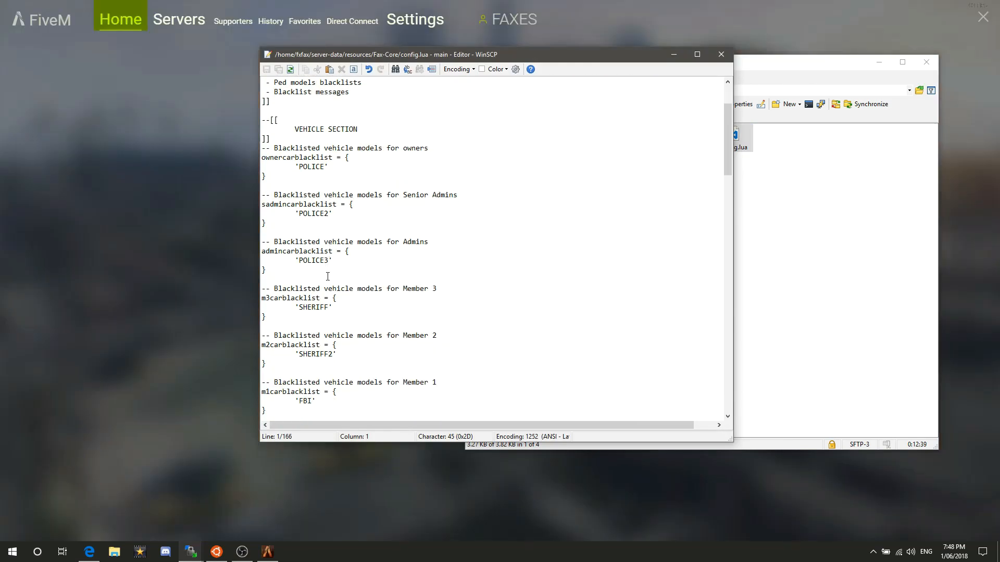
- Add 'FBI2' after 'FBI' in config.lua's m1carblacklist and save it to the server
scroll("down", 3)
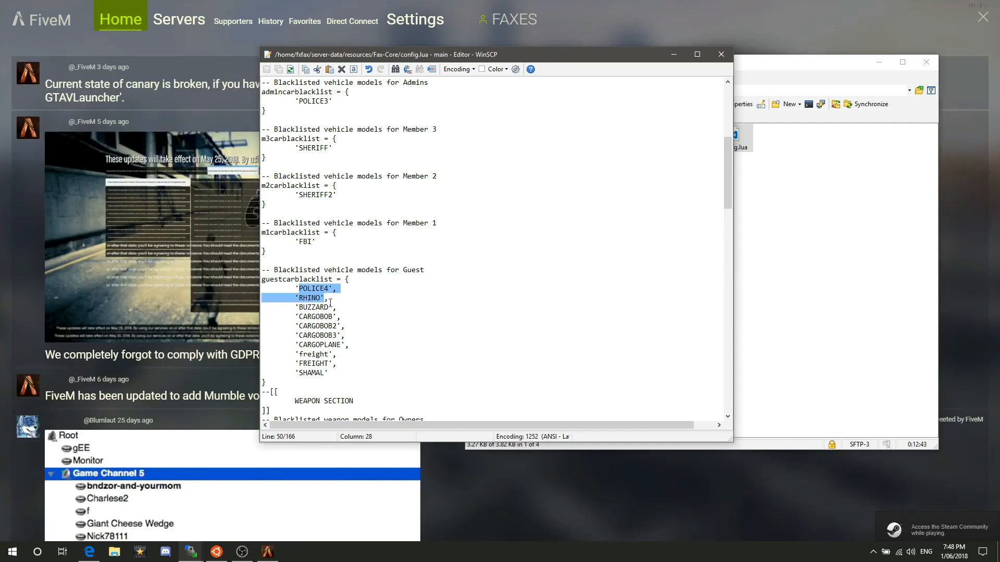
scroll("down", 3)
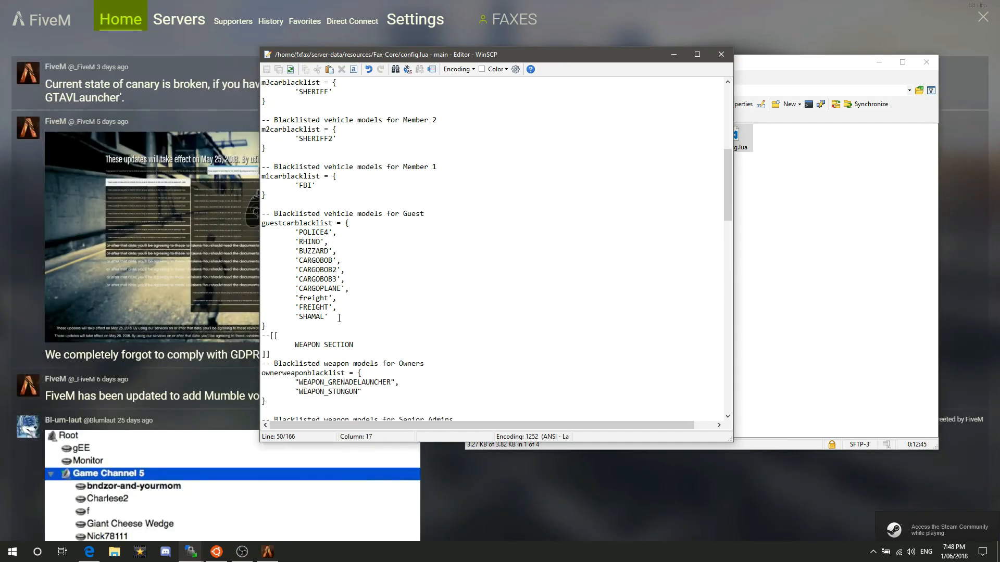
scroll("up", 3)
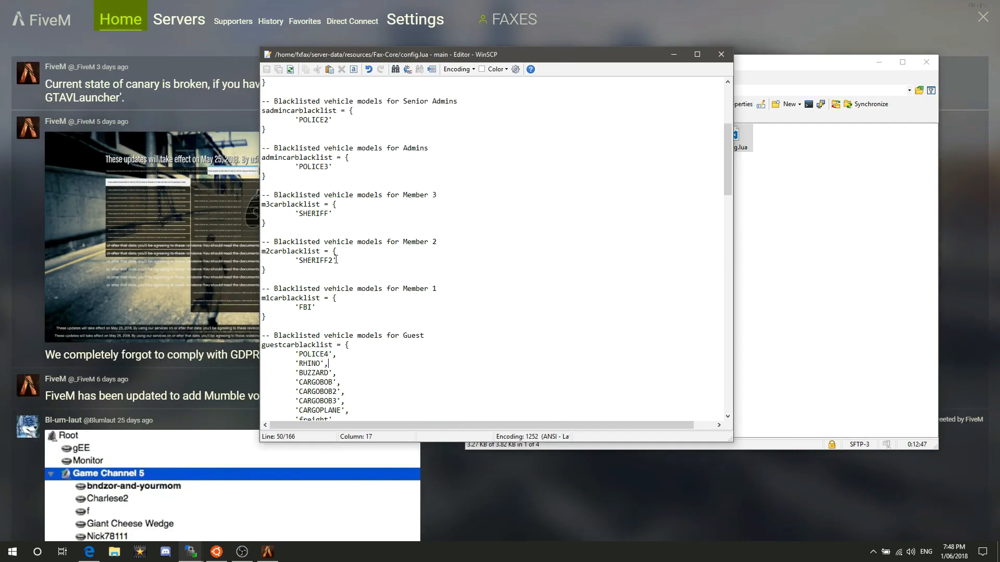
scroll("down", 3)
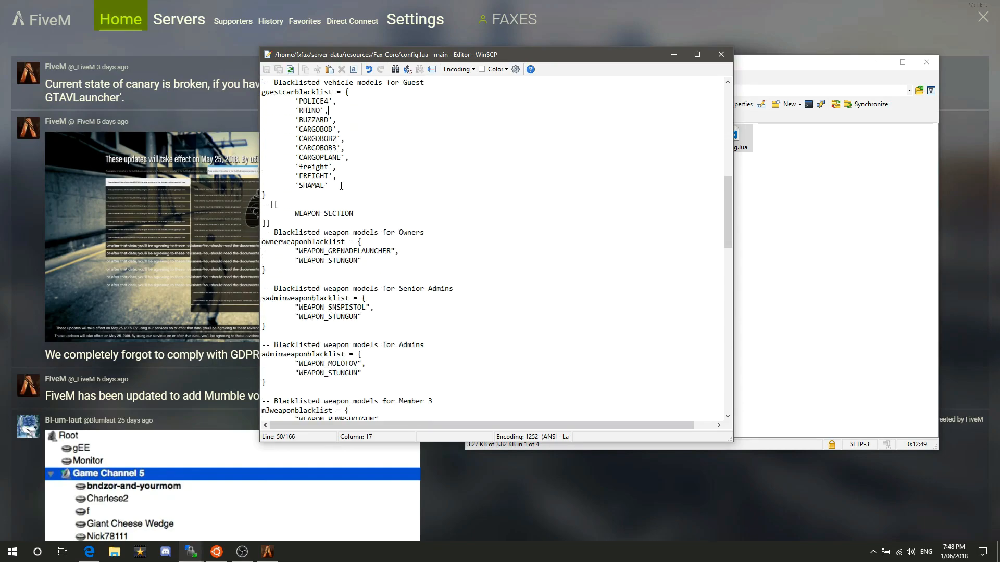
scroll("up", 3)
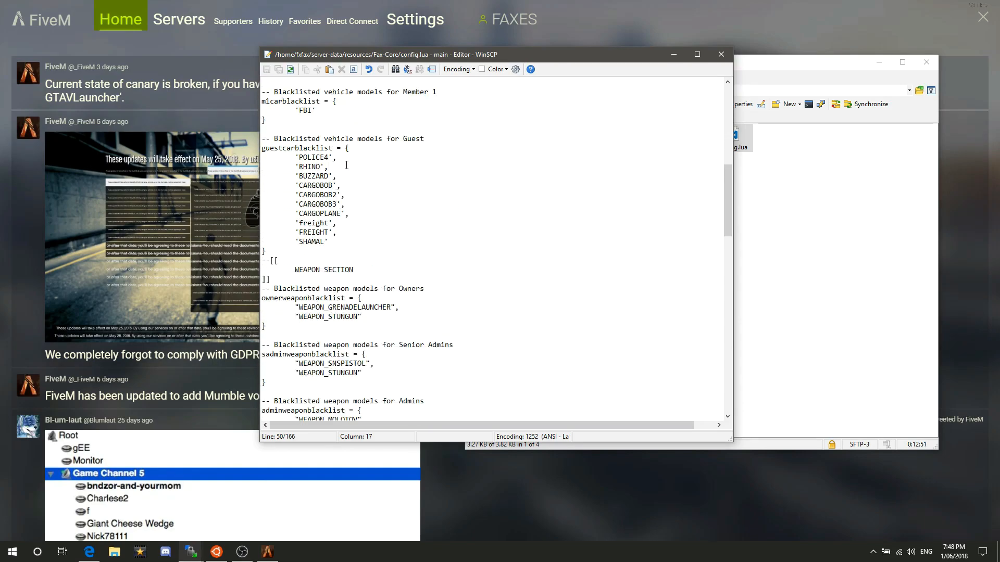
left_click(336, 157)
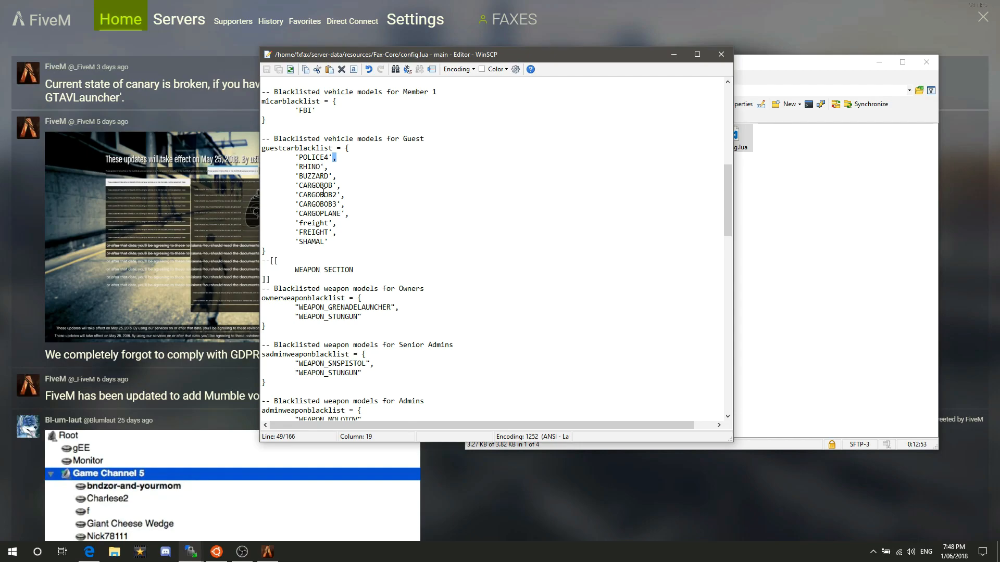
left_click(327, 241)
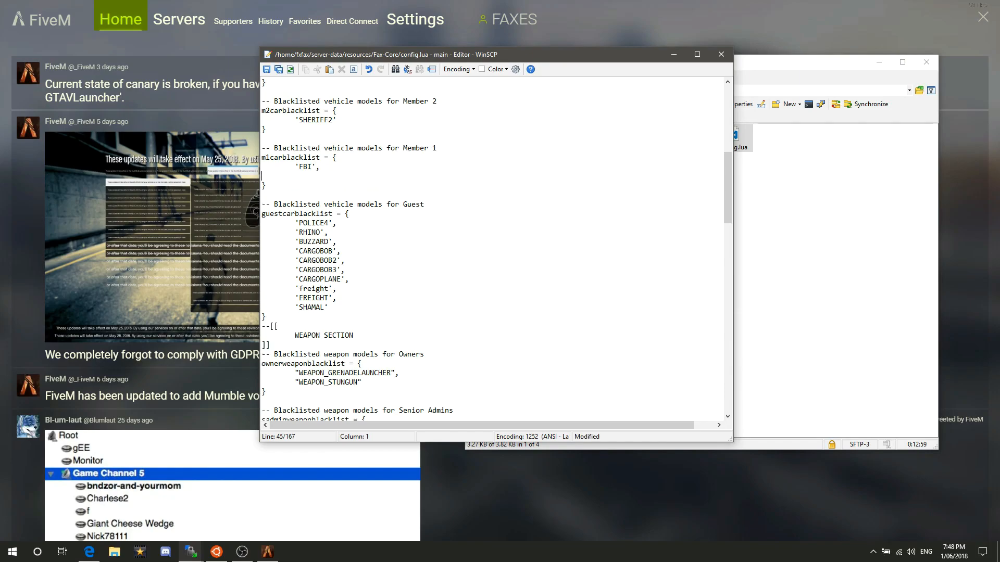
type("''")
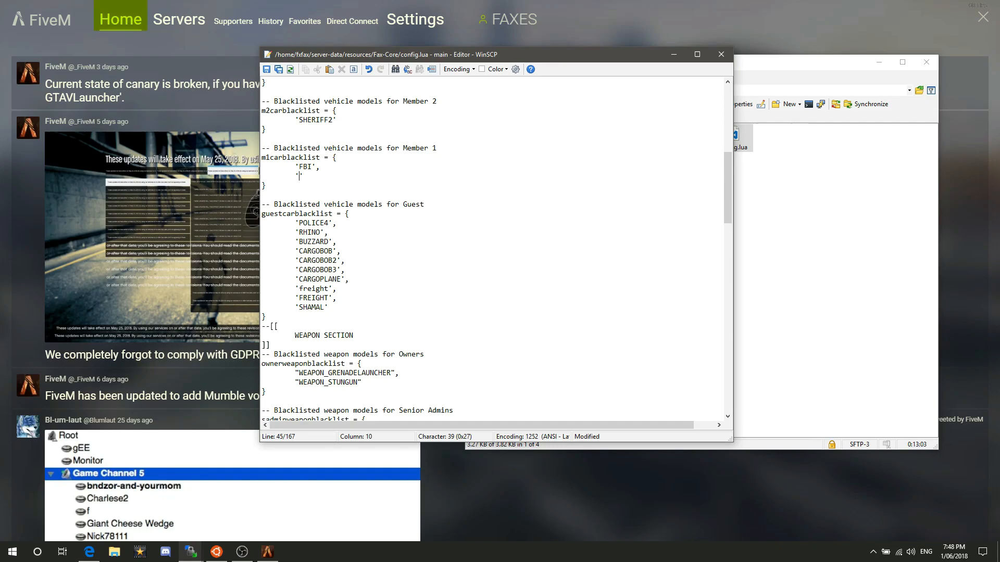
type("FBI2'")
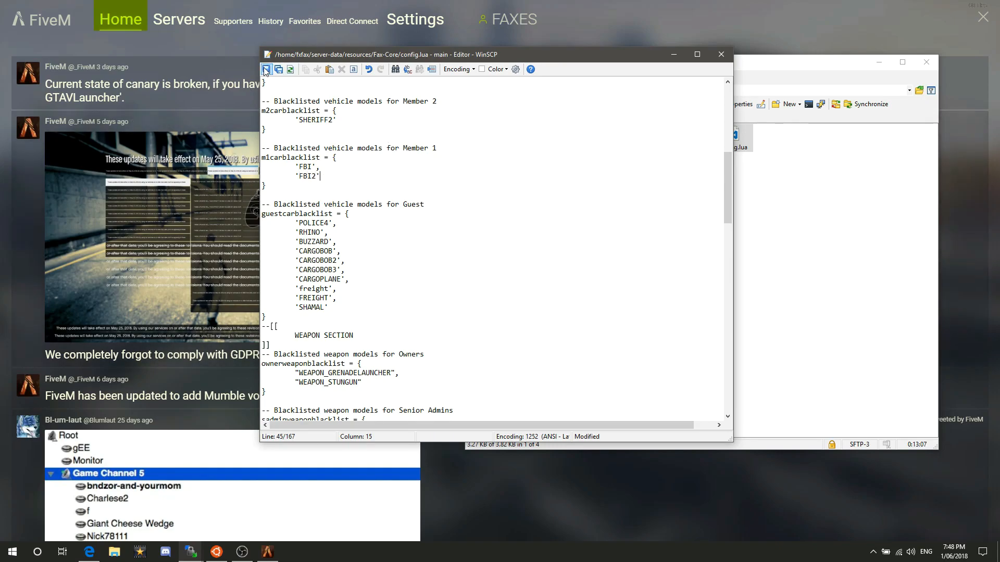
left_click(721, 54)
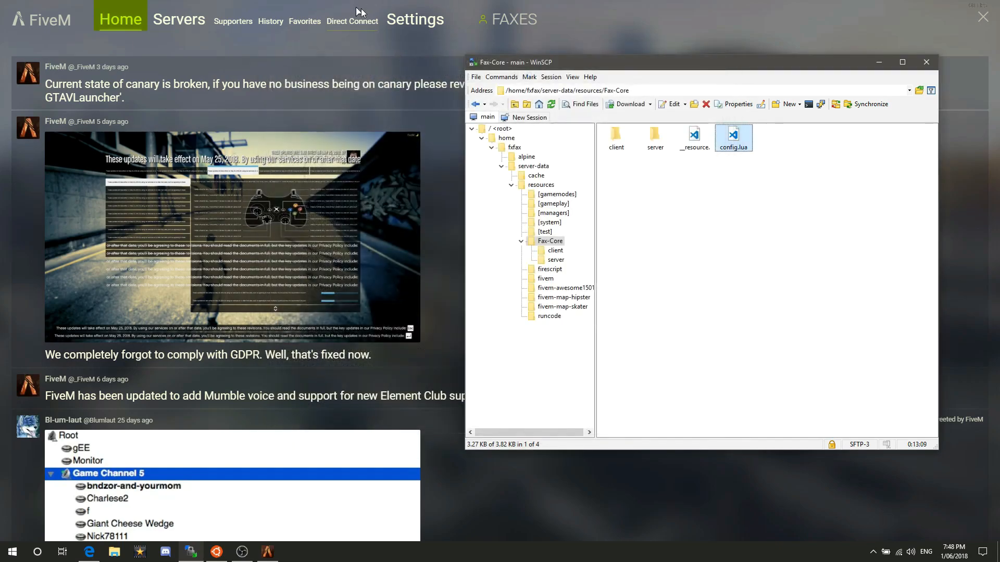
- Connect the FiveM client to the server through the direct connection page
left_click(351, 20)
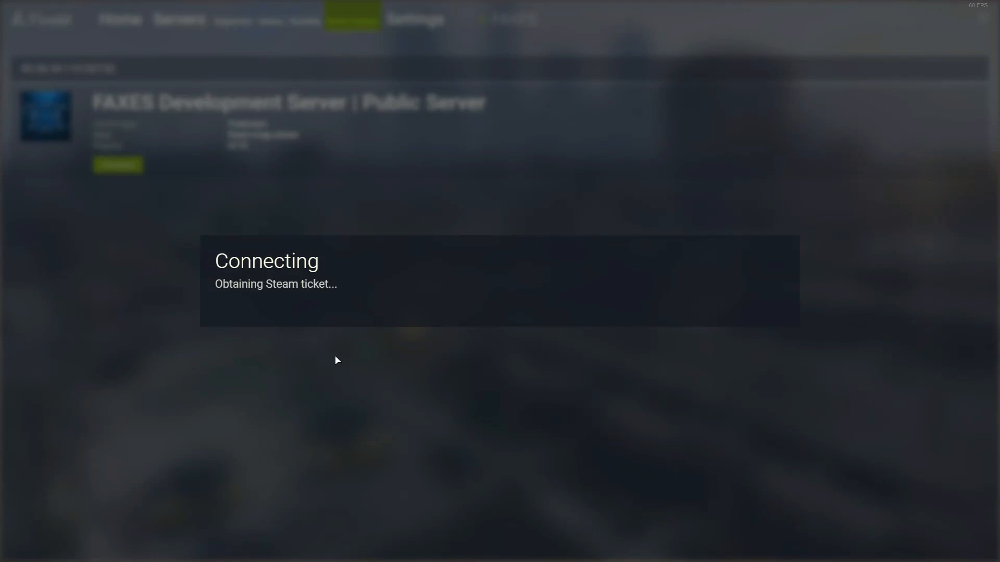
left_click(12, 551)
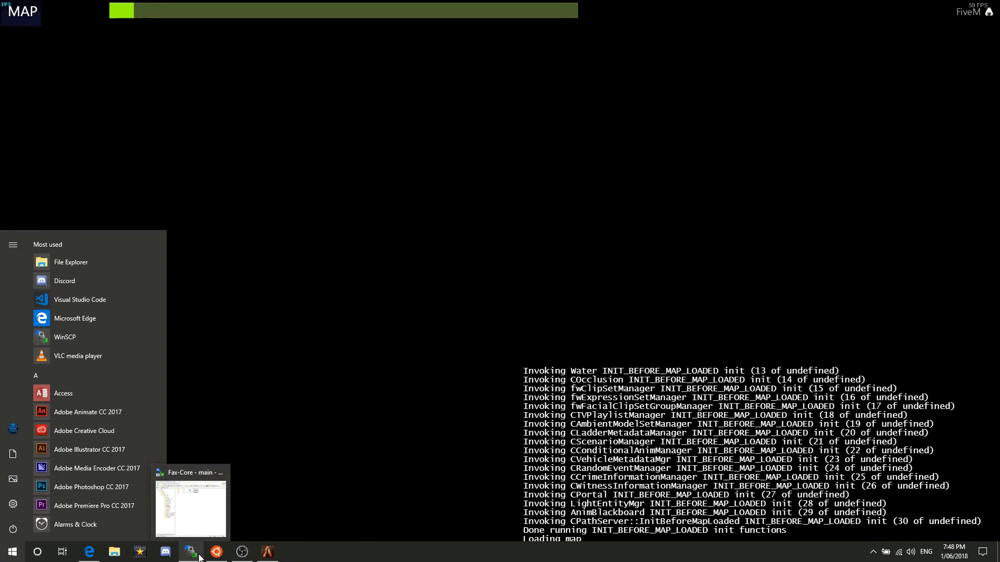
left_click(190, 502)
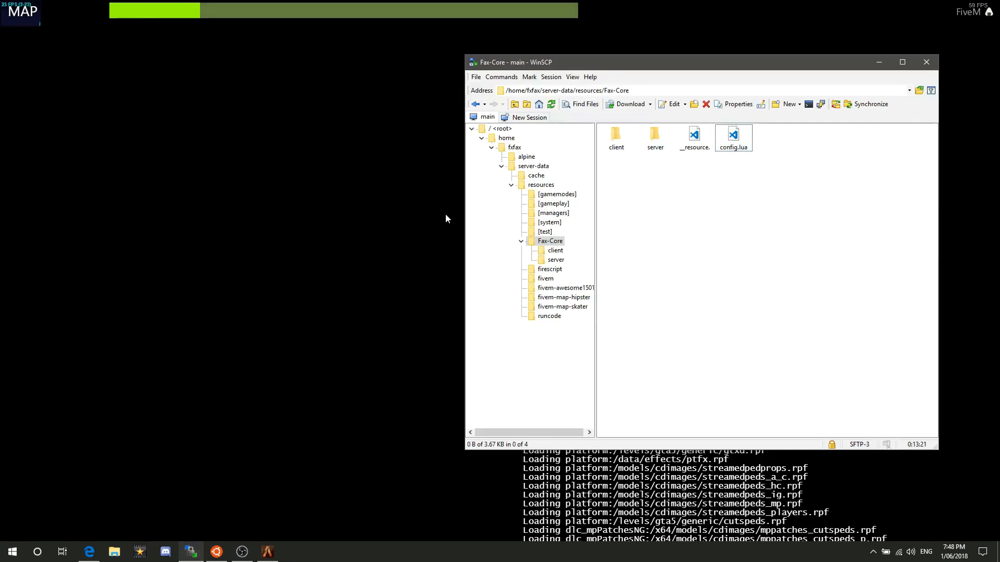
- Navigate WinSCP from Fax-Core back to server-data and select perms.cfg
left_click(532, 166)
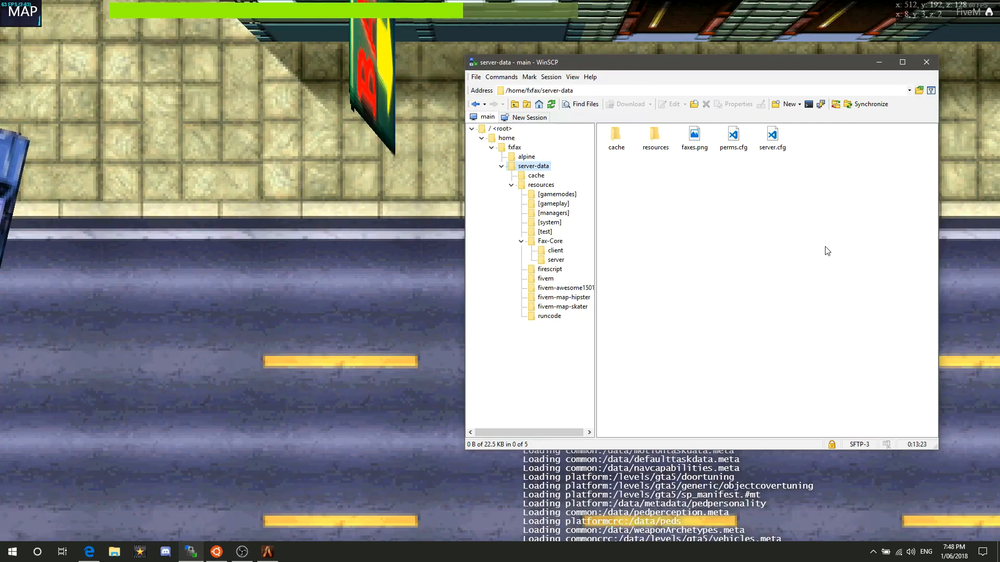
mouse_move(658, 319)
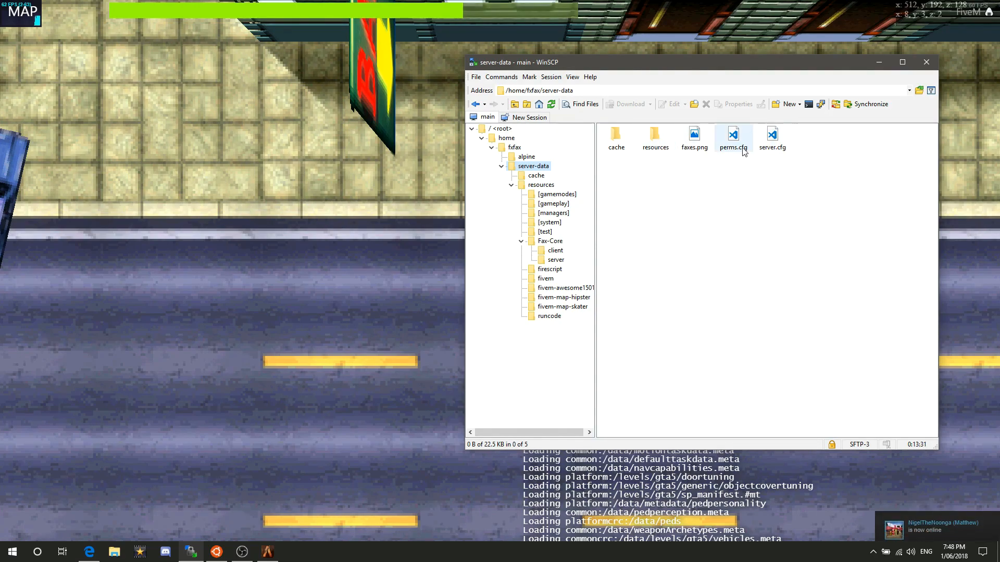
double_click(655, 139)
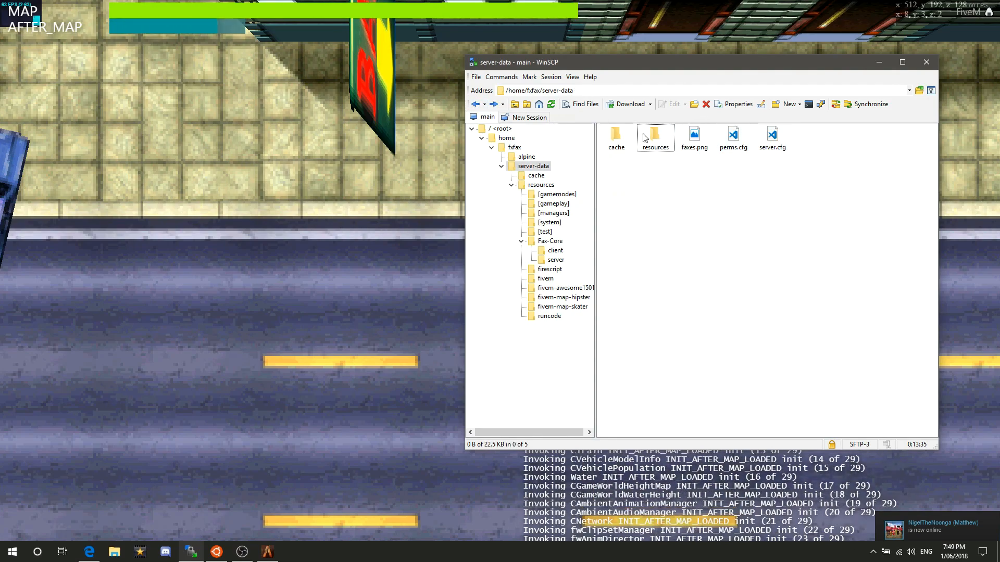
double_click(550, 241)
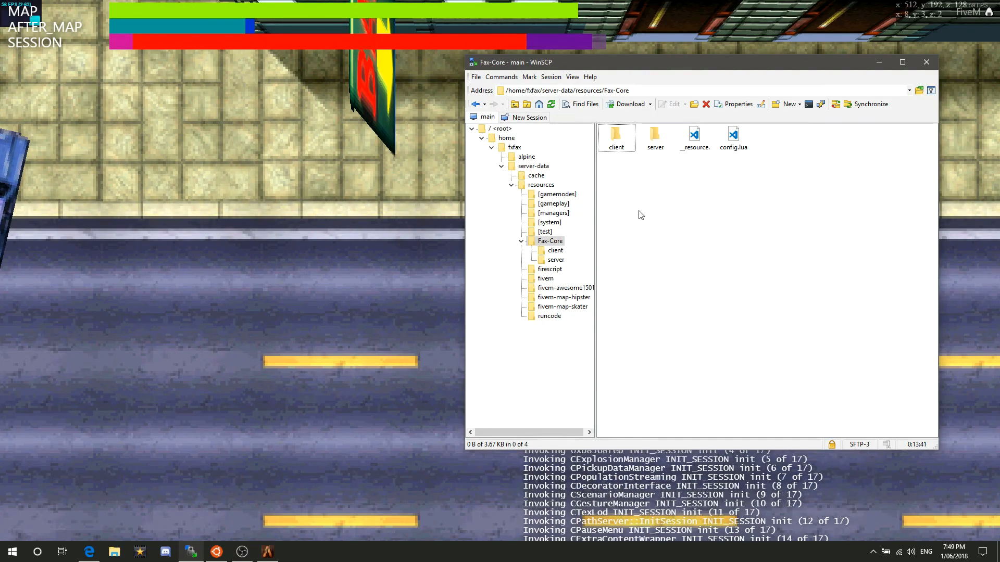
left_click(475, 104)
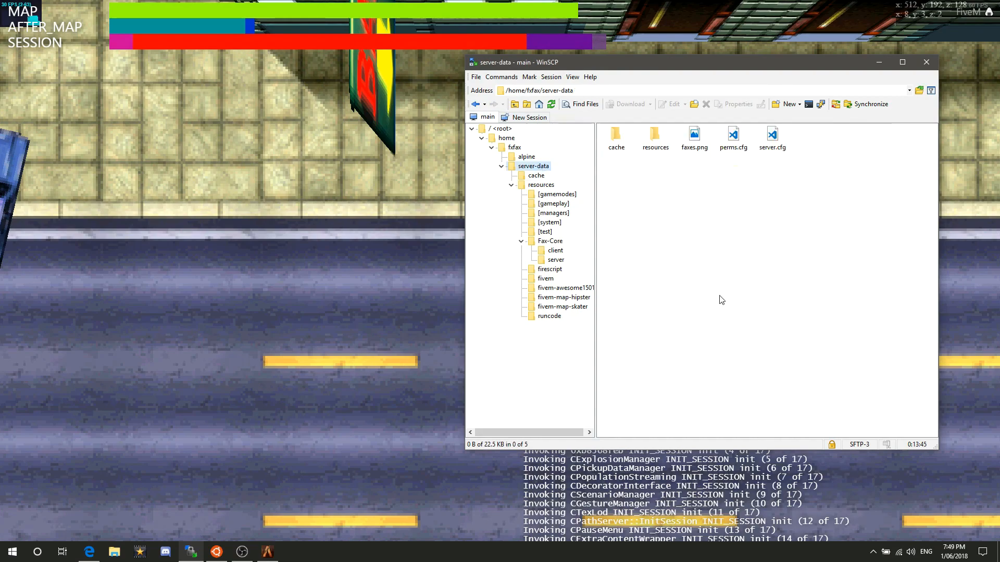
left_click(734, 136)
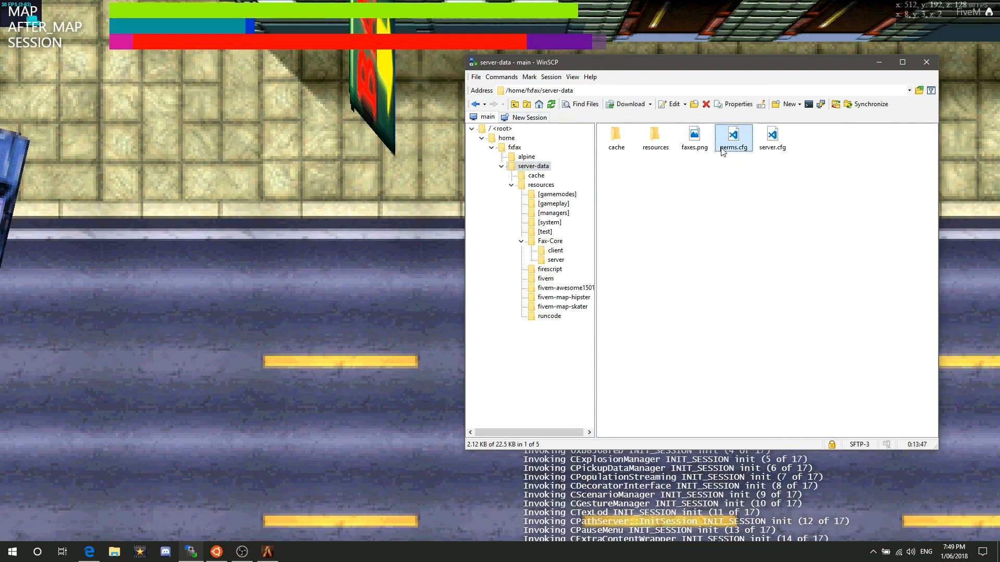
- Open perms.cfg in WinSCP's editor, then switch back to the running game
double_click(732, 136)
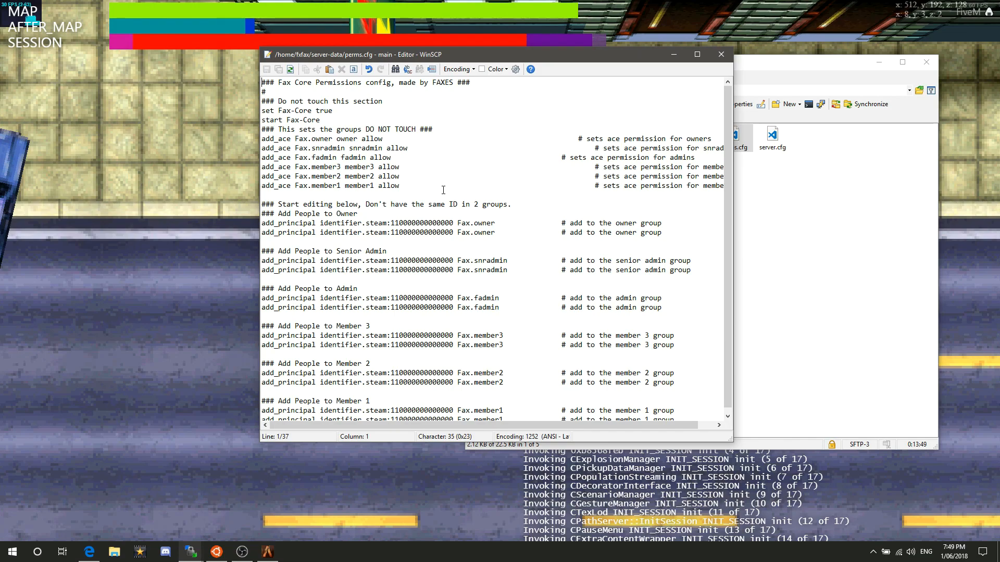
left_click(561, 157)
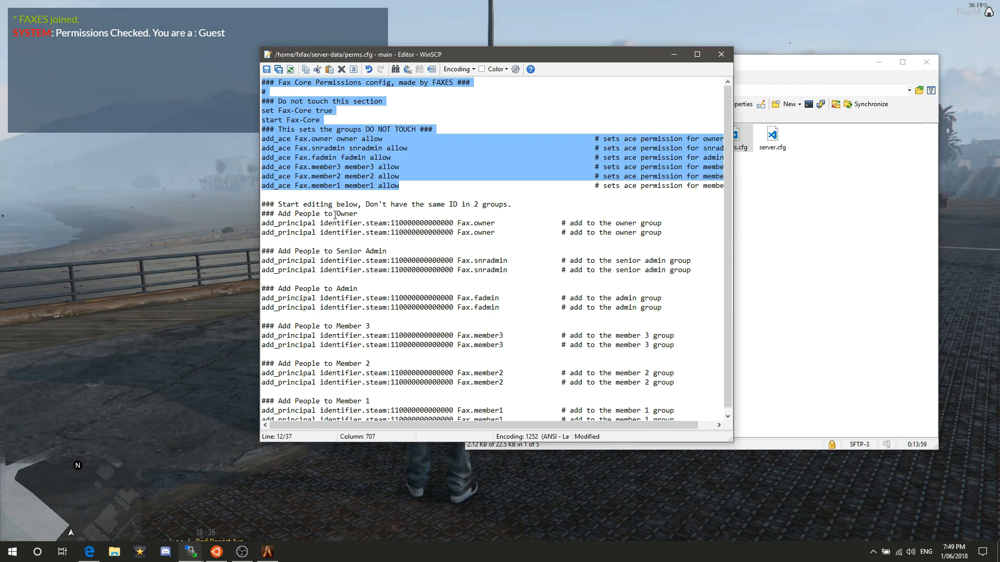
left_click(444, 204)
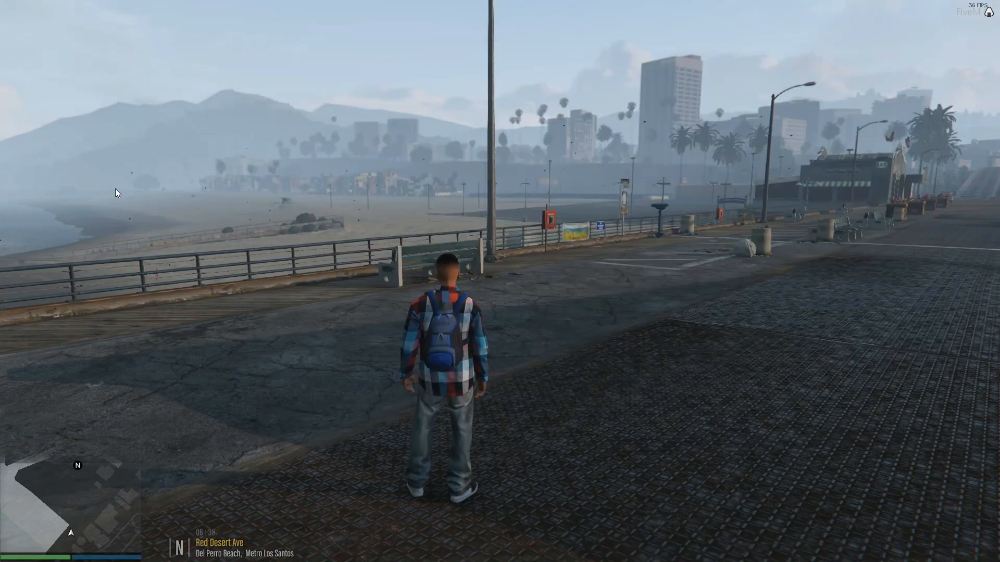
- Walk around the FiveM game world, then return to the desktop
key("w")
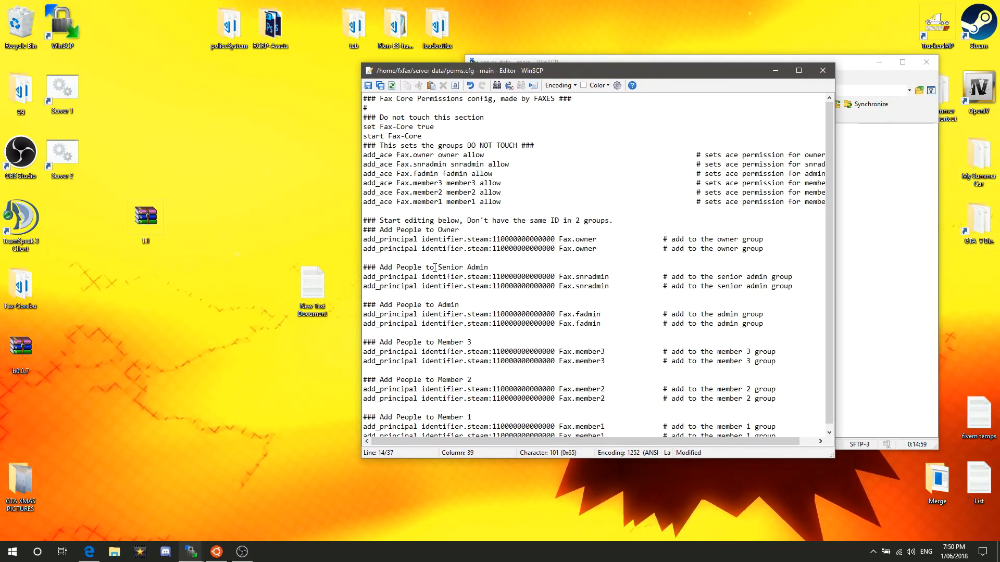
- Open the IMPROV RP forums' Hexadecimal thread on converting SteamIDs to hex
double_click(516, 239)
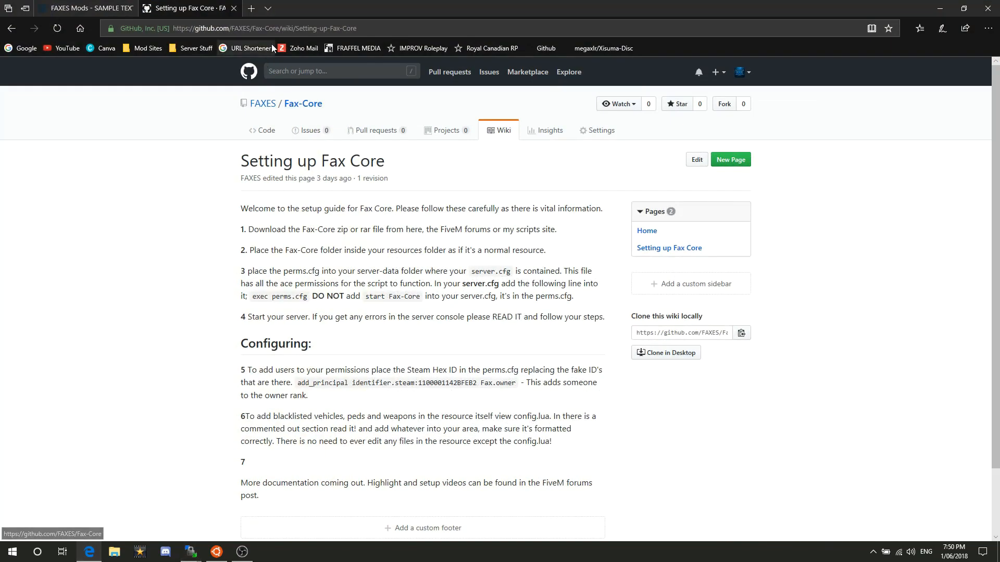
left_click(353, 8)
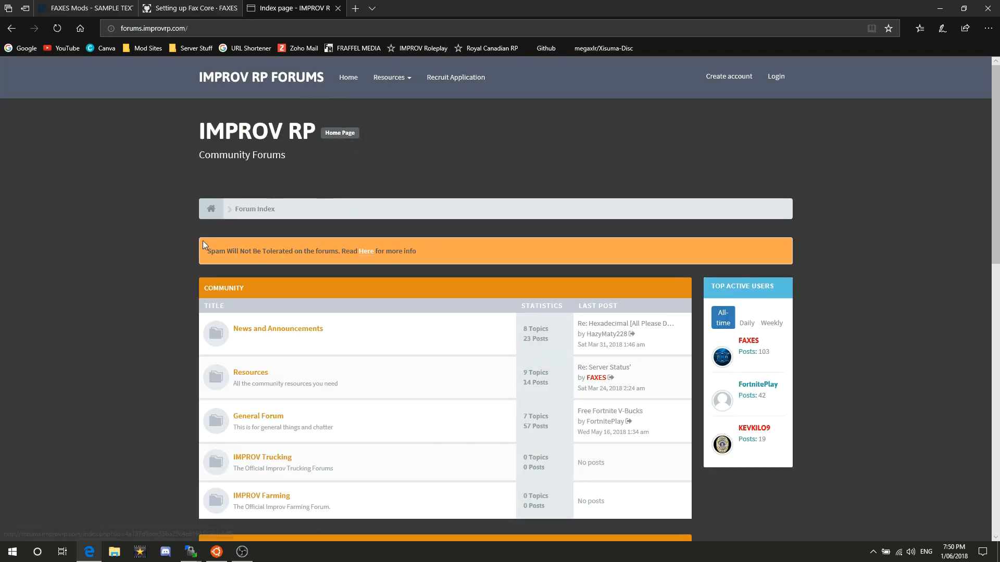
mouse_move(340, 356)
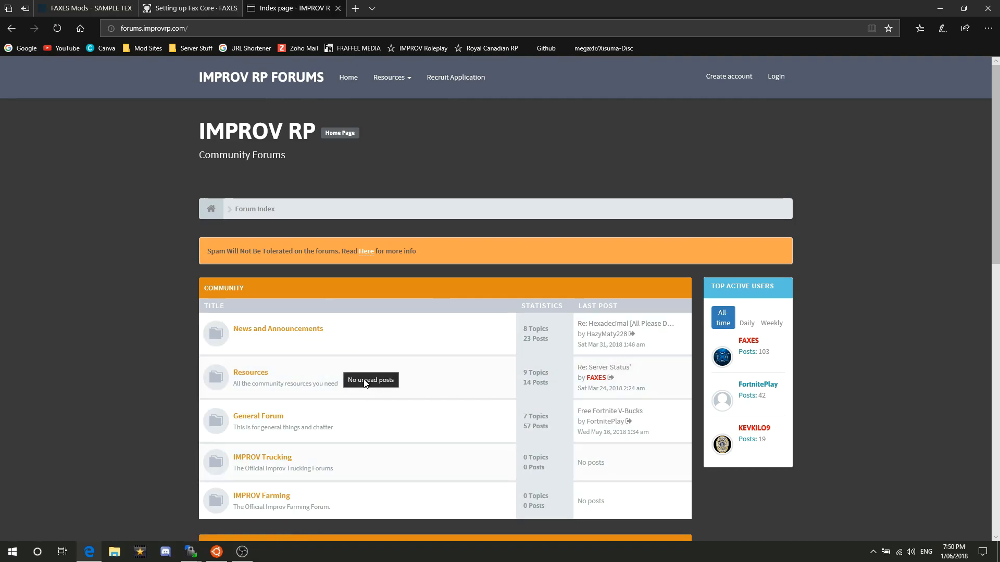
left_click(625, 323)
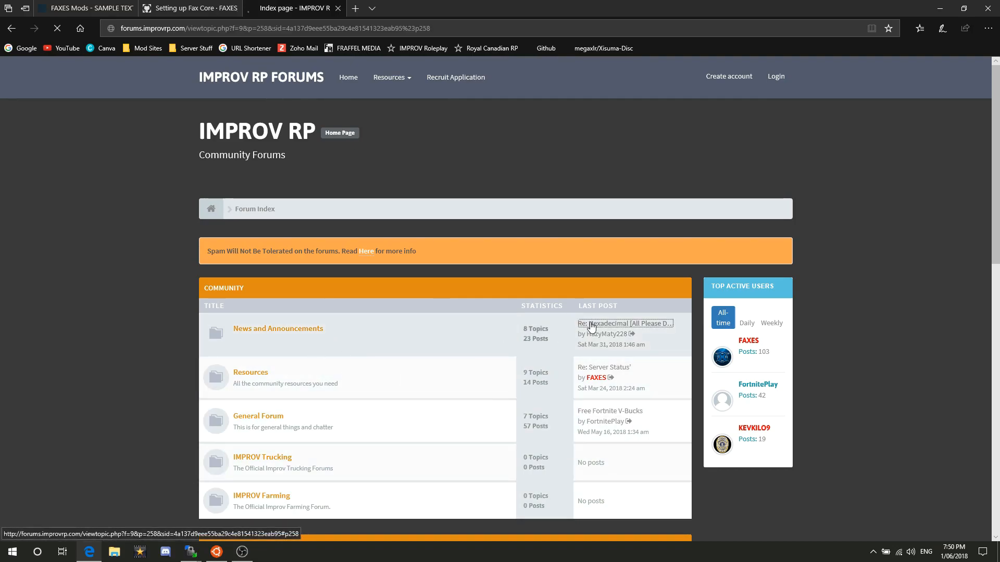
left_click(625, 324)
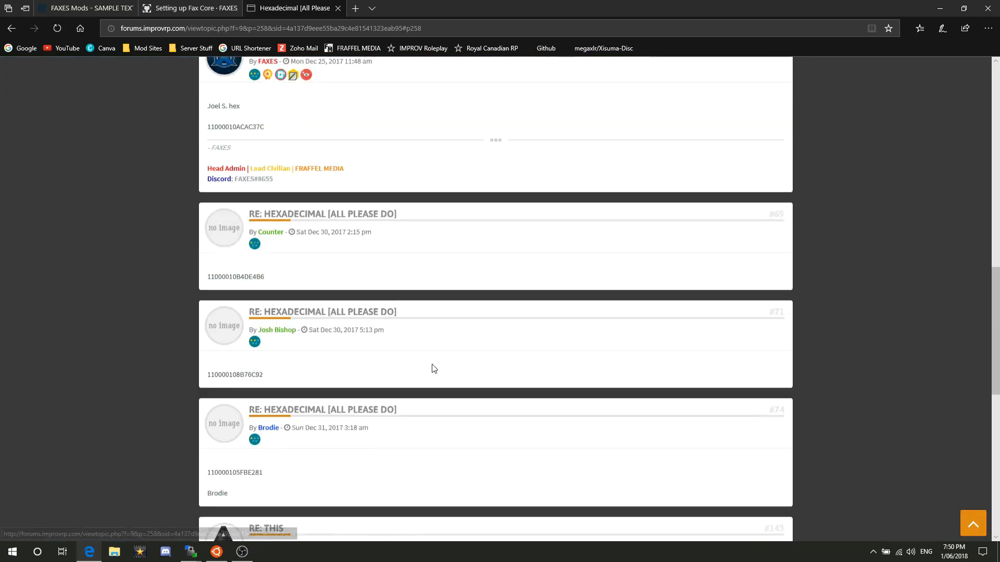
scroll("up", 3)
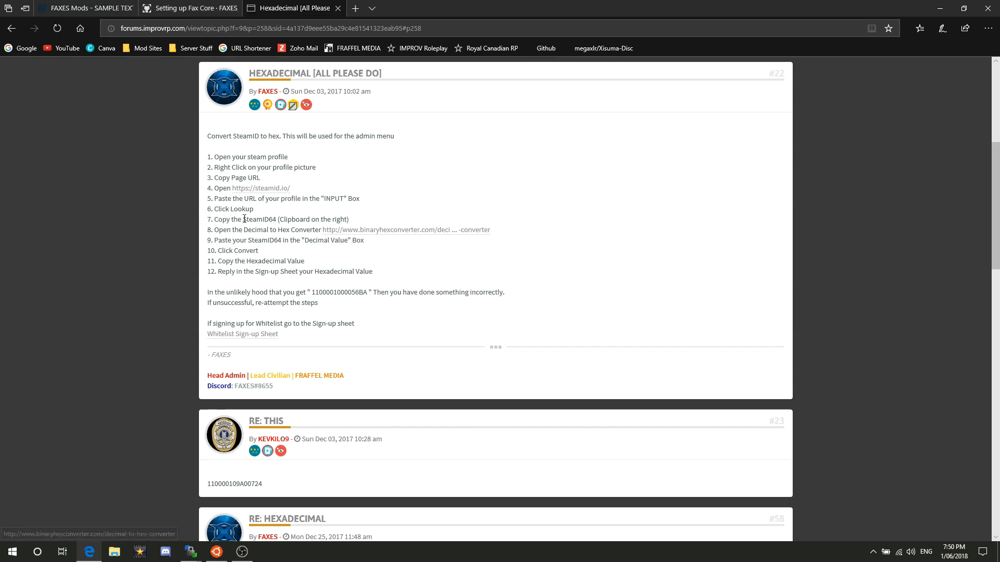
mouse_move(310, 296)
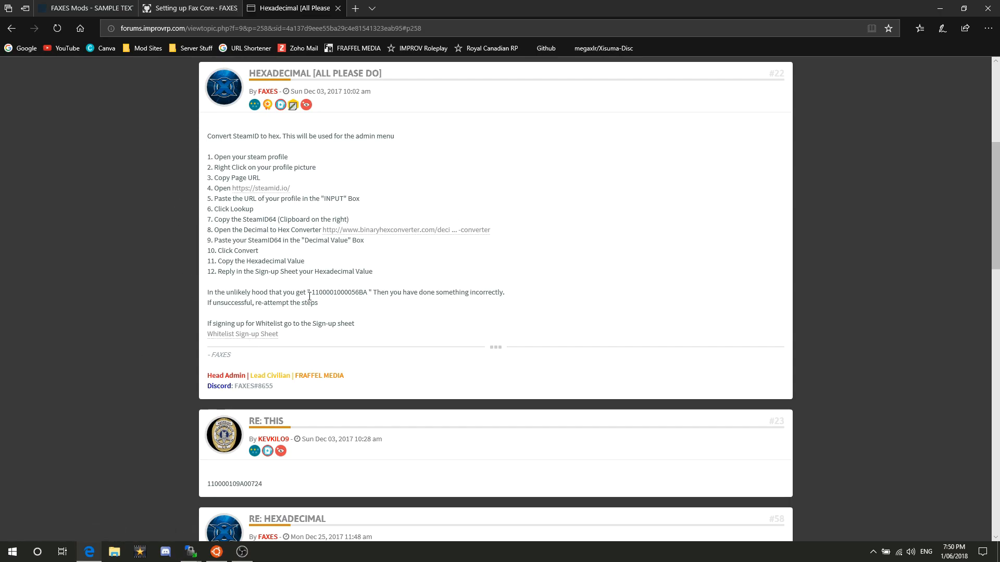
mouse_move(925, 6)
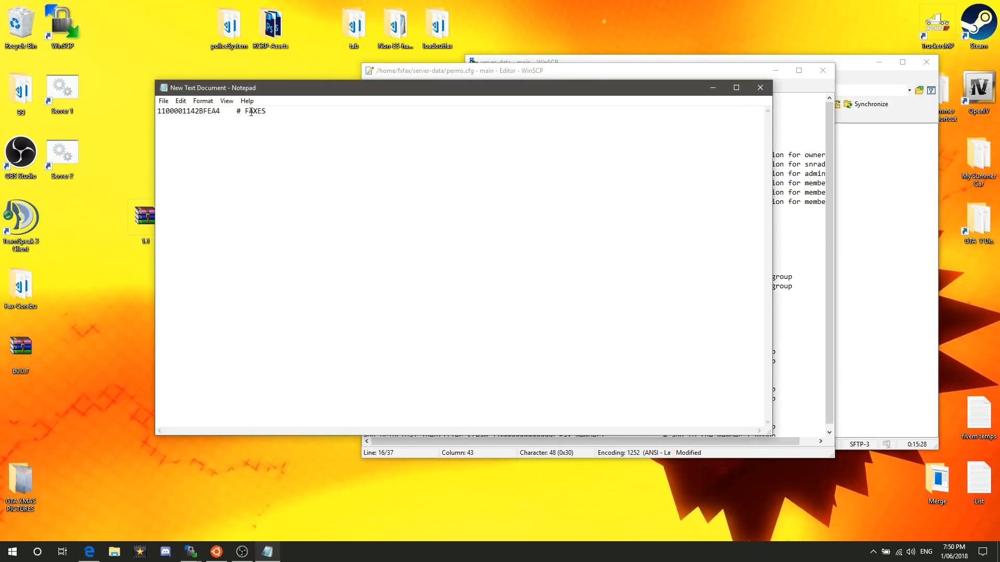
double_click(188, 111)
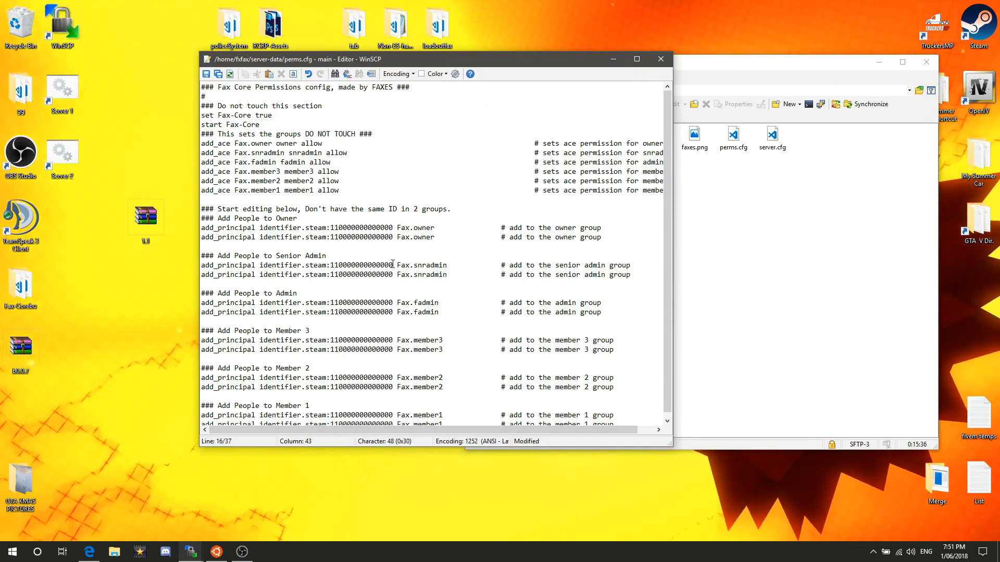
double_click(362, 265)
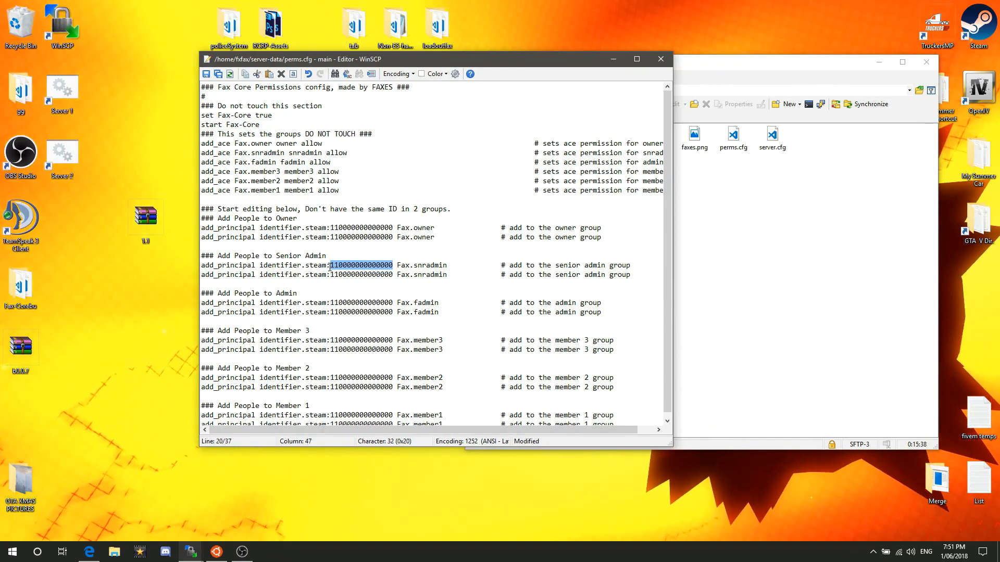
type("1100001142BFEA4")
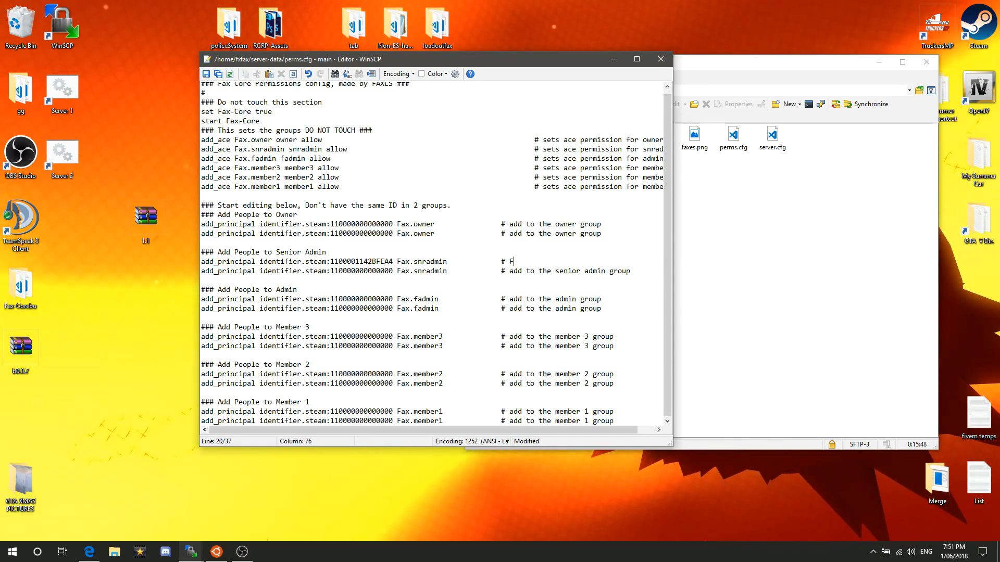
type("AXES")
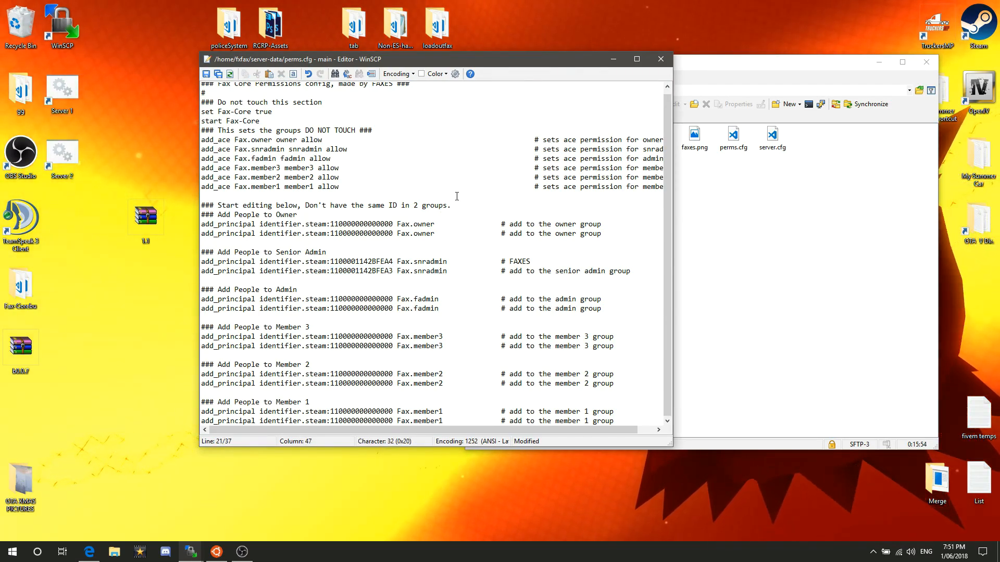
- Label the second Senior Admin line's comment Bill and save perms.cfg
double_click(567, 271)
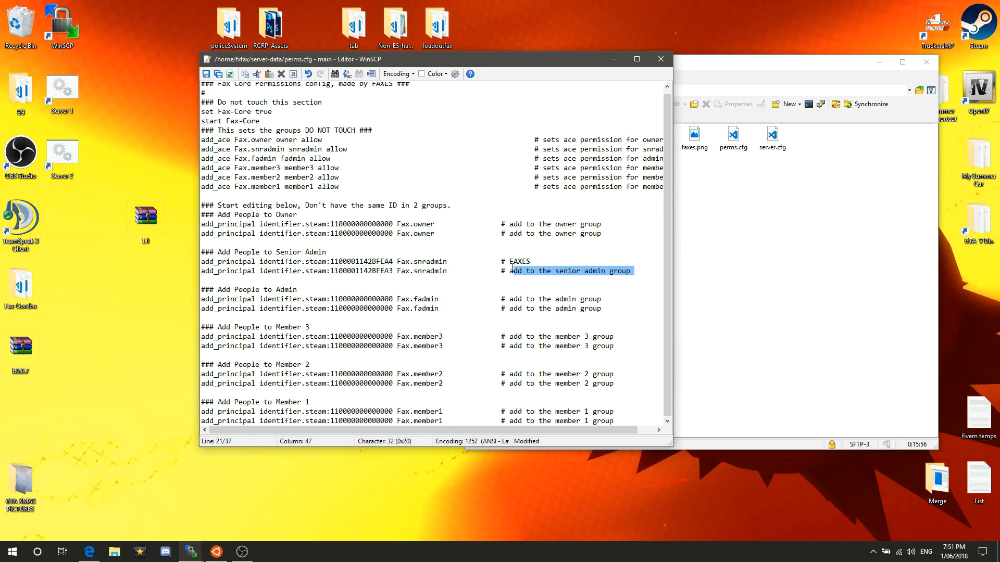
type("Bi")
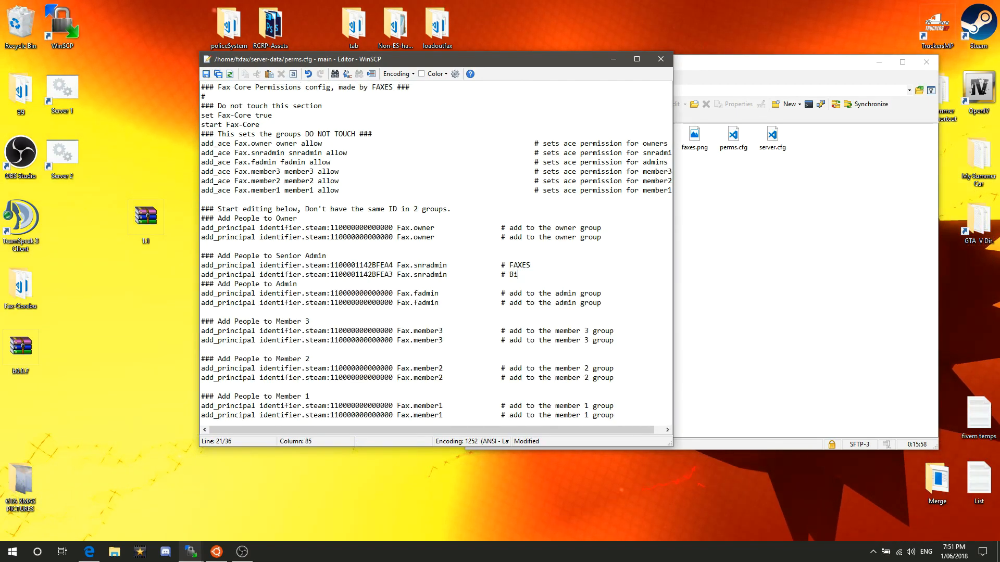
type("ll")
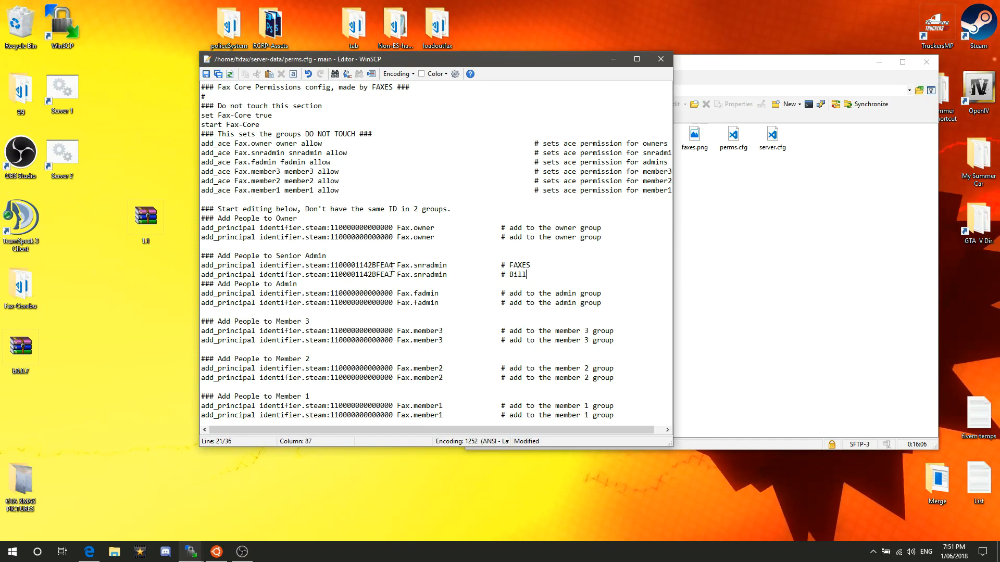
double_click(360, 265)
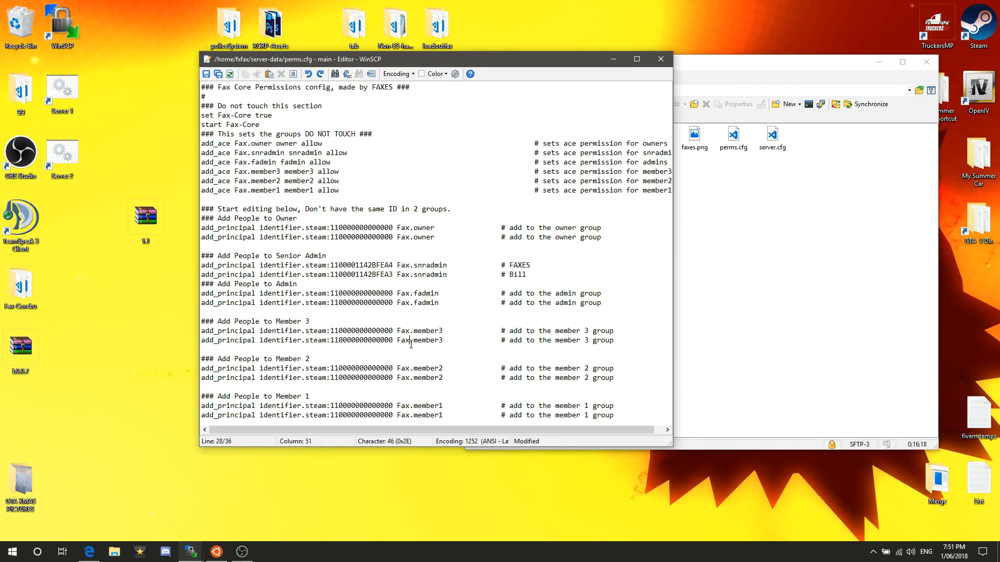
key("ctrl+s")
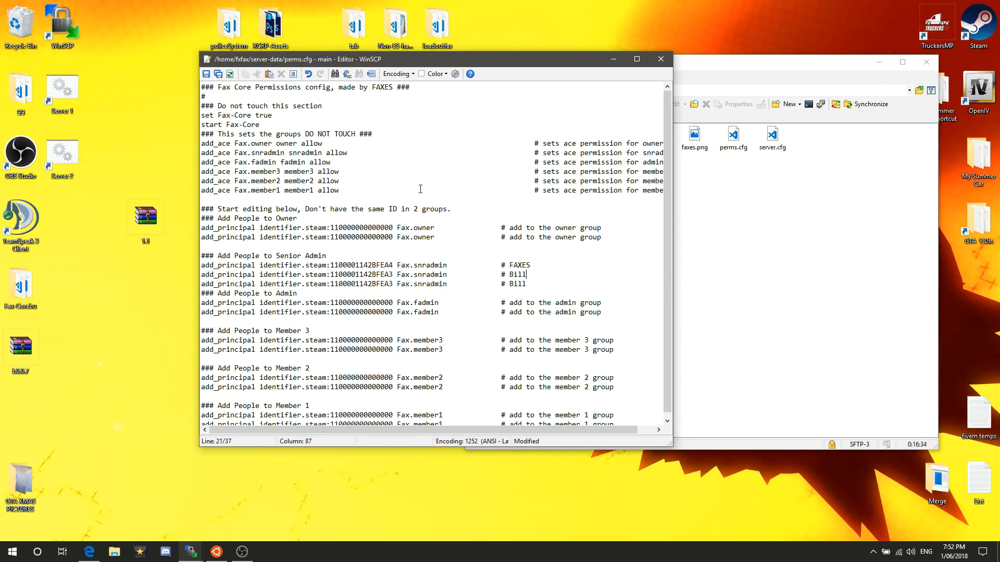
- Change the third admin ID to end in 1, rename Bill to Jill, save, close editor
left_click(409, 292)
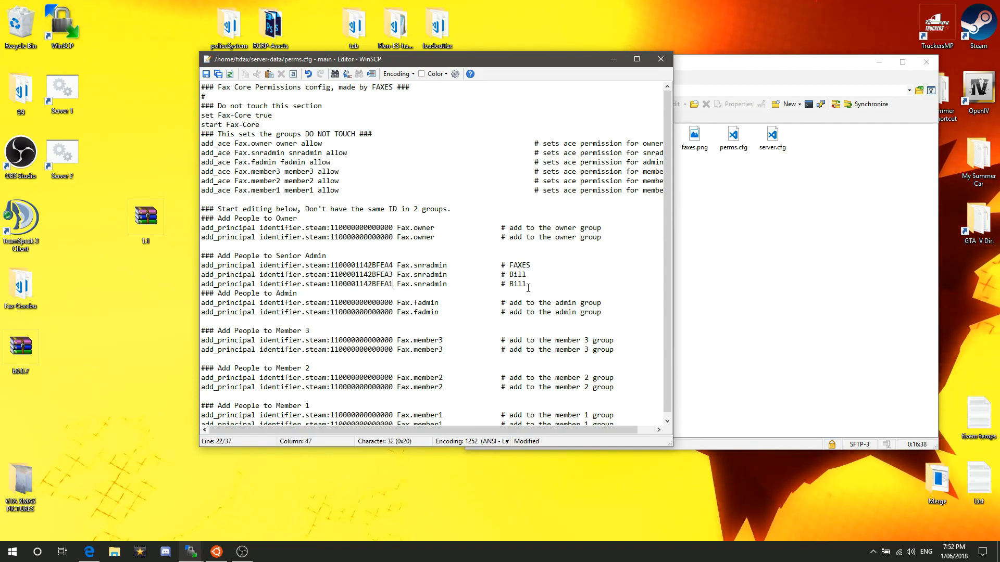
double_click(516, 284)
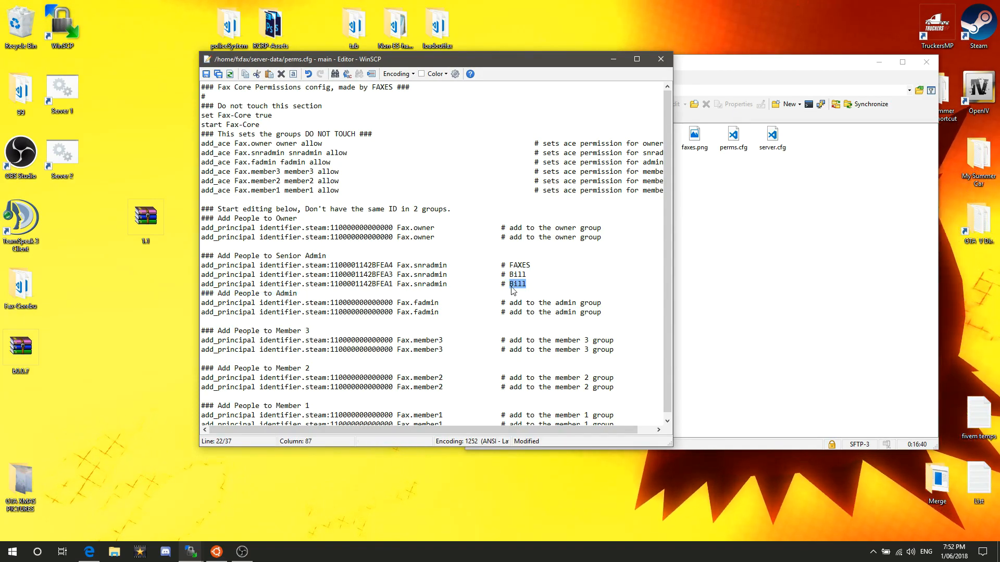
type("Jill")
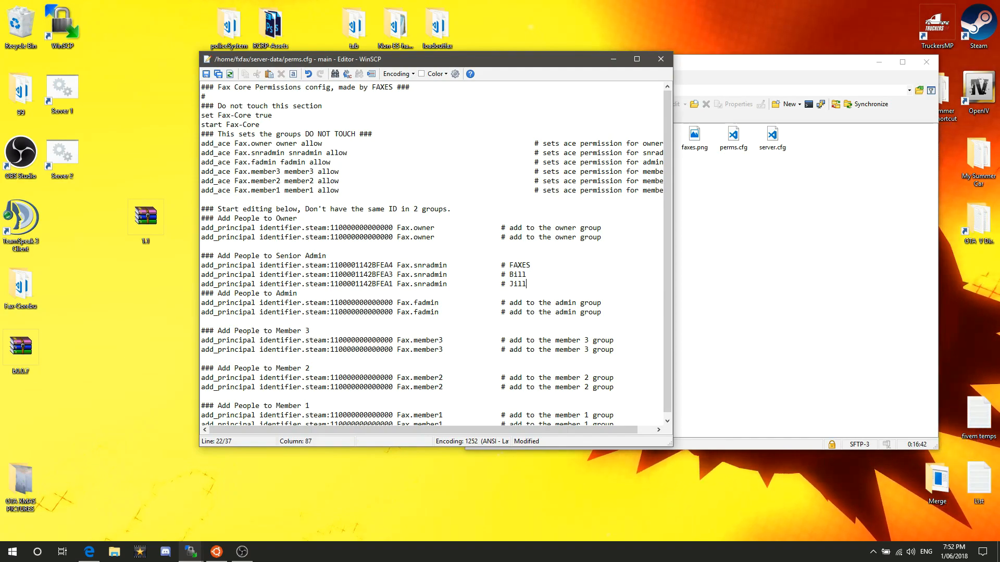
key("ctrl+s")
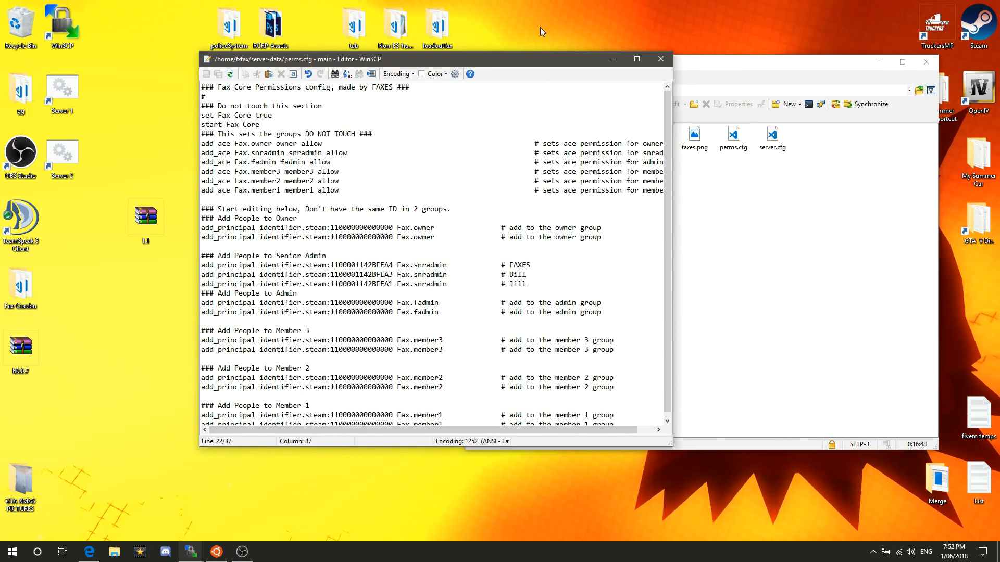
left_click(660, 58)
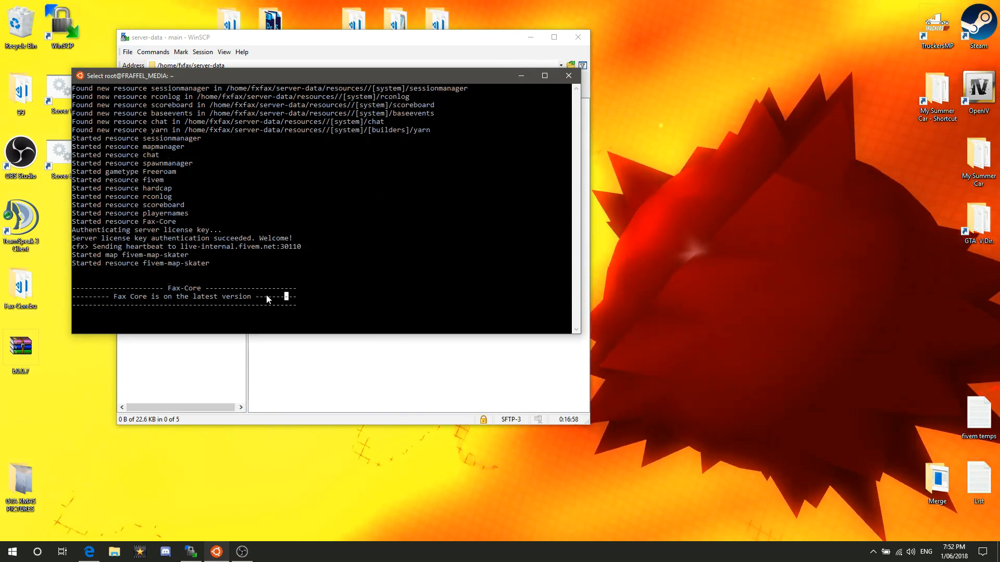
left_click(567, 75)
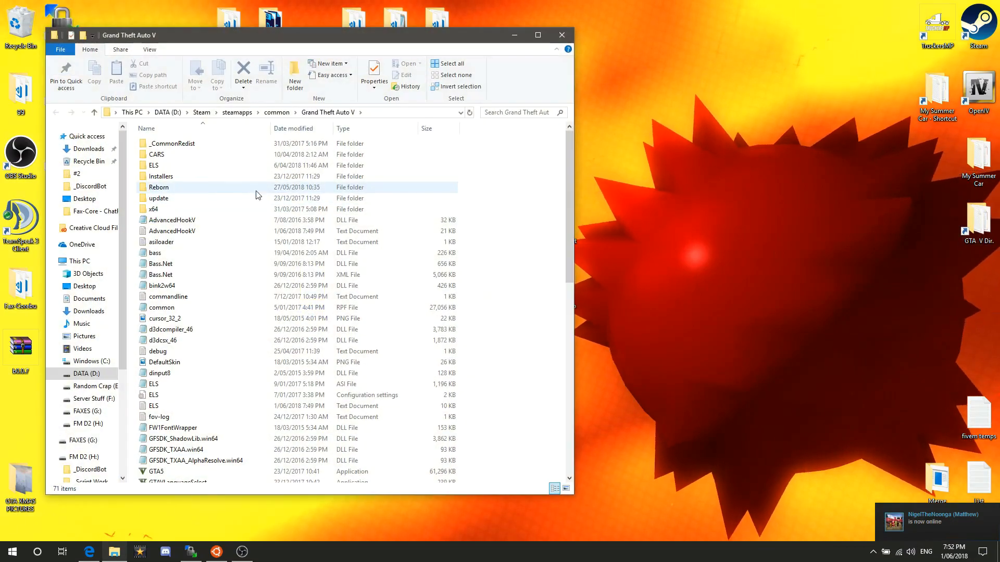
double_click(158, 187)
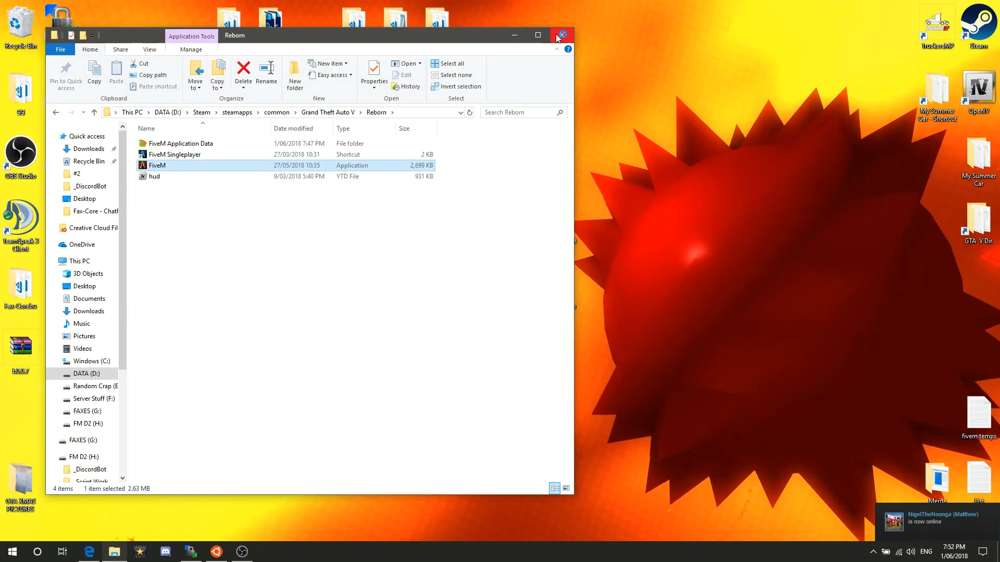
left_click(562, 35)
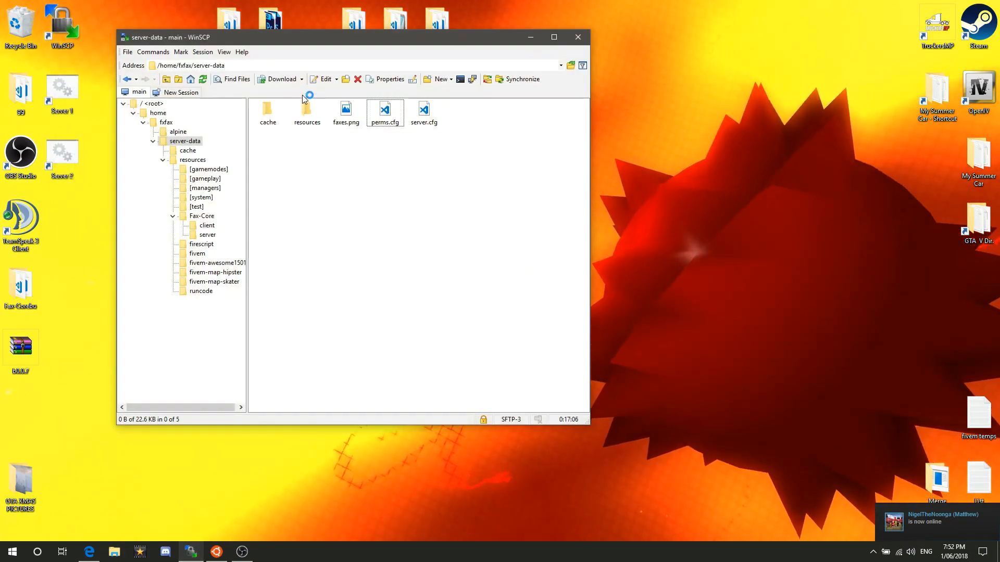
double_click(202, 216)
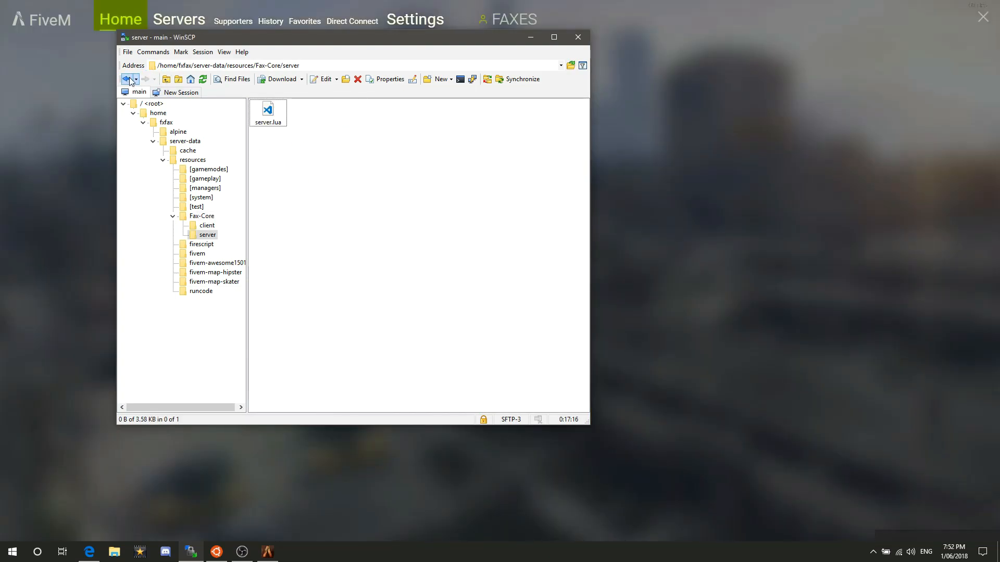
- Open Fax-Core's config.lua and scroll through the blacklists to the wiki links, then close it
left_click(126, 79)
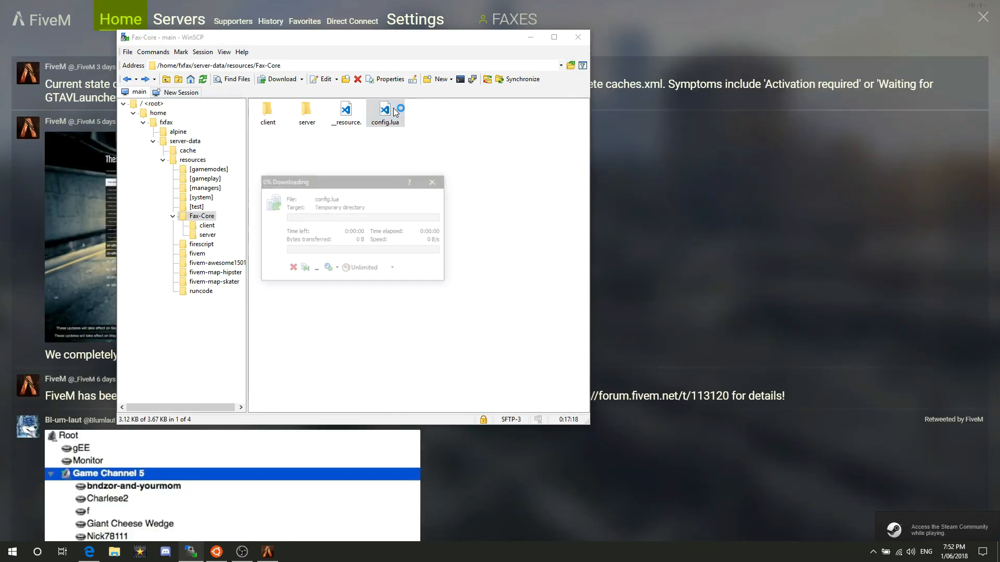
double_click(384, 108)
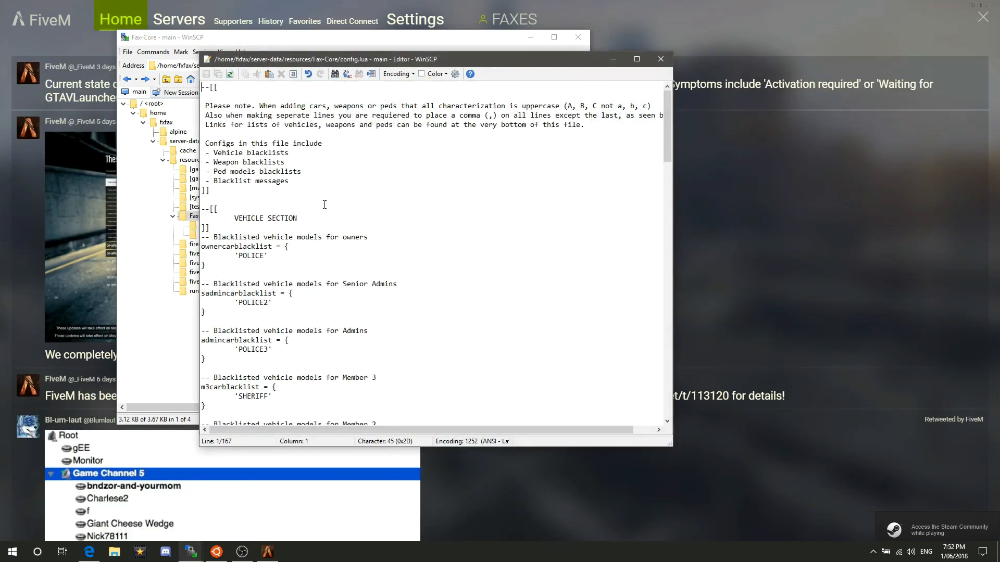
scroll("down", 3)
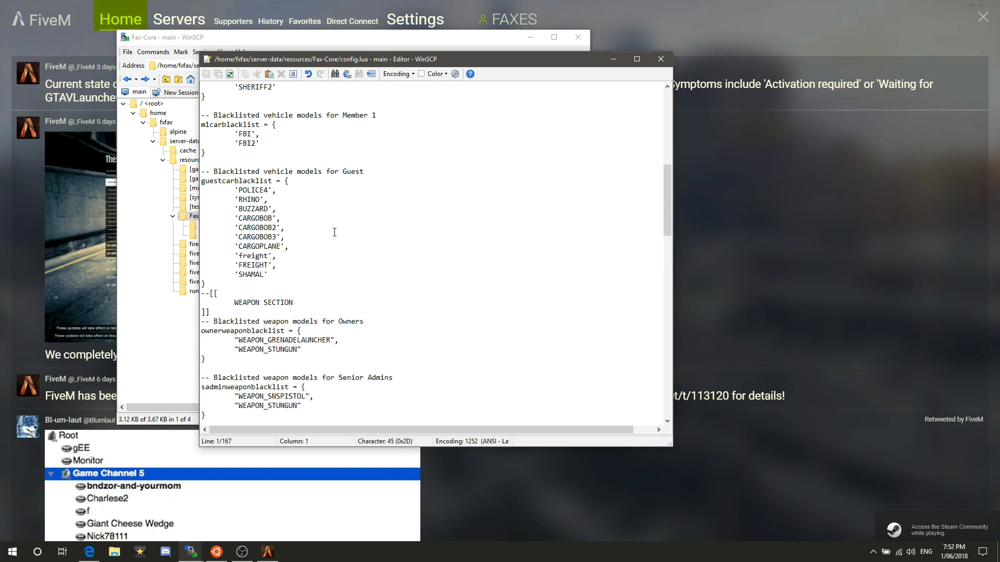
scroll("down", 3)
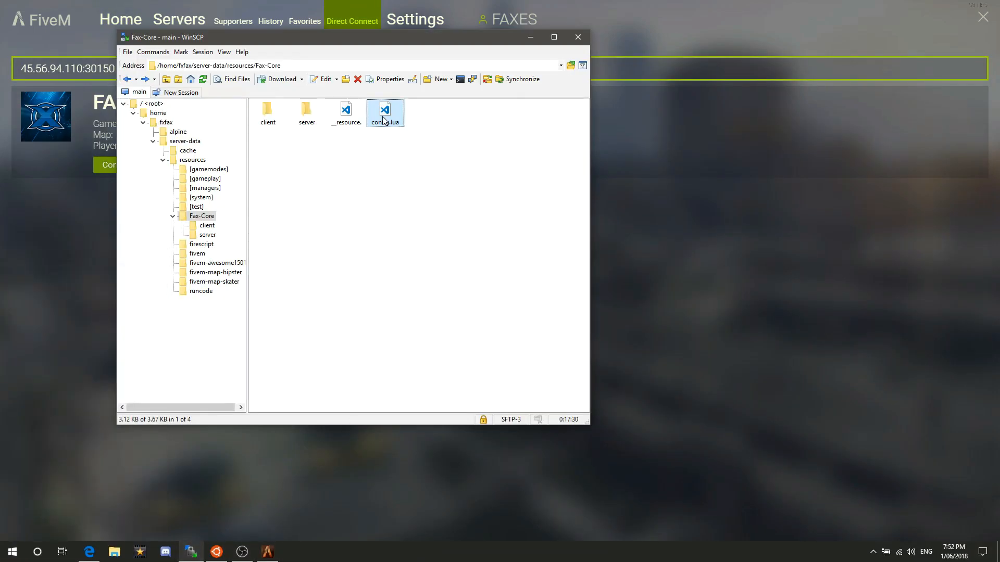
double_click(384, 113)
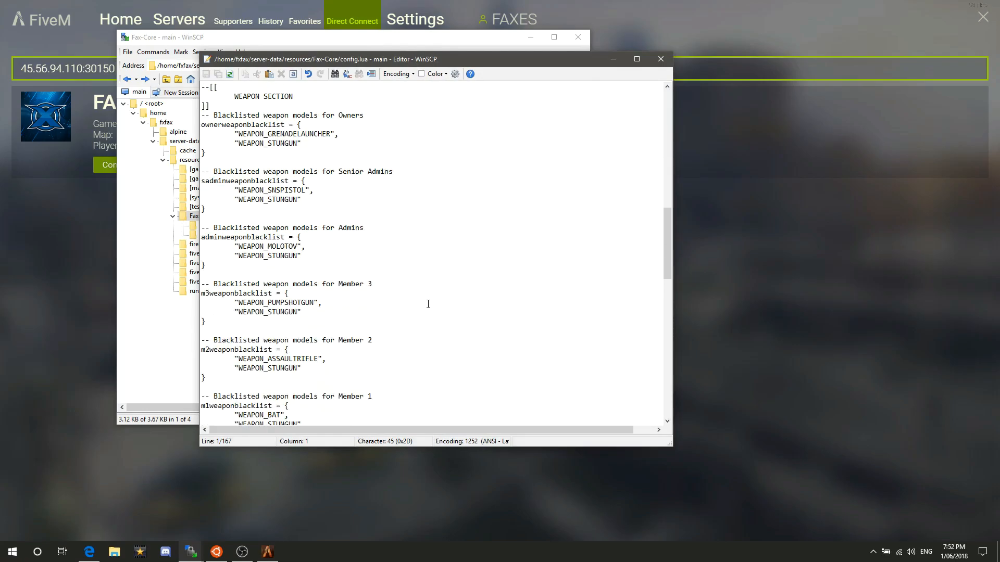
scroll("down", 3)
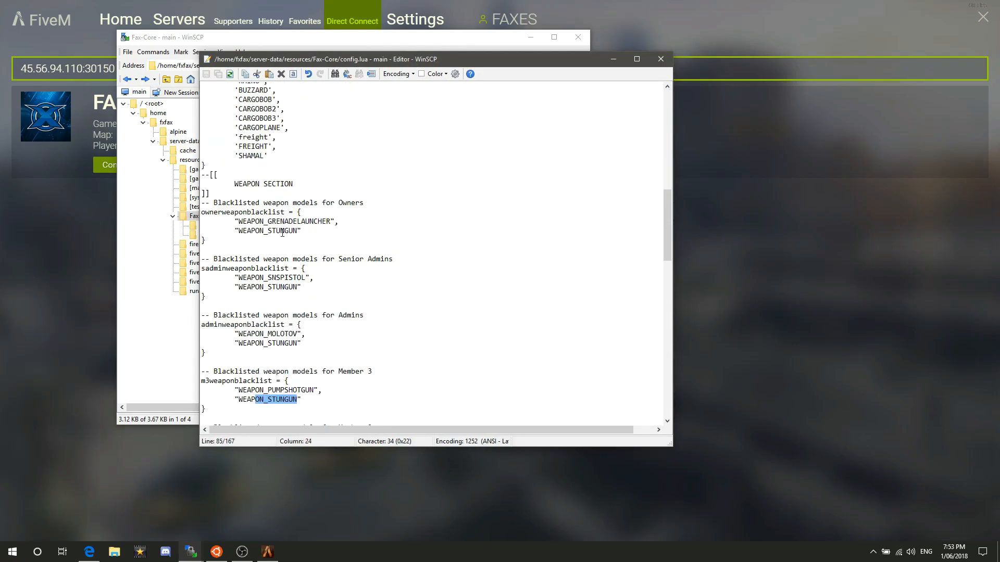
scroll("down", 3)
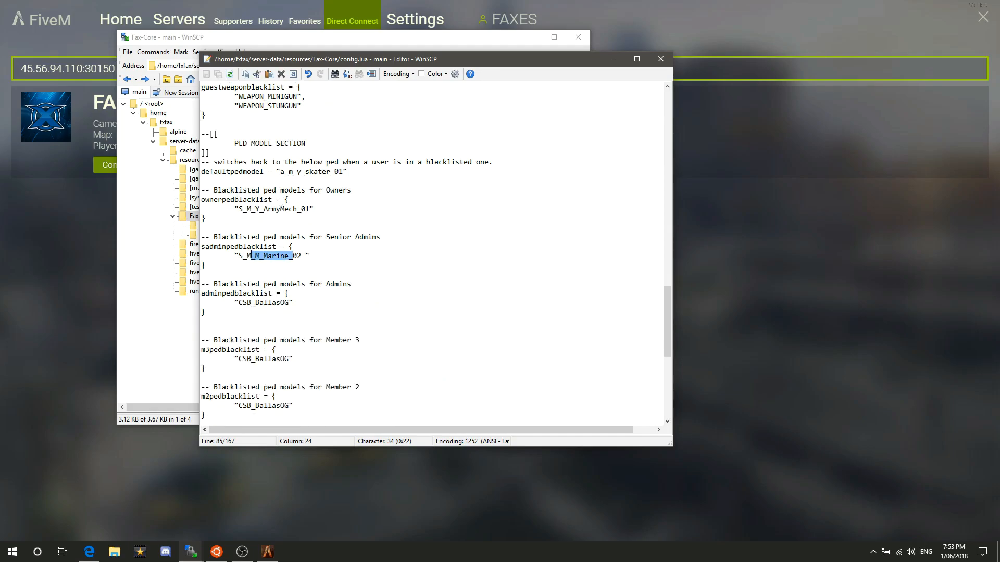
scroll("down", 3)
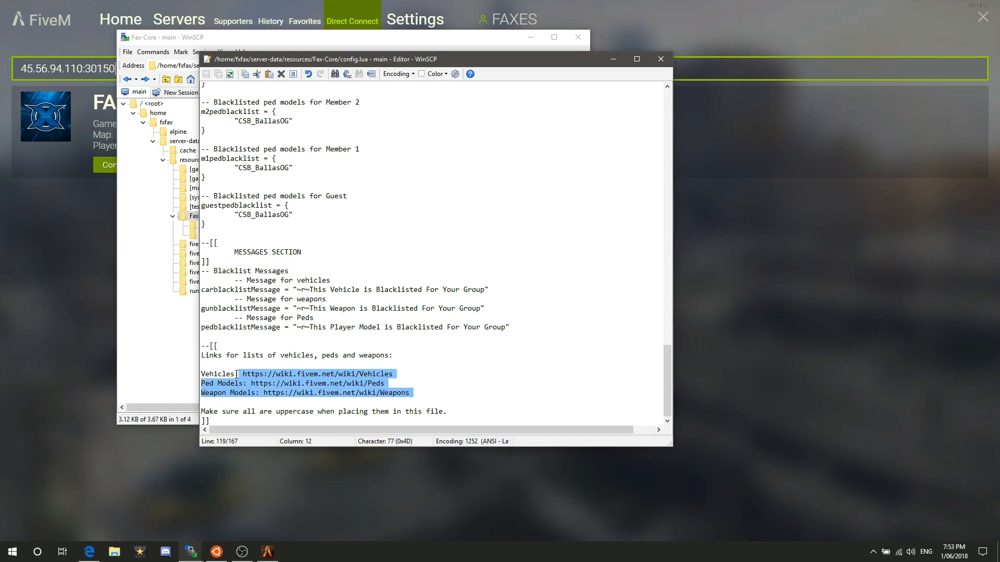
left_click(659, 59)
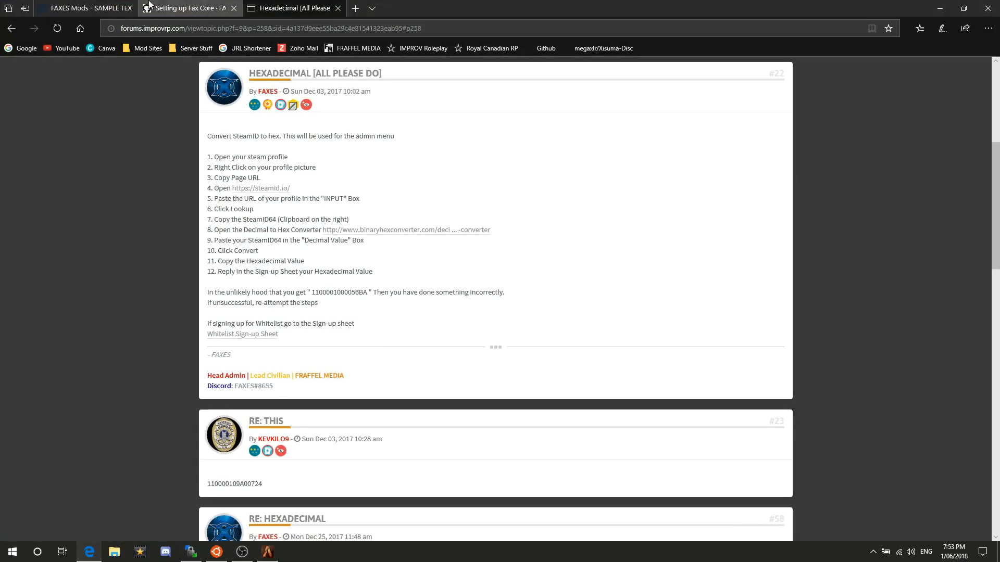
- Switch to Edge's 'Hexadecimal [All Please Do]' forum post tab
left_click(185, 7)
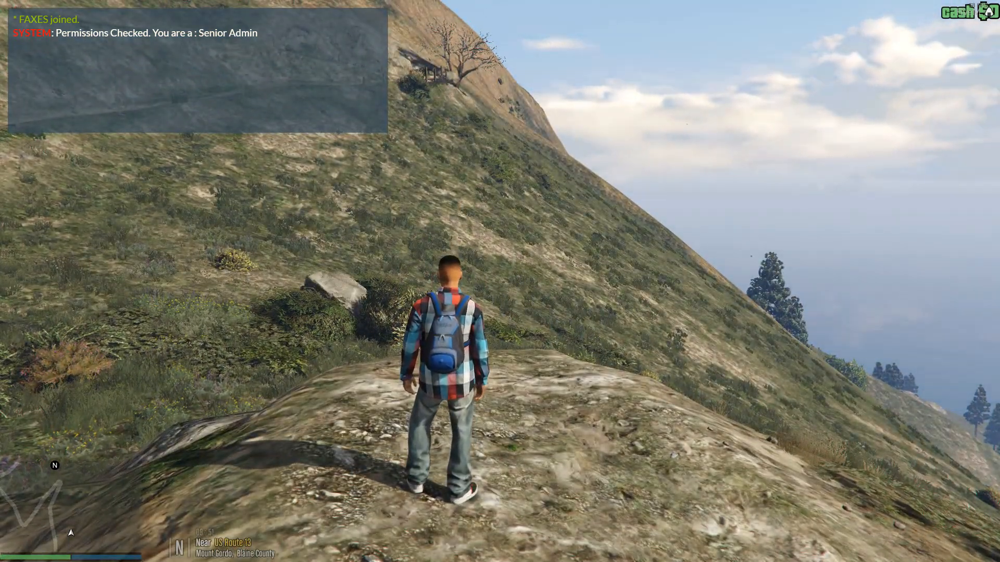
- Spawn a Military tank from the vehicle spawn menu, then return to WinSCP
key("w")
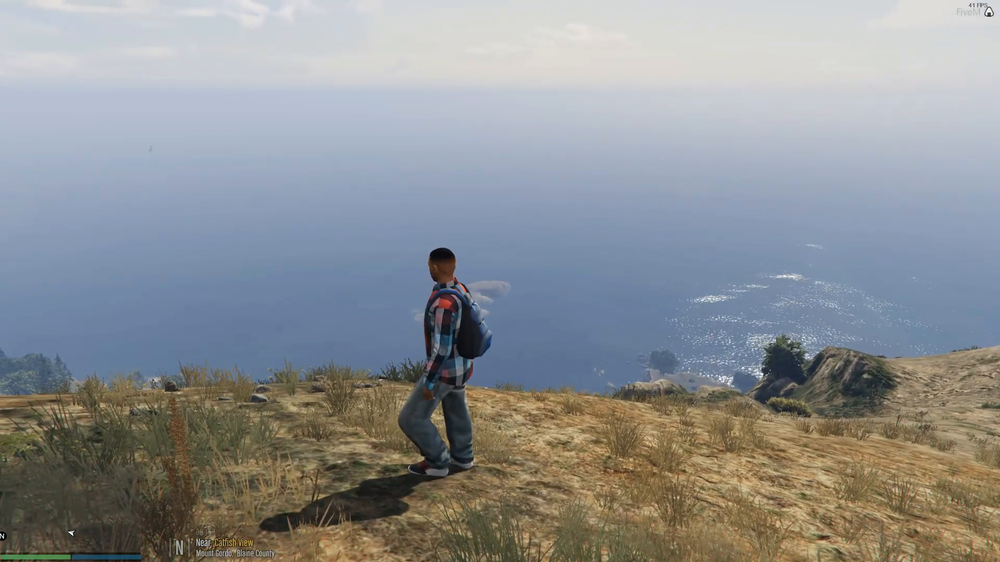
left_click(36, 141)
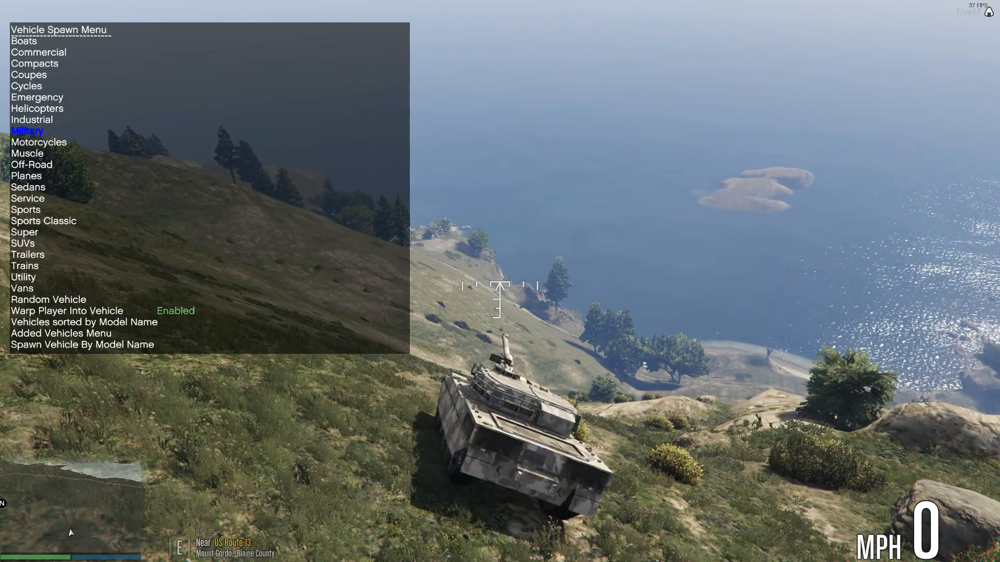
left_click(11, 551)
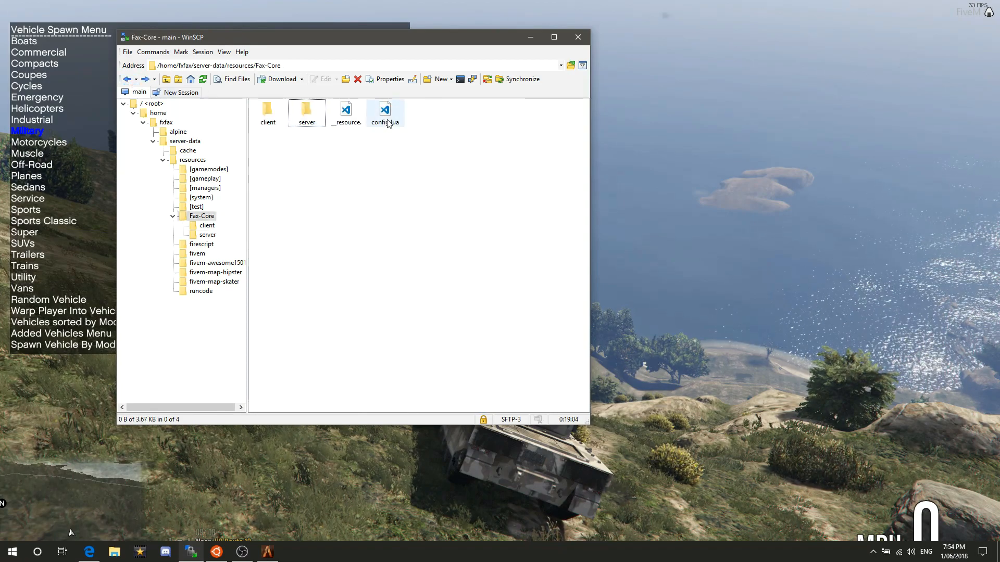
double_click(384, 109)
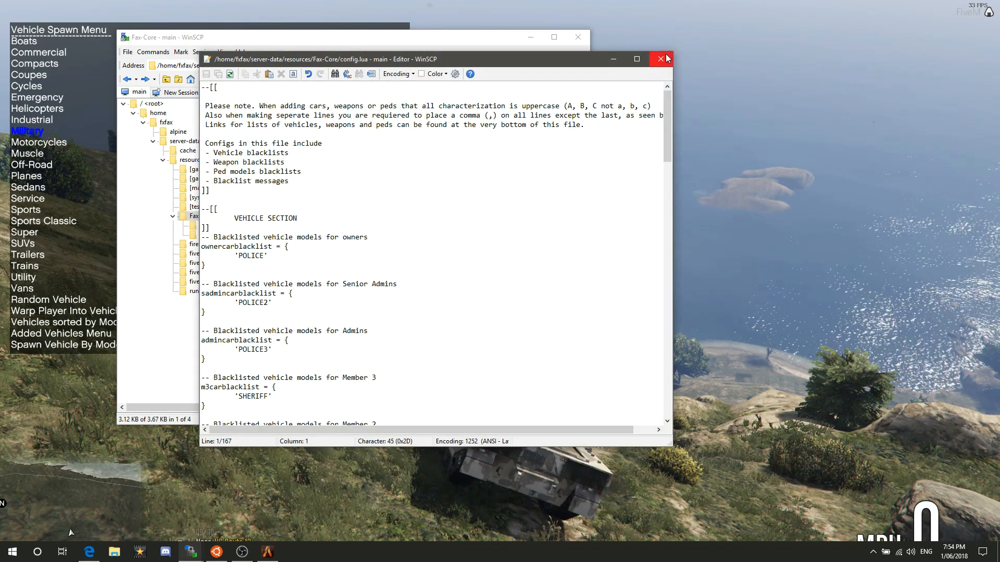
left_click(661, 59)
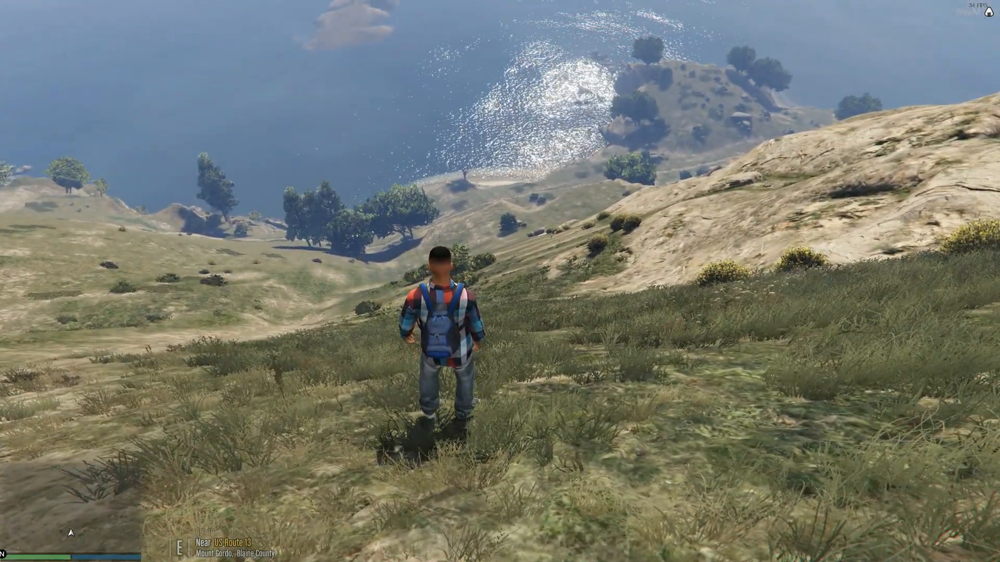
- Run the character downhill toward the coastline near Catfish View
key("w")
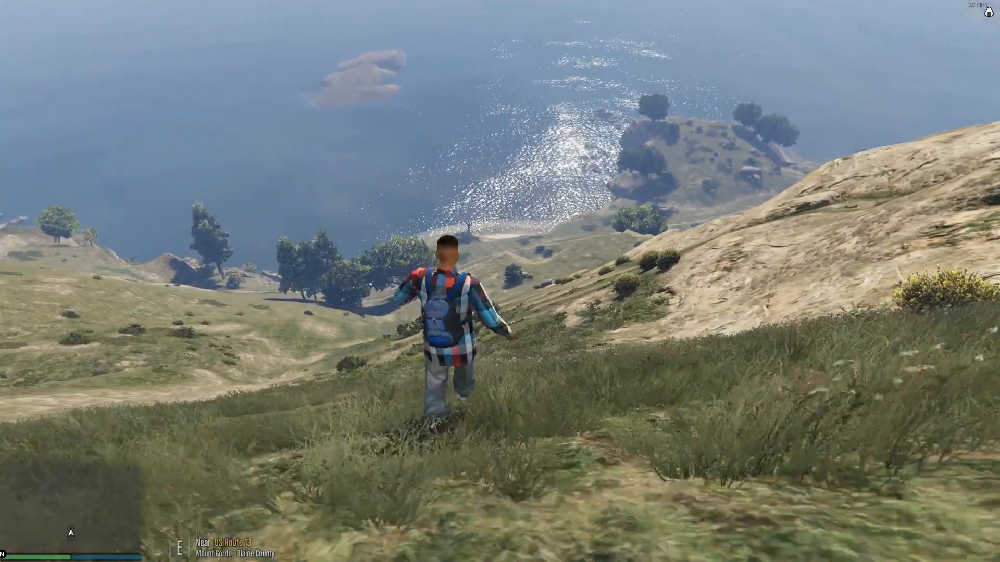
key("w")
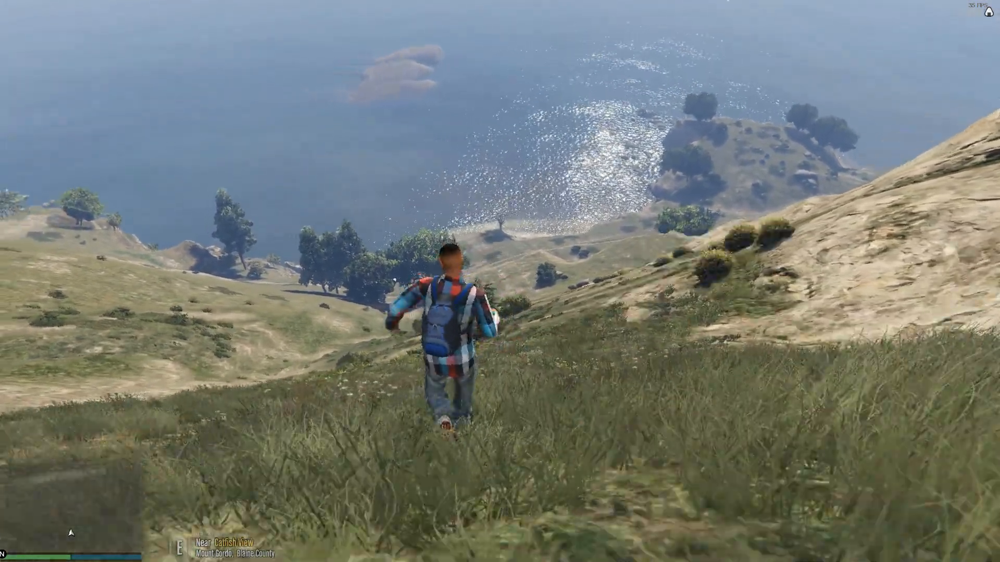